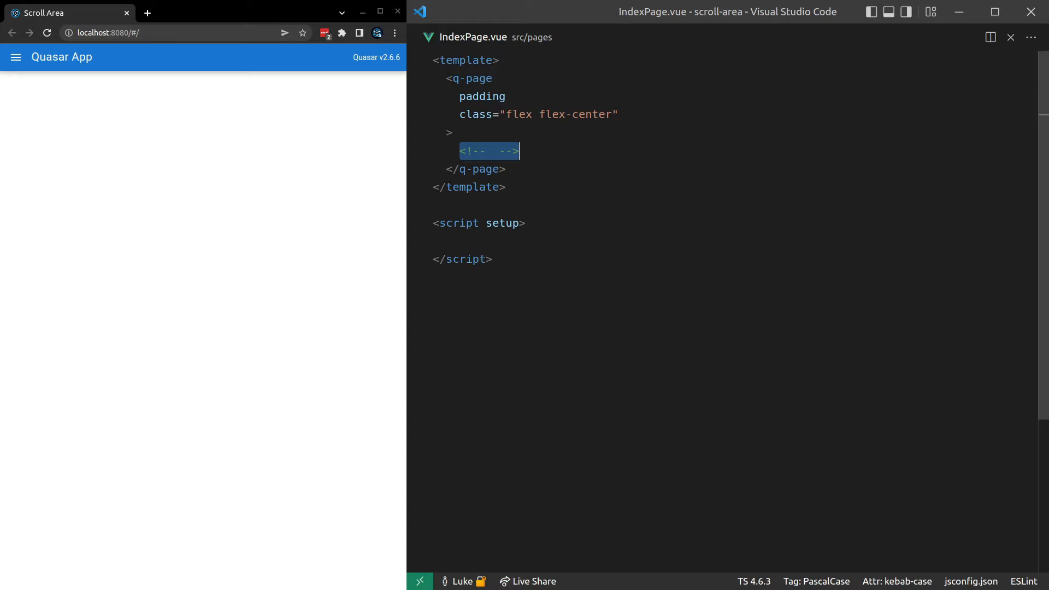
# Step: Add a q-scroll-area styled height 400px, width 300px, with a placeholder comment inside
pyautogui.write('q-')
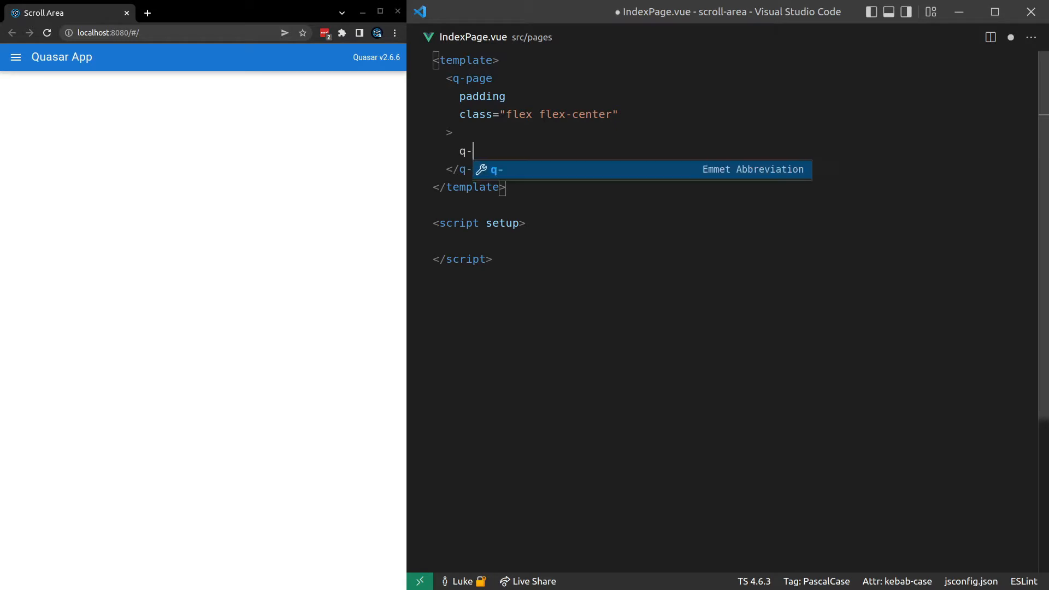
pyautogui.write('scroll-area></q-scroll-area>')
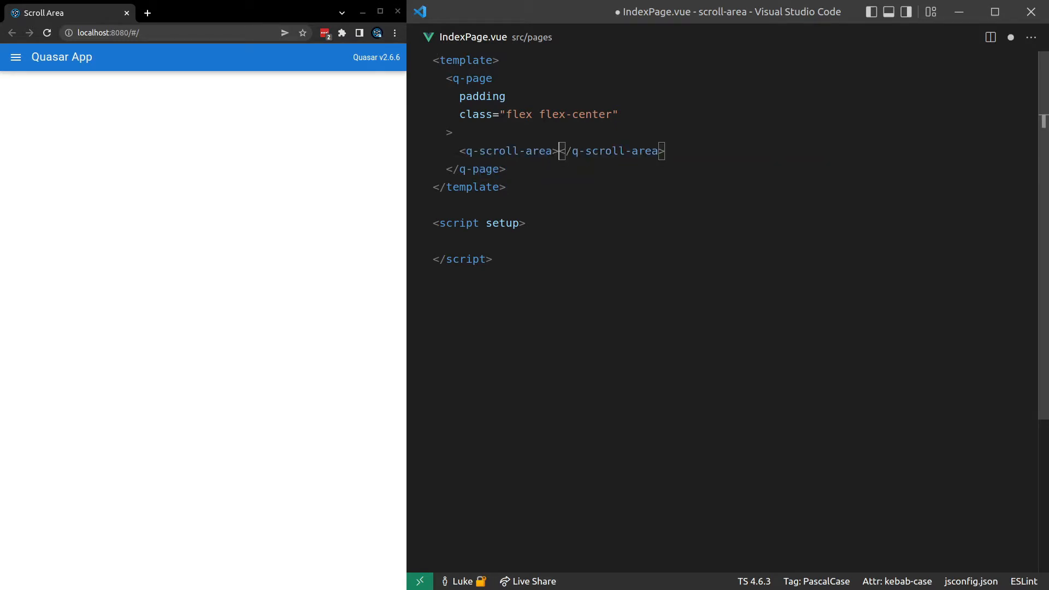
pyautogui.write('<!--  -->')
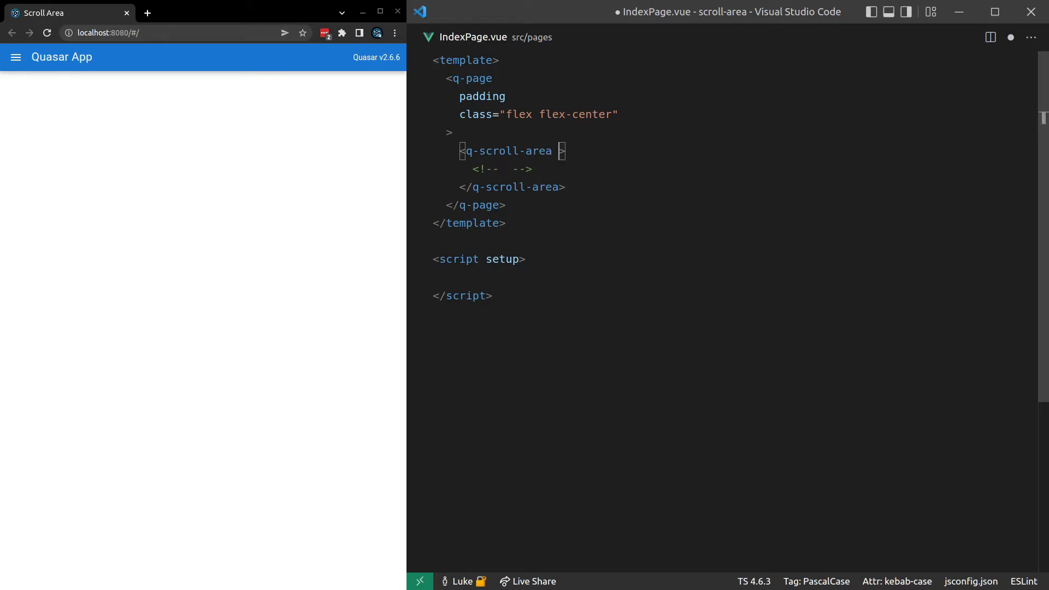
pyautogui.write('style="height:')
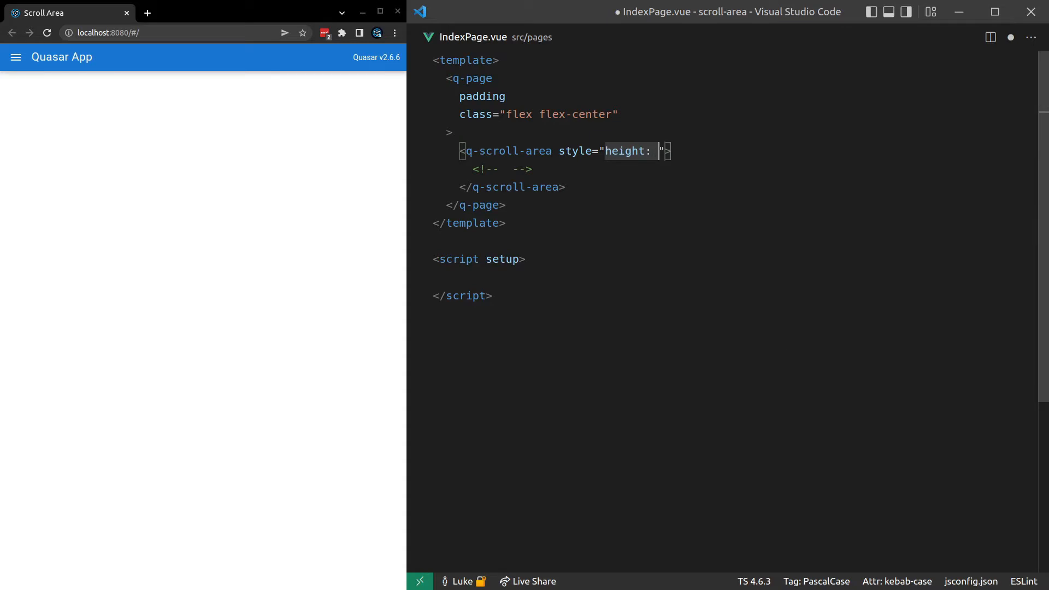
pyautogui.write('400px; w')
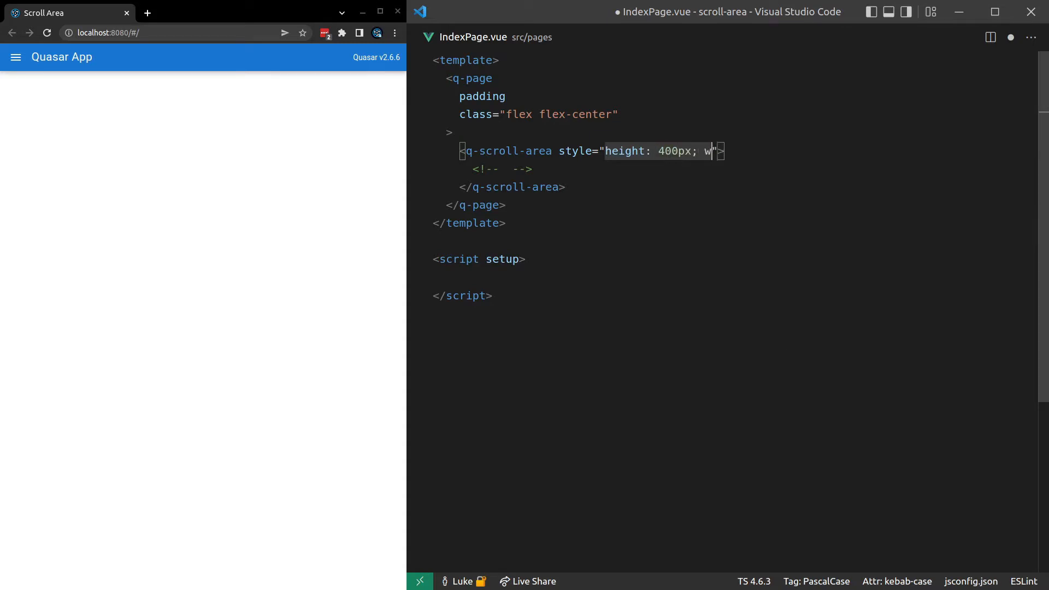
pyautogui.write('idth: 300px;')
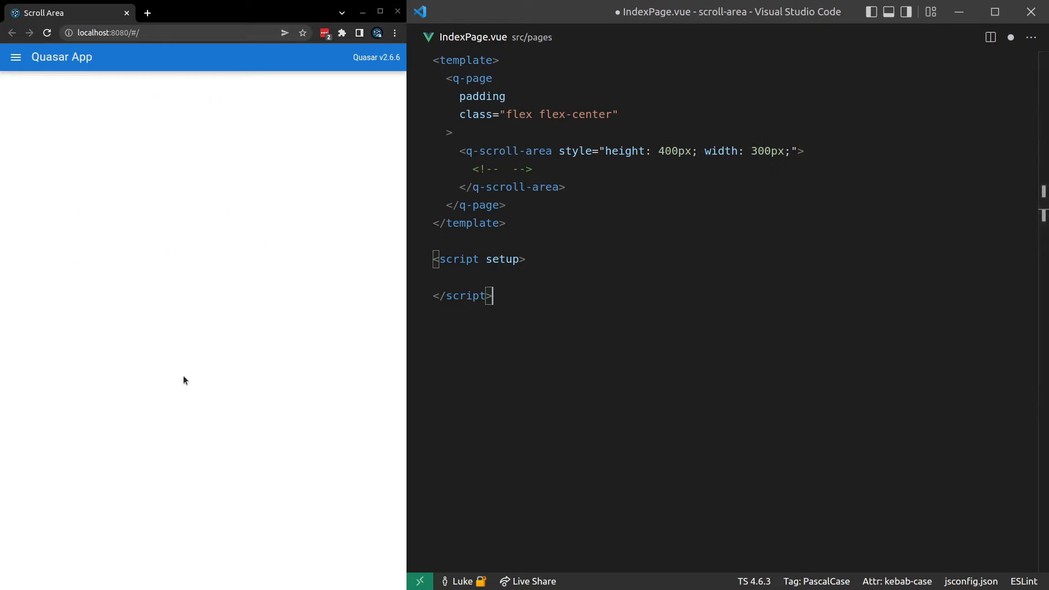
# Step: Replace the comment with a div v-for="n in 100" keyed by n, holding Emmet lorem text
pyautogui.doubleClick(501, 169)
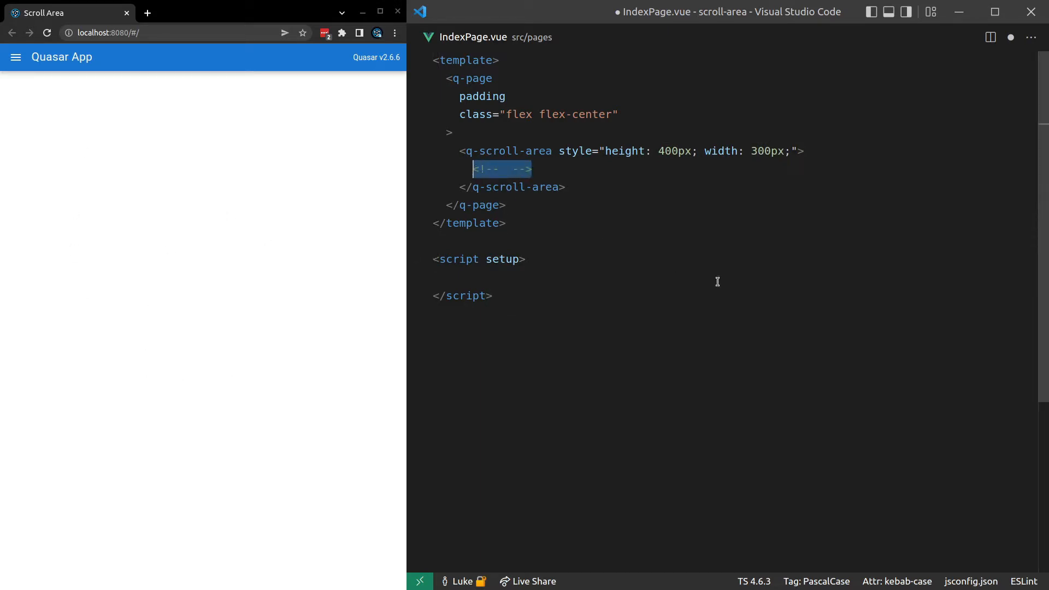
pyautogui.write('<div></div>')
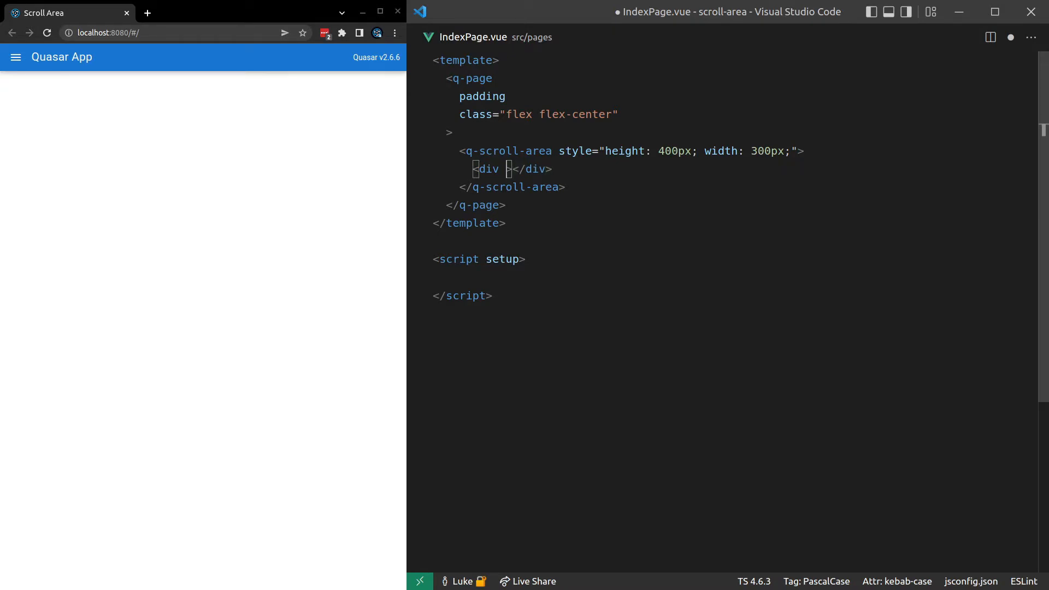
pyautogui.write('v-for="')
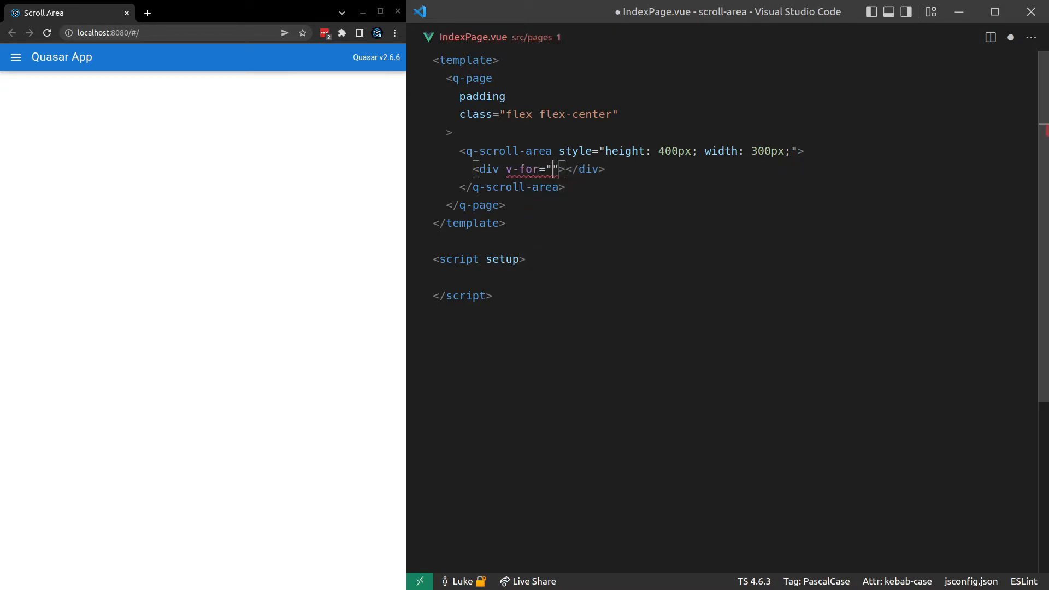
pyautogui.write('n in 100')
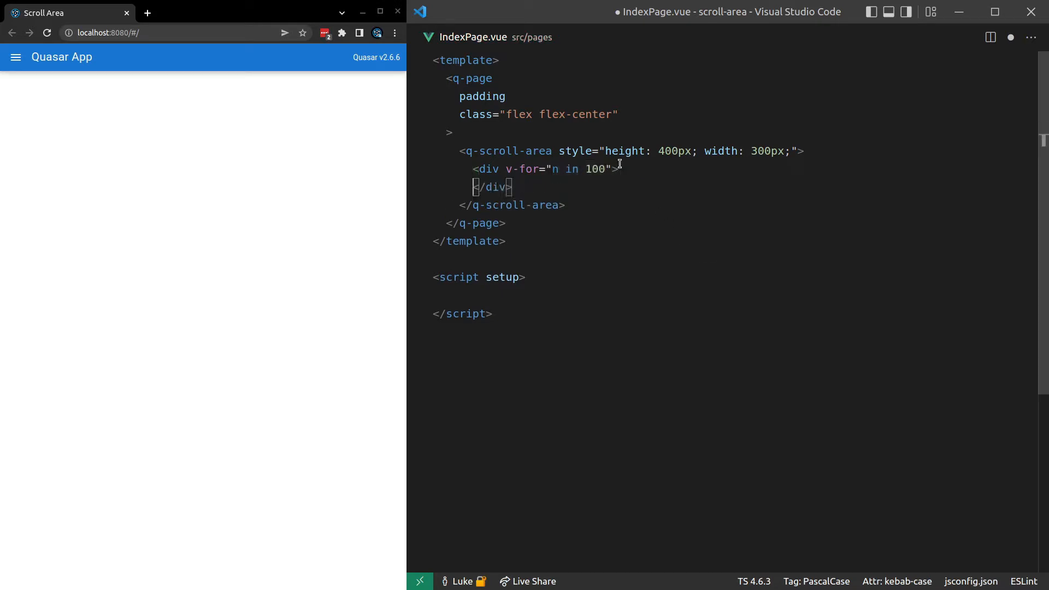
pyautogui.press('Enter')
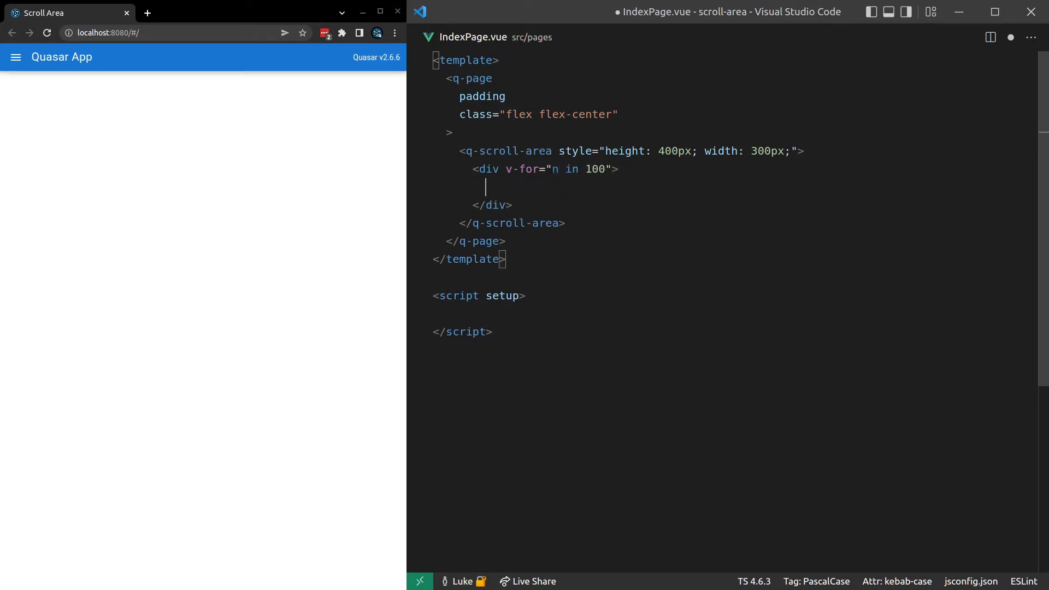
pyautogui.write('lorem')
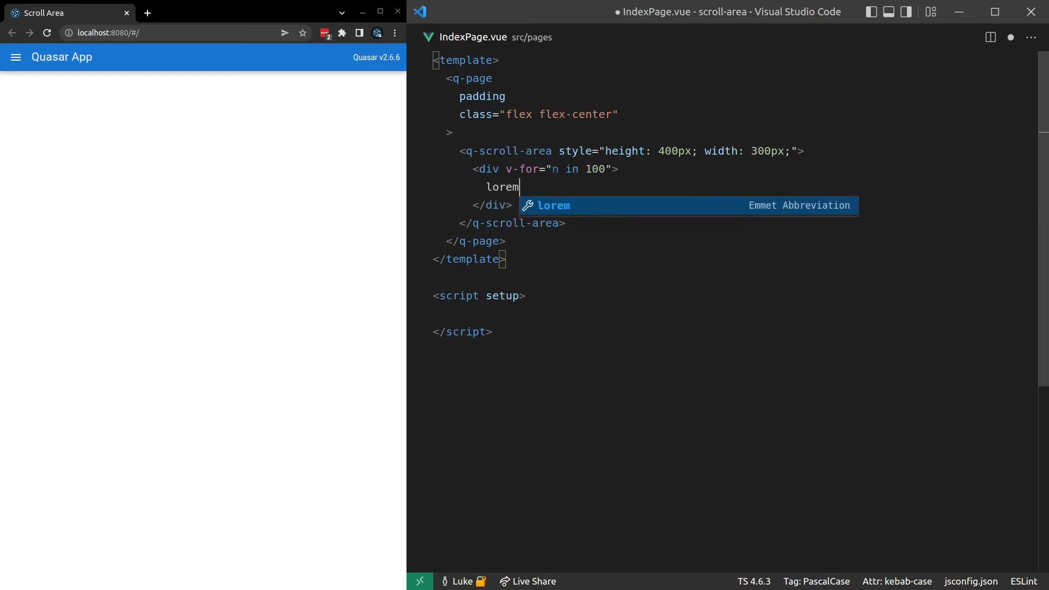
pyautogui.press('Tab')
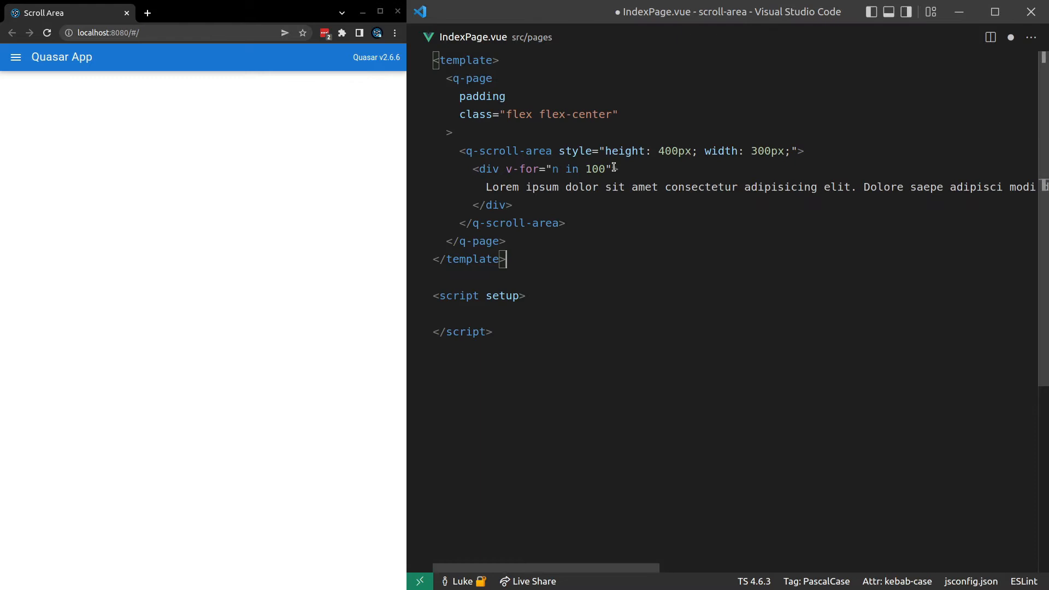
pyautogui.write(':key=""')
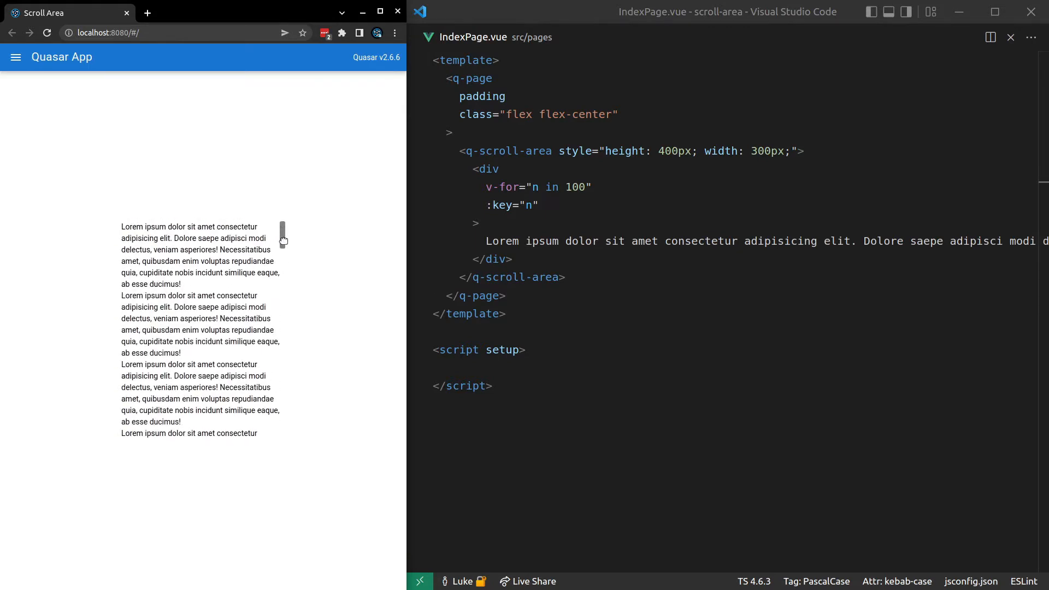
pyautogui.moveTo(288, 177)
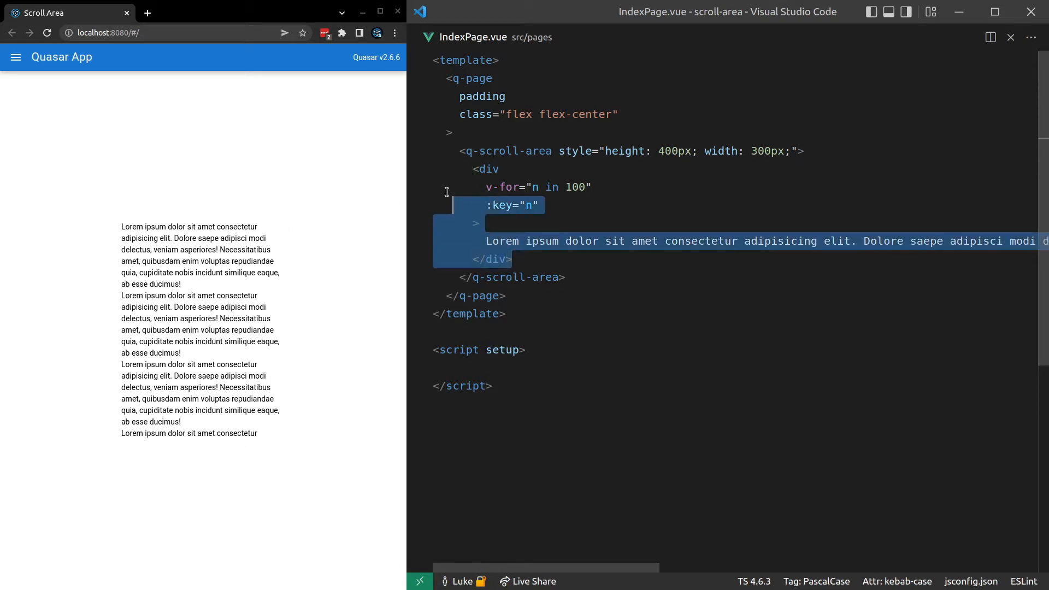
# Step: Wrap the repeated div in div.row.no-wrap using Emmet: Wrap with Abbreviation
pyautogui.press('ctrl+shift+p')
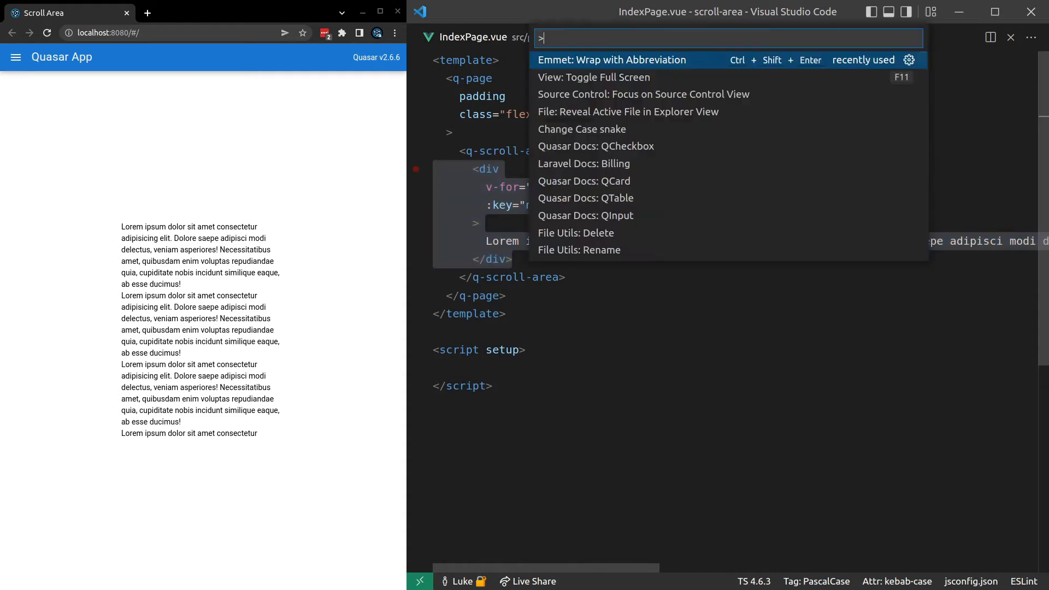
pyautogui.click(611, 59)
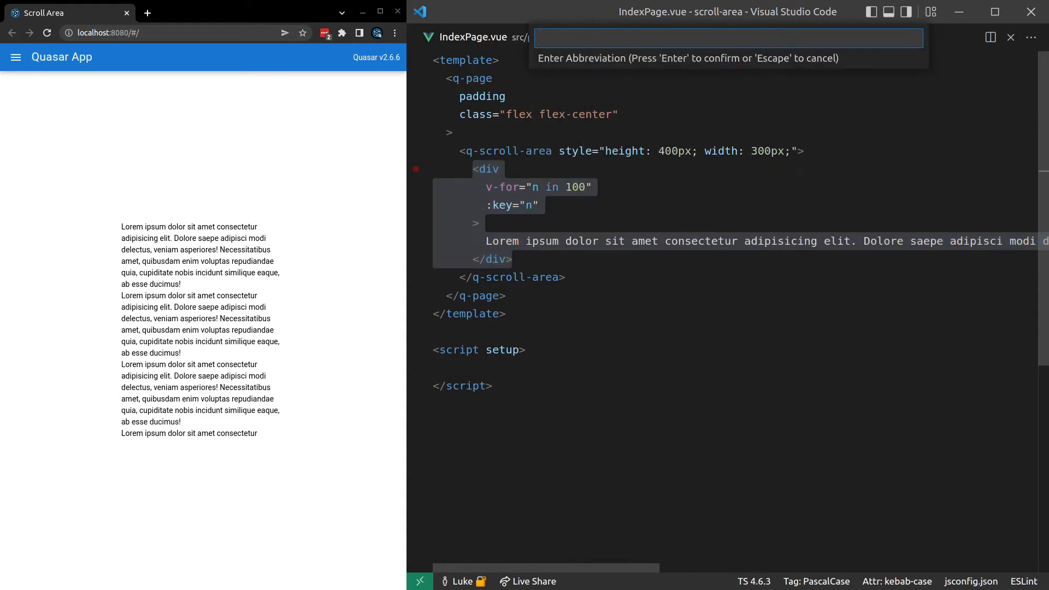
pyautogui.write('div.ro')
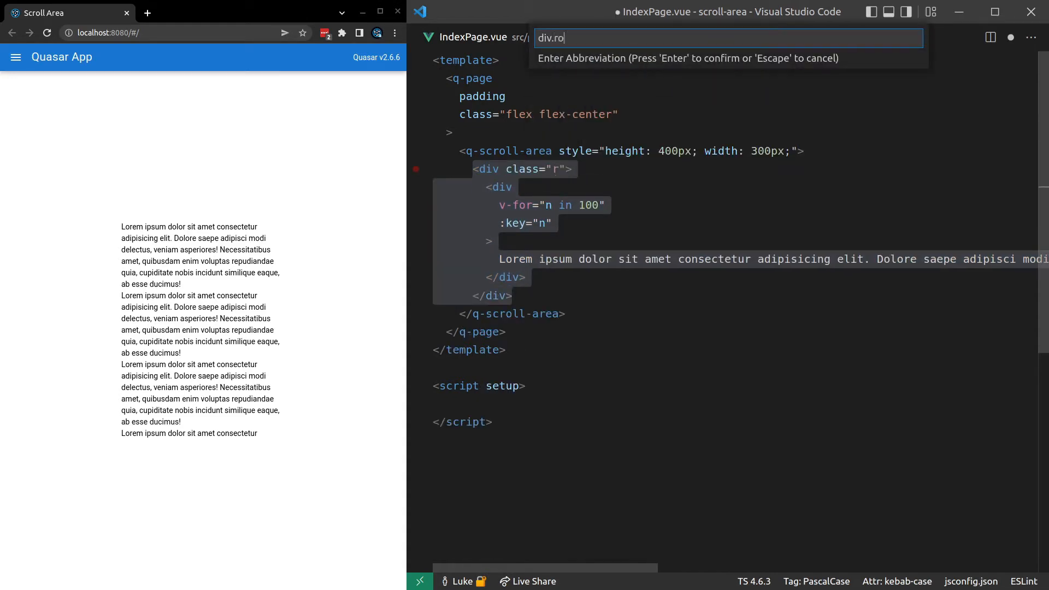
pyautogui.write('w.')
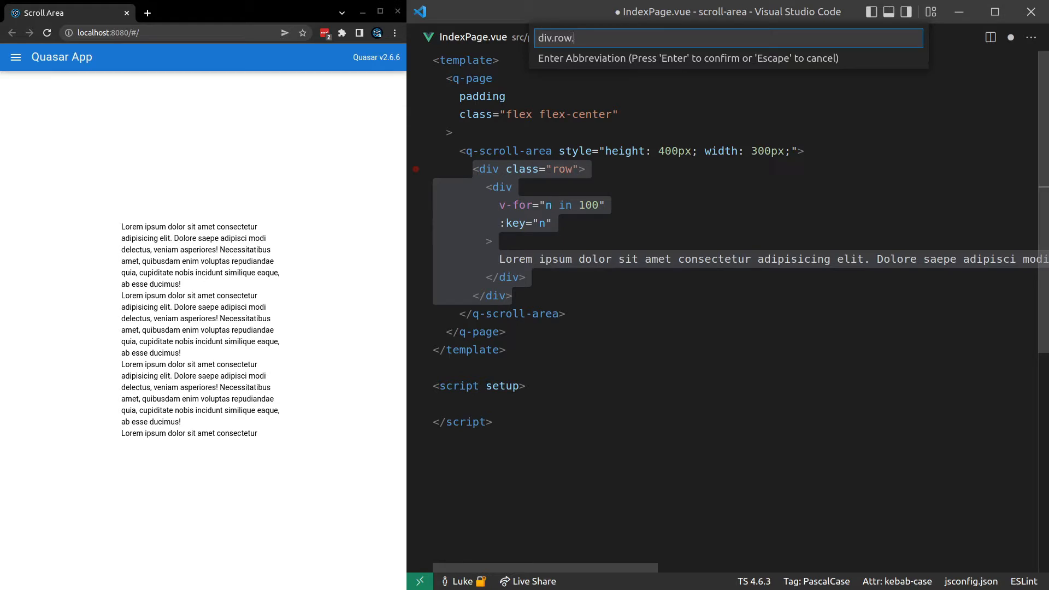
pyautogui.write('.no-')
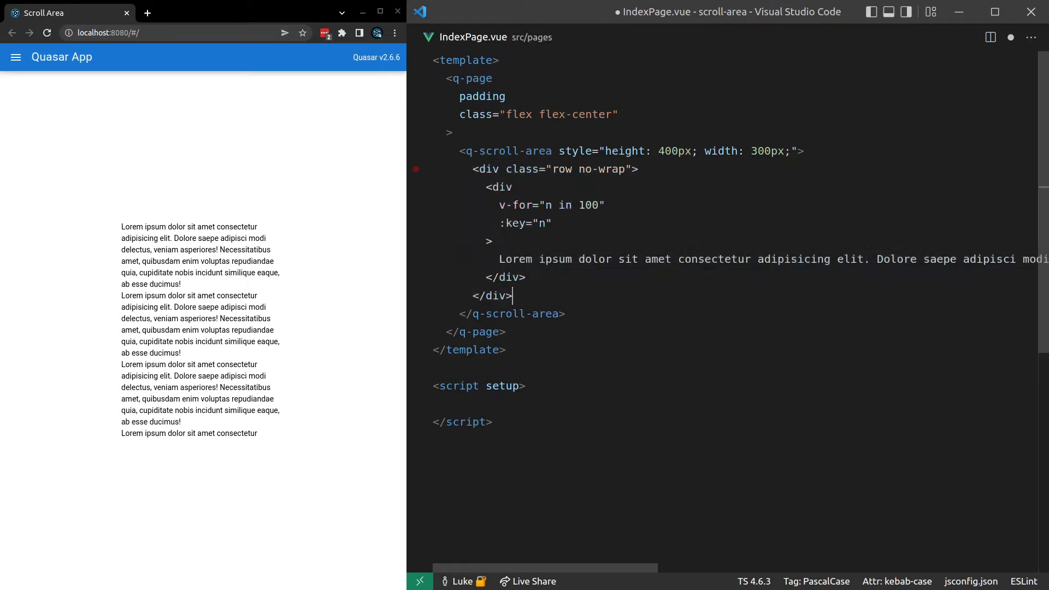
# Step: Scroll the preview horizontally to check the side-by-side text columns
pyautogui.doubleClick(599, 169)
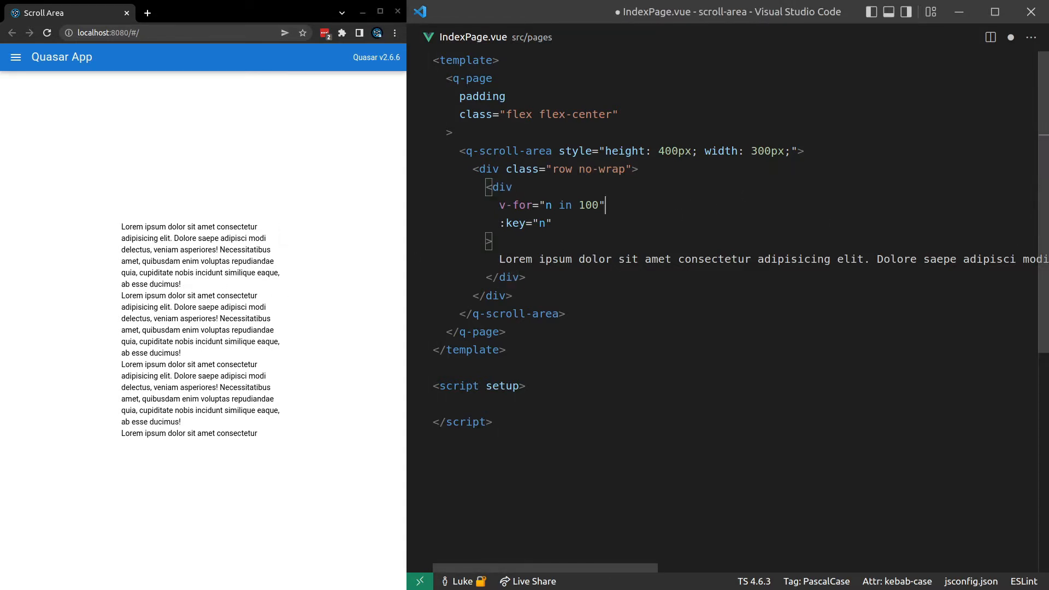
pyautogui.hscroll(3)
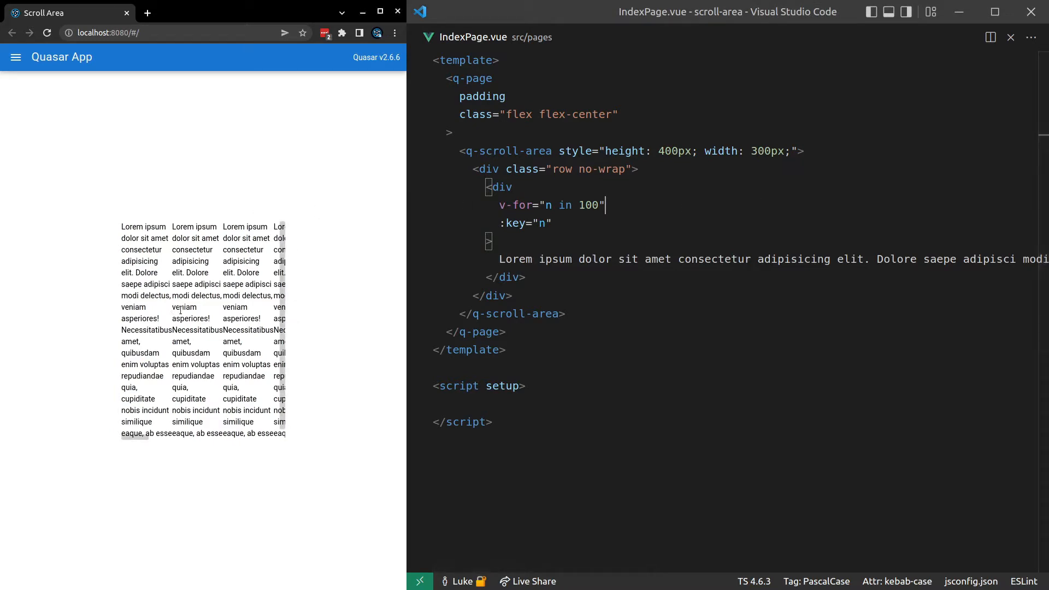
pyautogui.click(515, 296)
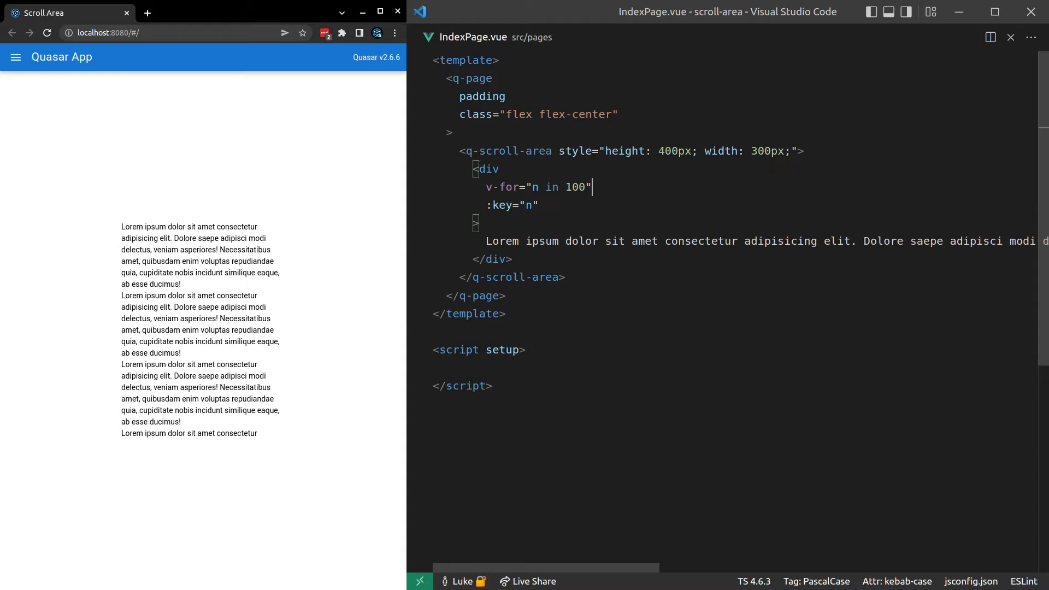
pyautogui.moveTo(301, 309)
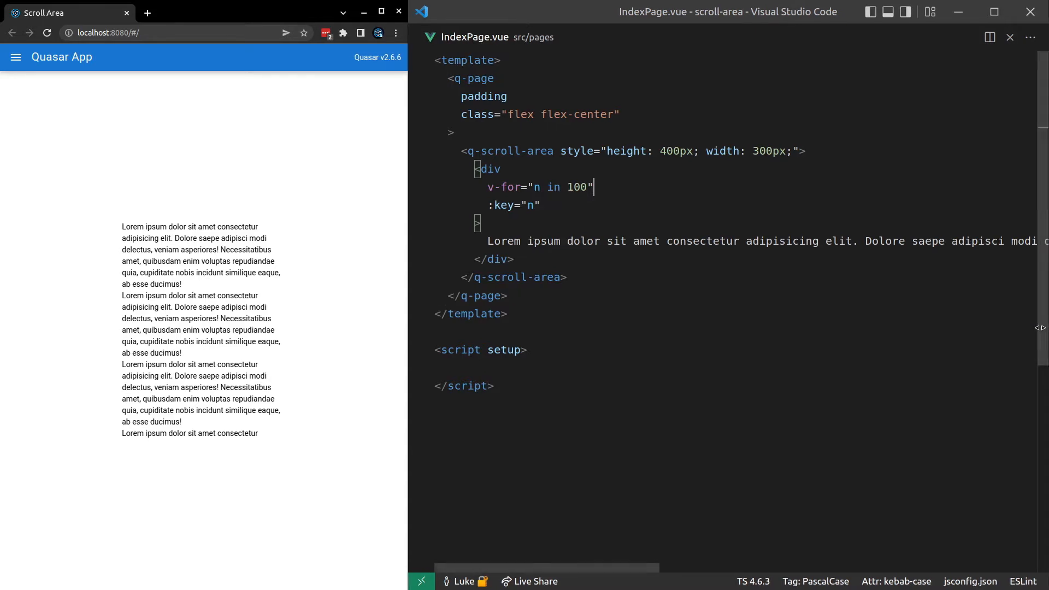
# Step: Scroll down through IndexPage.vue with the v-for div back directly inside q-scroll-area
pyautogui.scroll(-3)
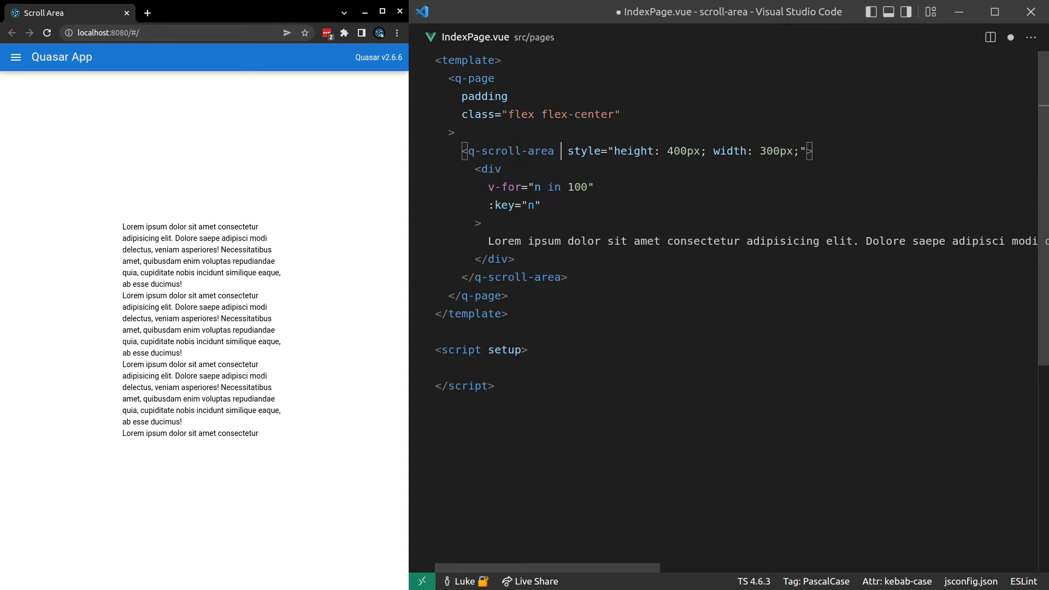
# Step: Add a :bar-style binding on q-scroll-area with borderRadius set
pyautogui.write(':bar-style')
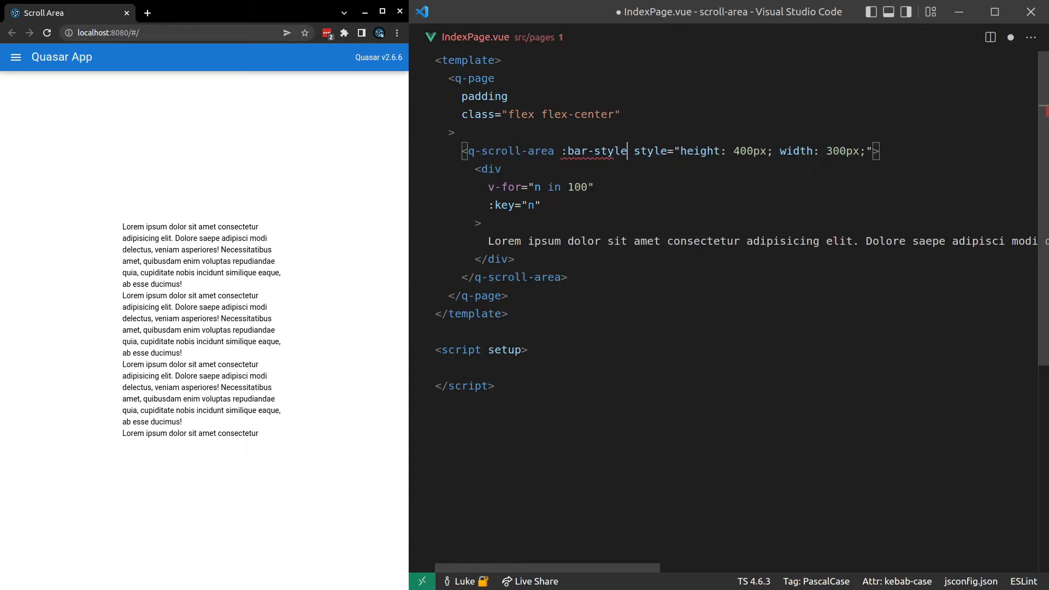
pyautogui.write('="{}"')
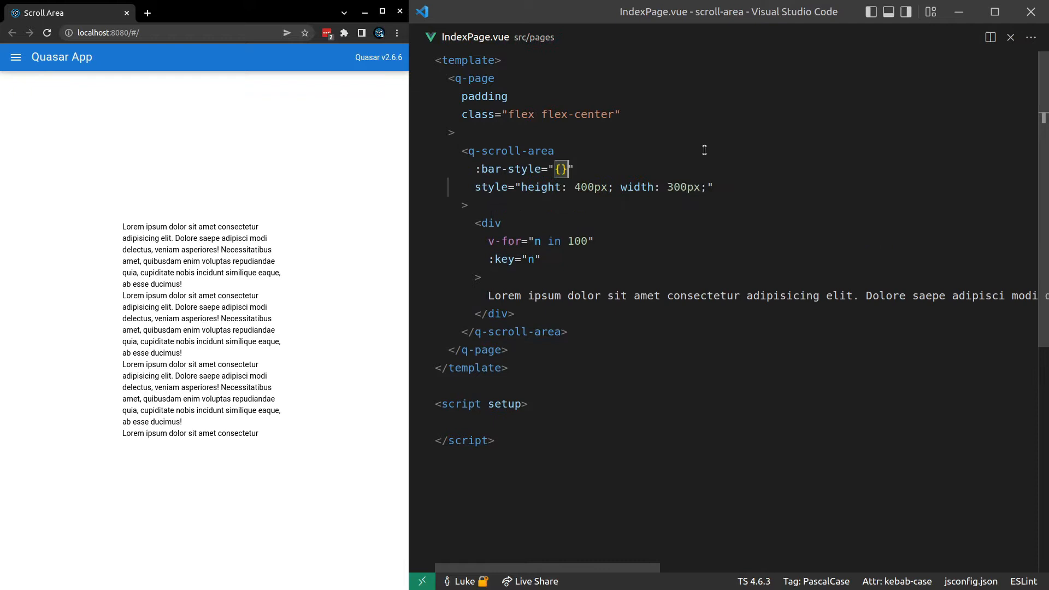
pyautogui.press('Enter')
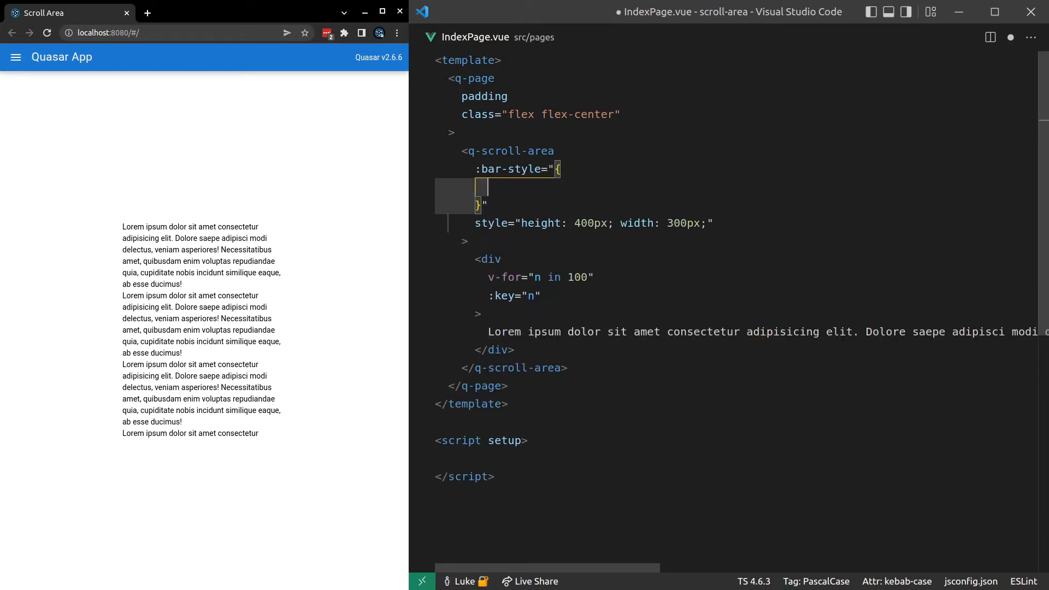
pyautogui.write('border-')
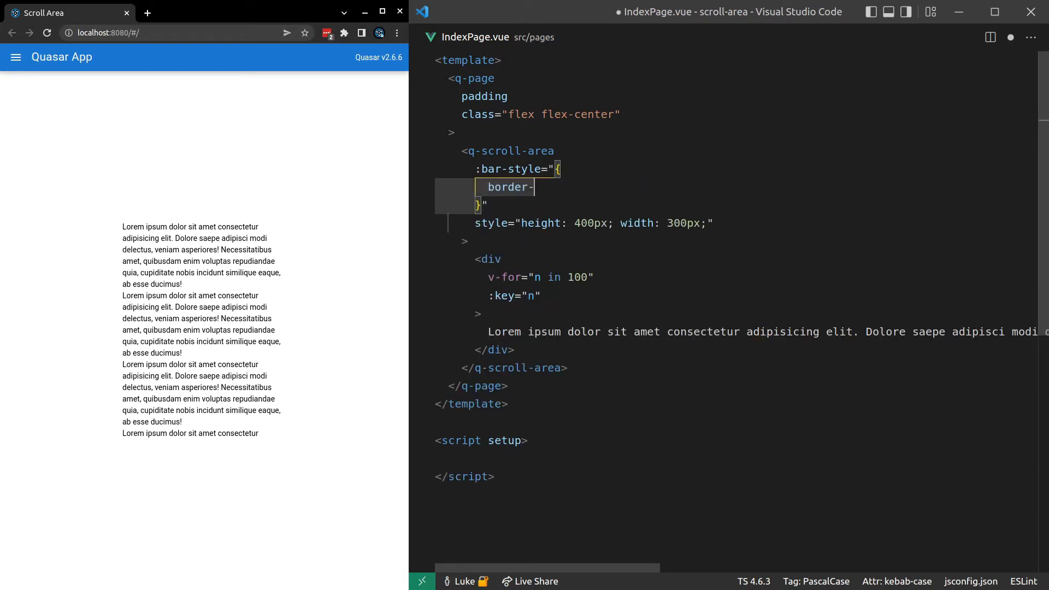
pyautogui.write("Radius: '9px',")
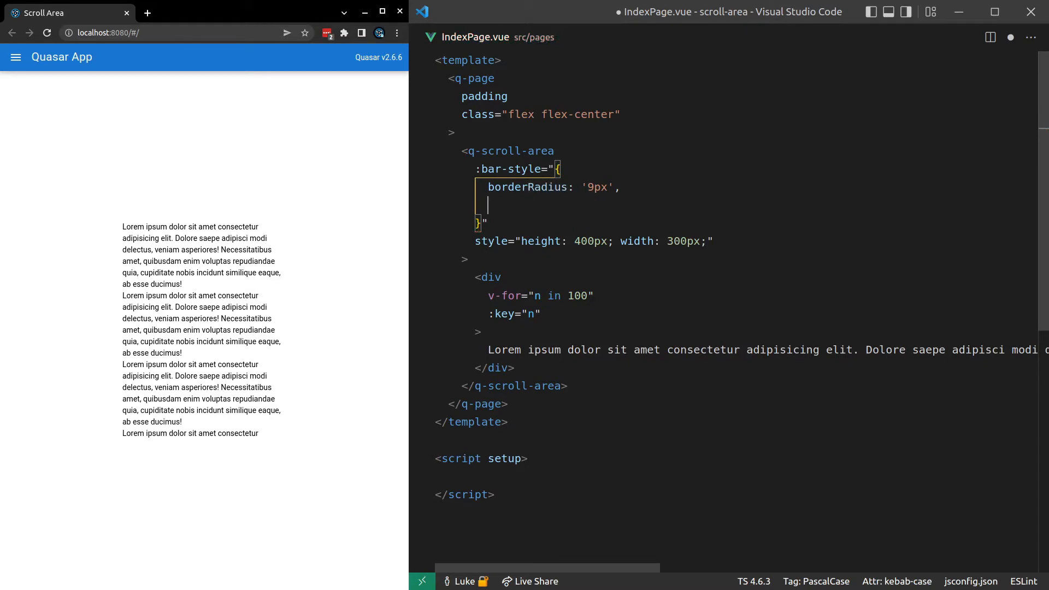
# Step: Give the bar style backgroundColor 'black' and check the dark scrollbar
pyautogui.write('backg')
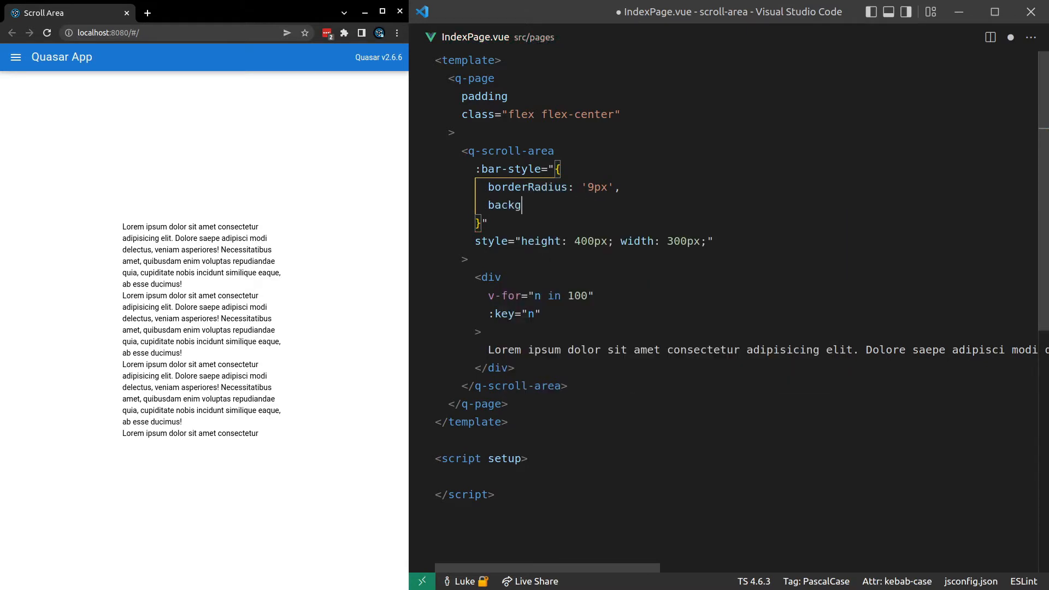
pyautogui.write("roundColor: '")
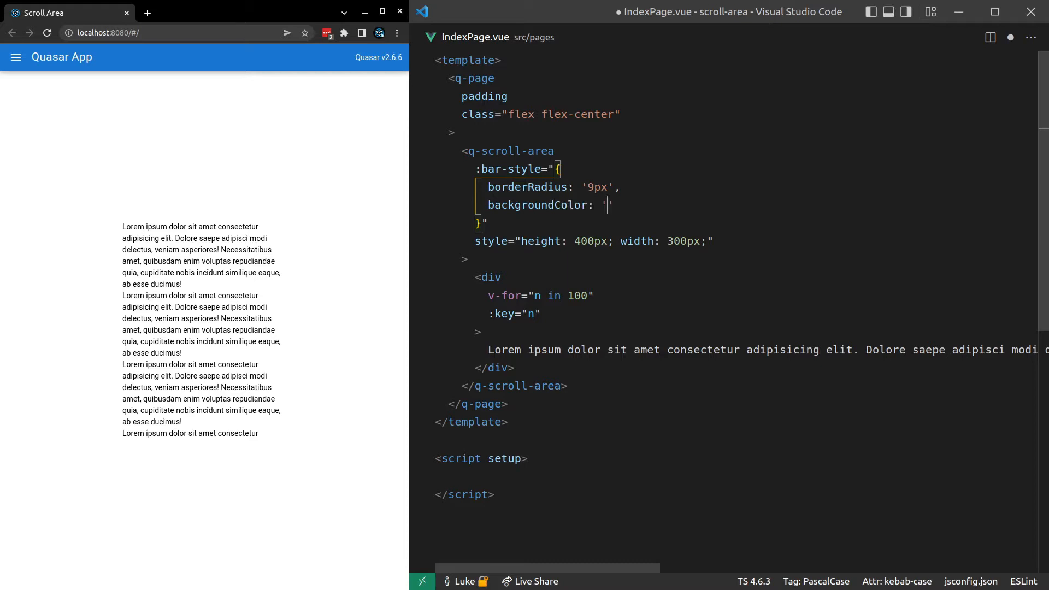
pyautogui.write('black')
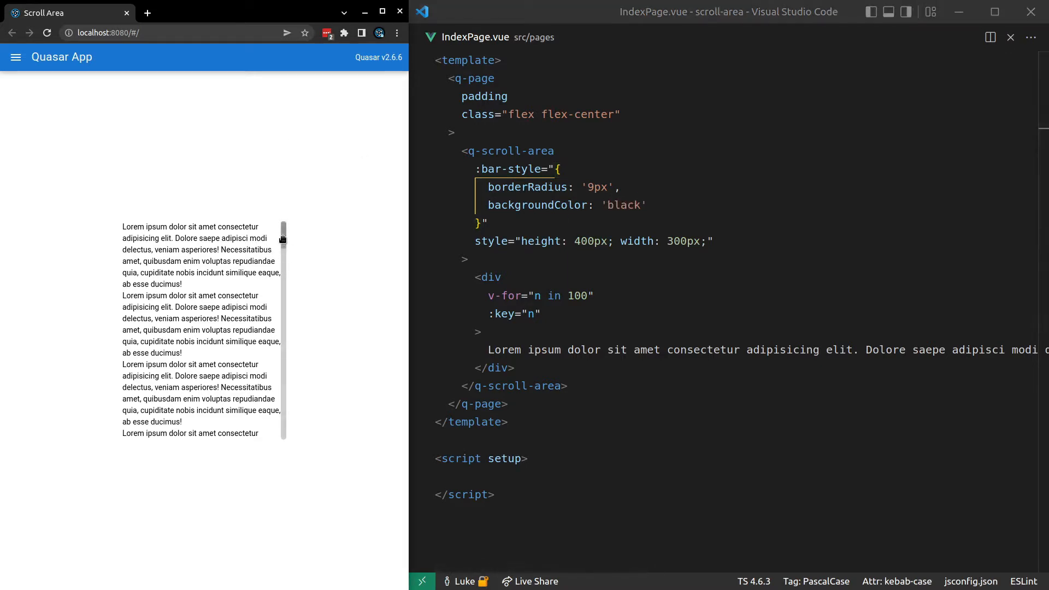
pyautogui.scroll(-3)
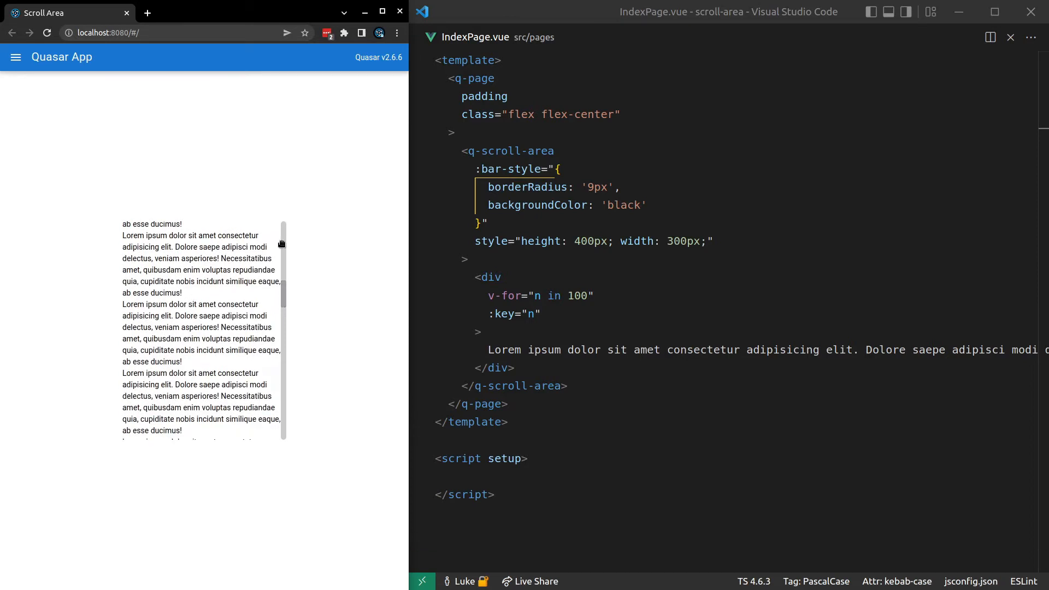
pyautogui.scroll(-3)
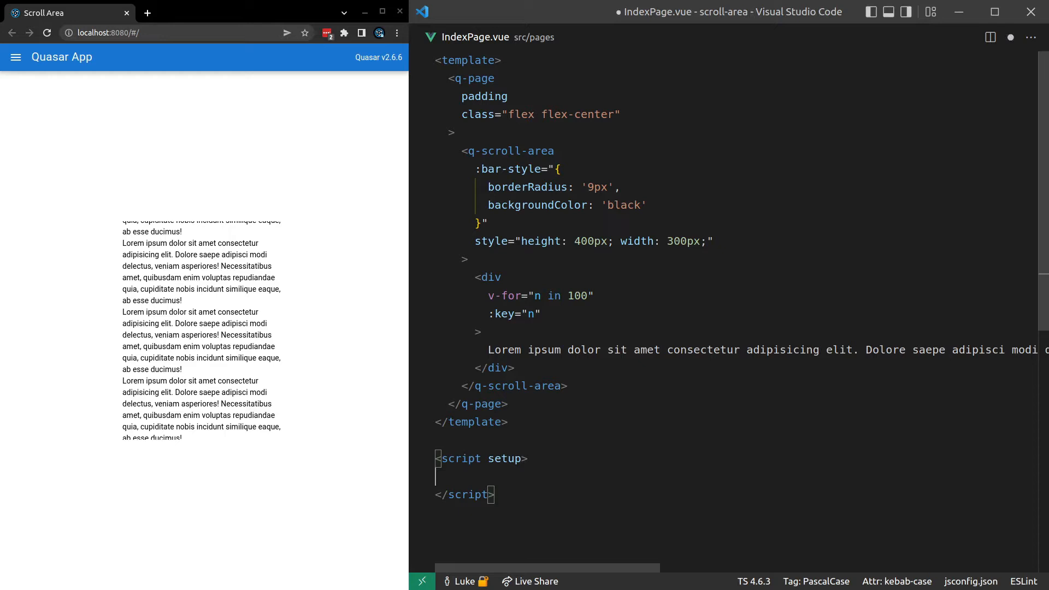
# Step: Import colors from 'quasar' and destructure getPaletteColor from colors
pyautogui.write('import {}')
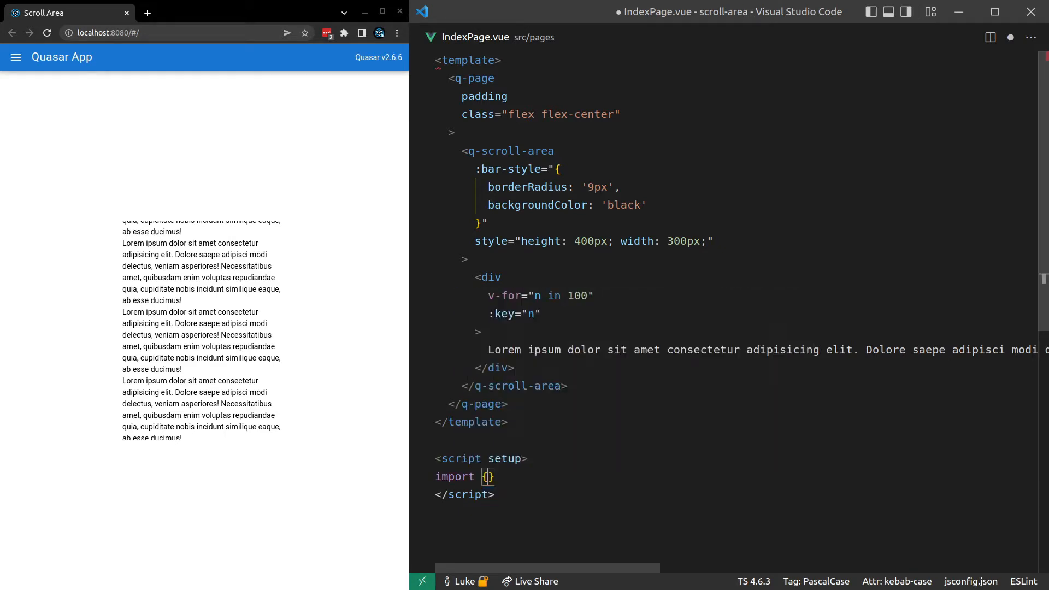
pyautogui.write('colors } from')
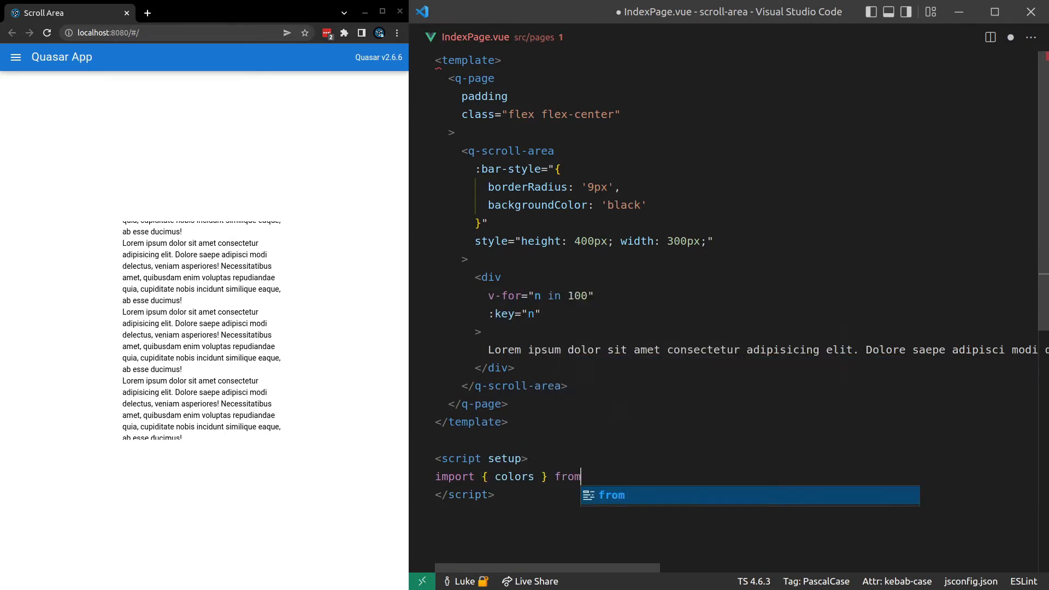
pyautogui.write("'quasar'")
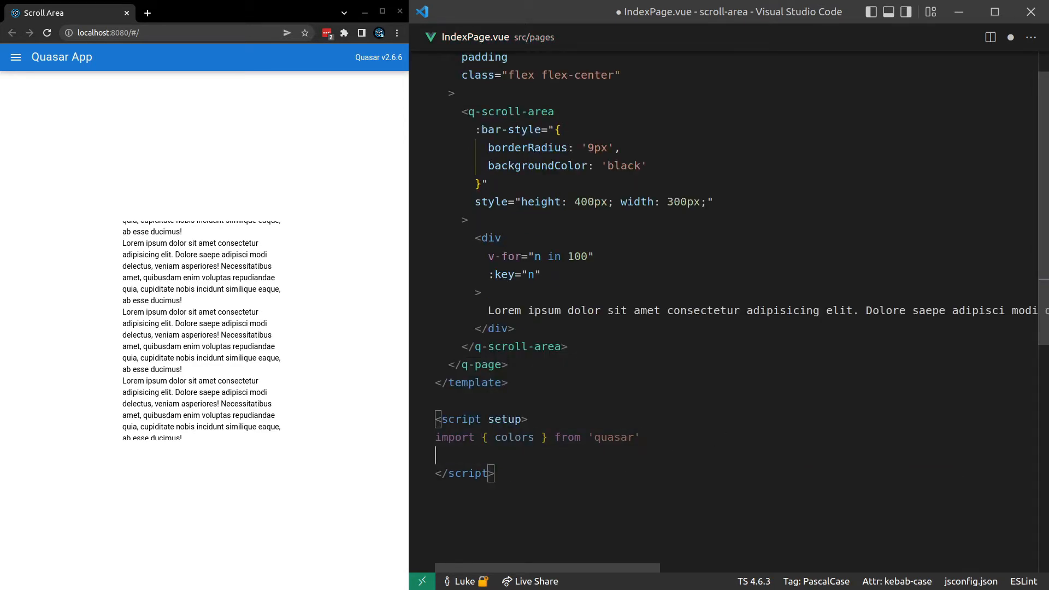
pyautogui.write('const')
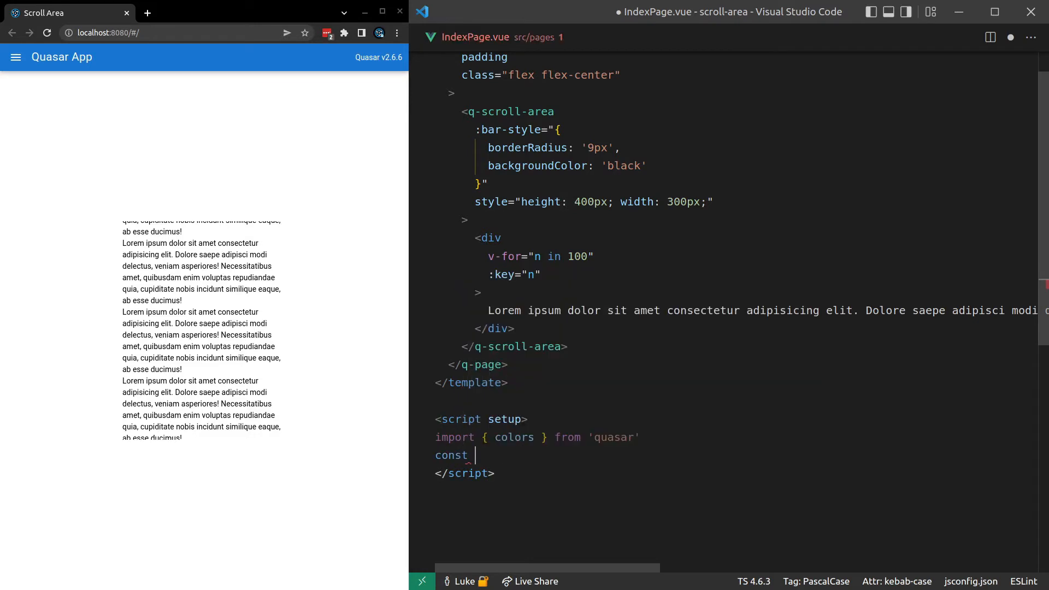
pyautogui.write('{} = colors')
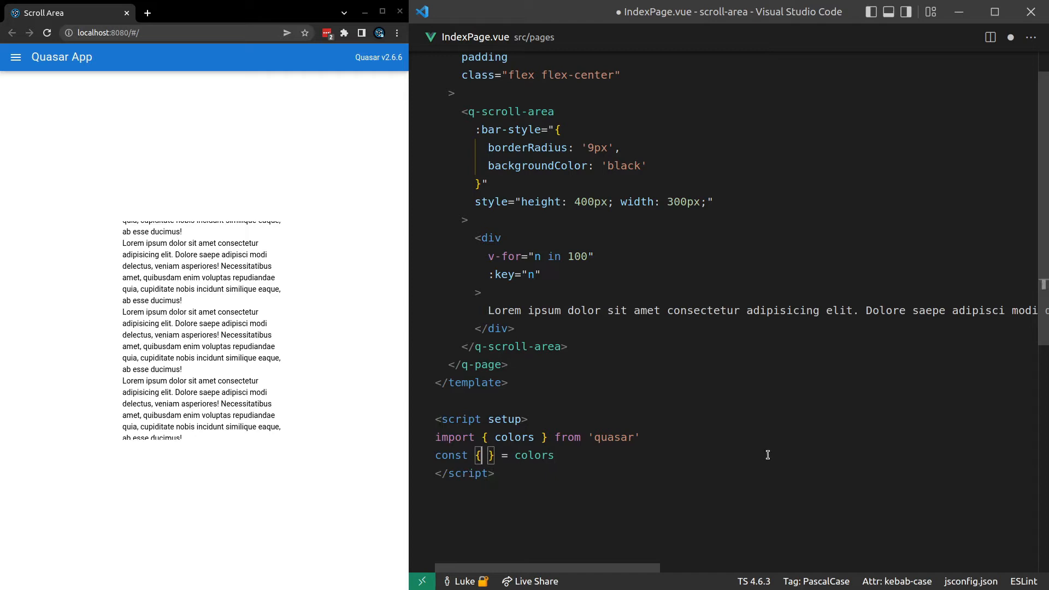
# Step: Set the bar backgroundColor to getPaletteColor('indigo') and check the preview
pyautogui.write('getPaletteColor')
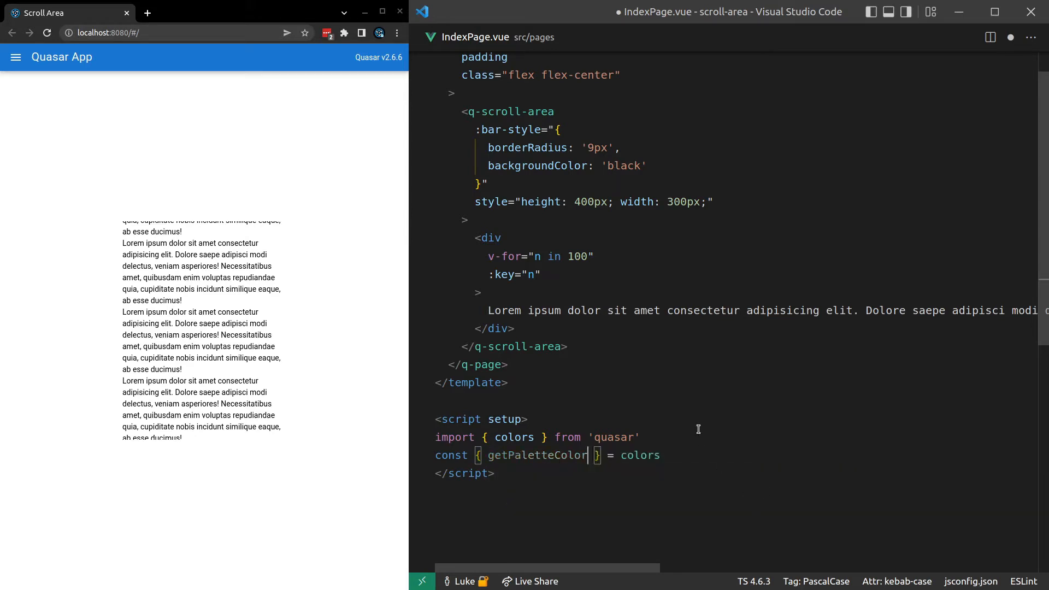
pyautogui.moveTo(536, 455)
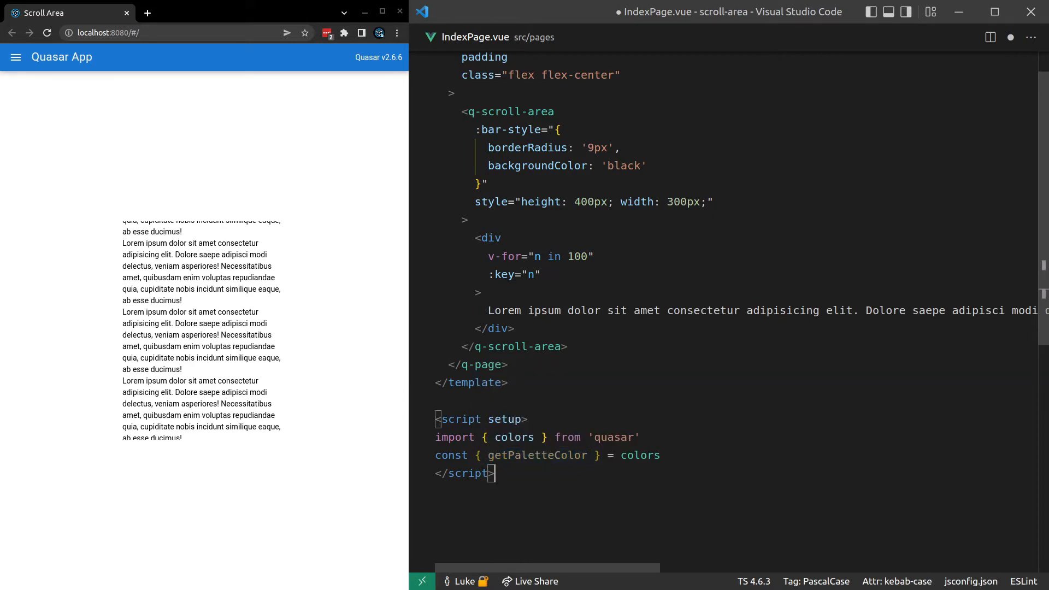
pyautogui.moveTo(759, 480)
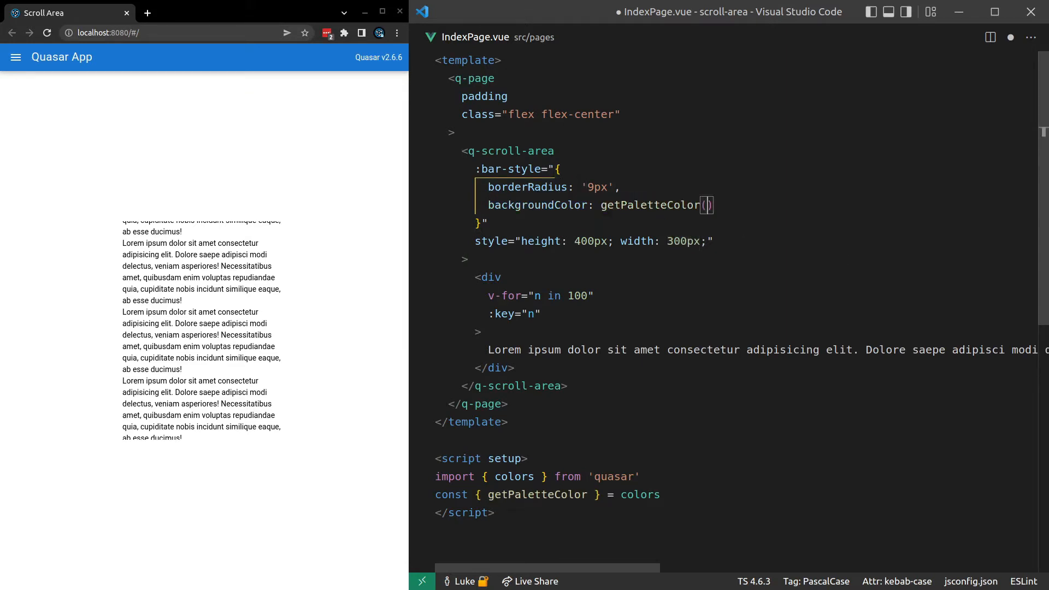
pyautogui.write("'indigo")
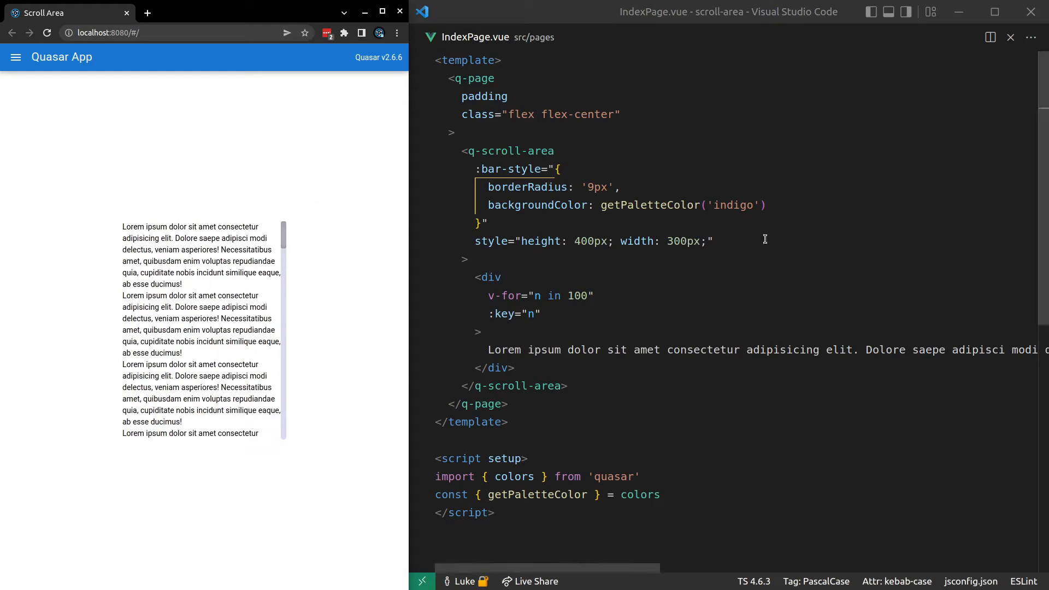
pyautogui.scroll(-3)
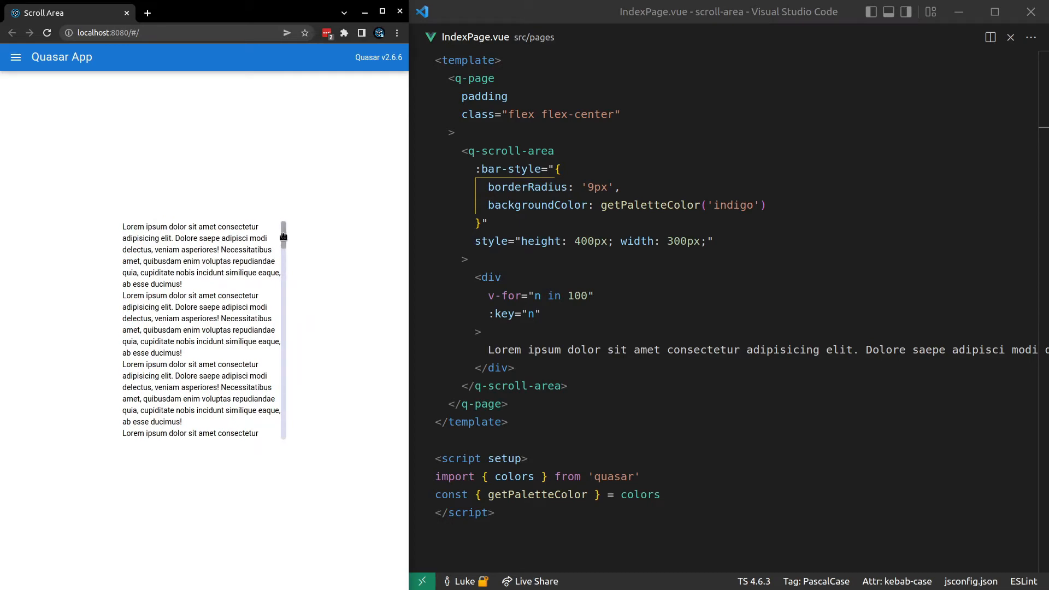
pyautogui.scroll(-3)
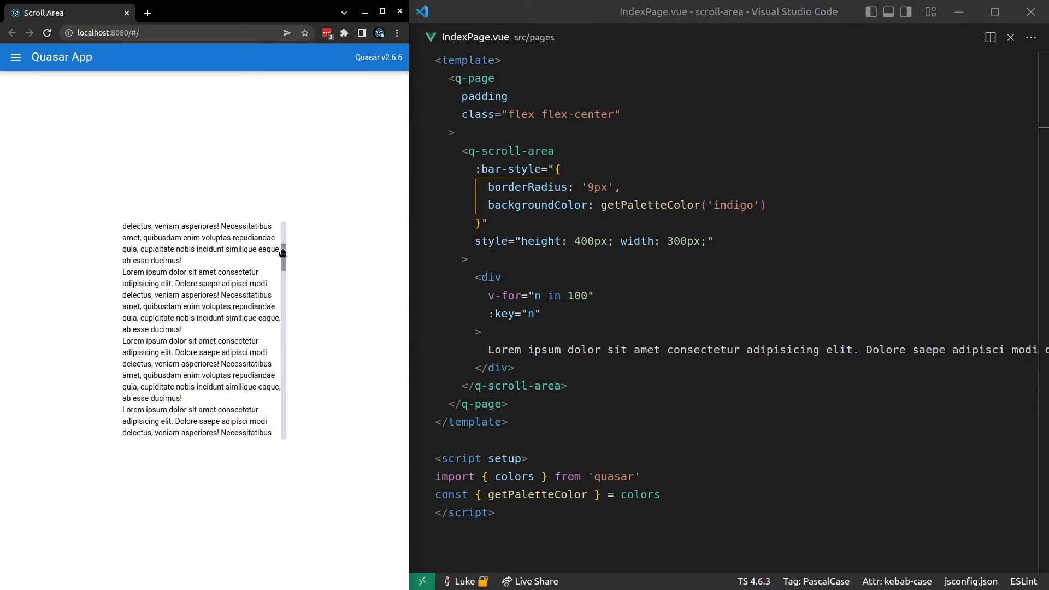
pyautogui.scroll(-3)
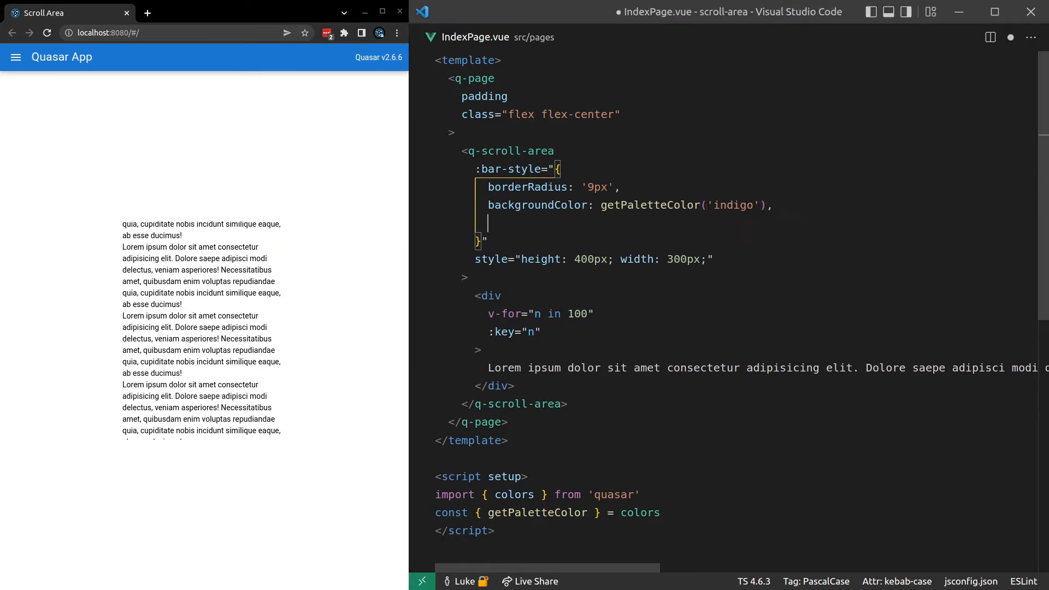
# Step: Add width '14px' and opacity 0.3 to the bar style, then open a new line
pyautogui.write('width:')
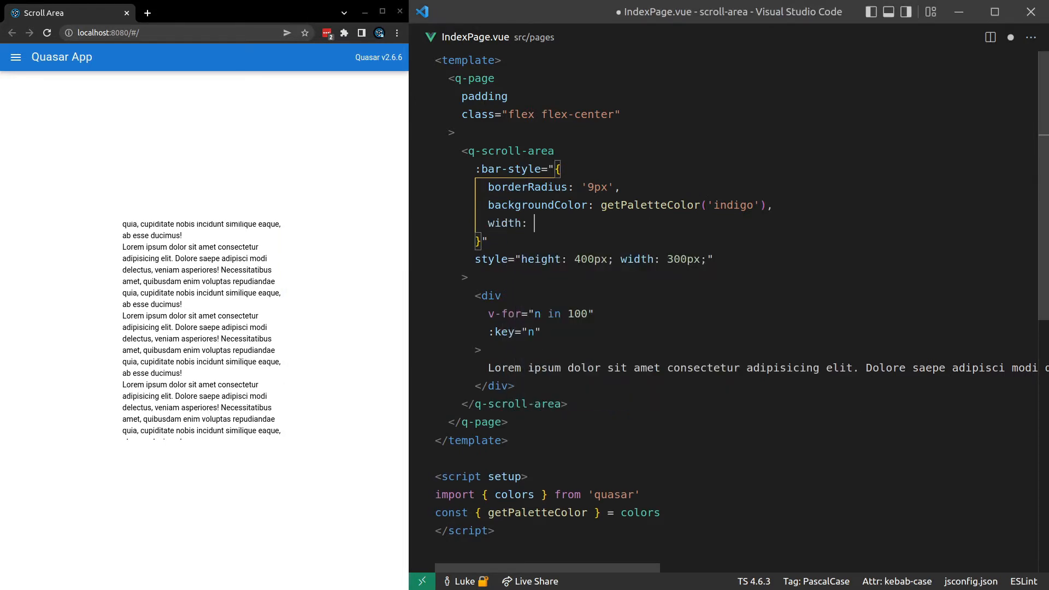
pyautogui.write("'")
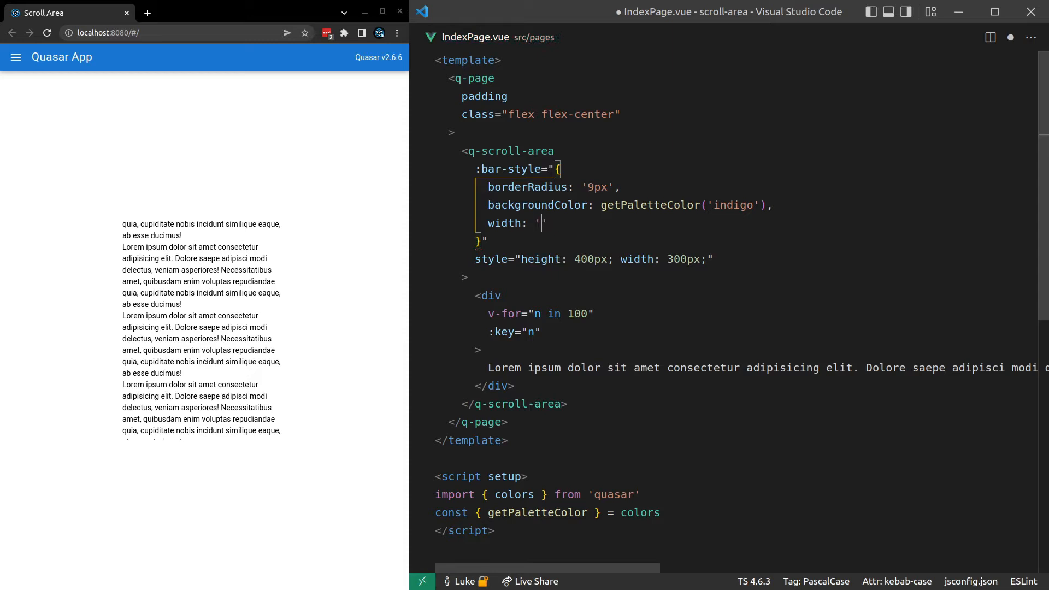
pyautogui.write('14px')
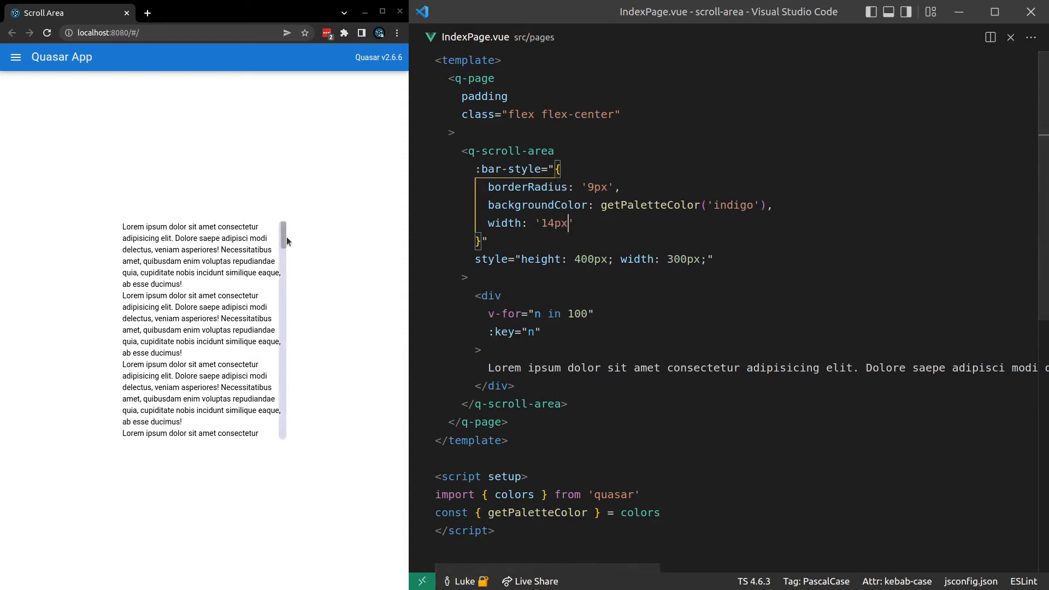
pyautogui.scroll(-3)
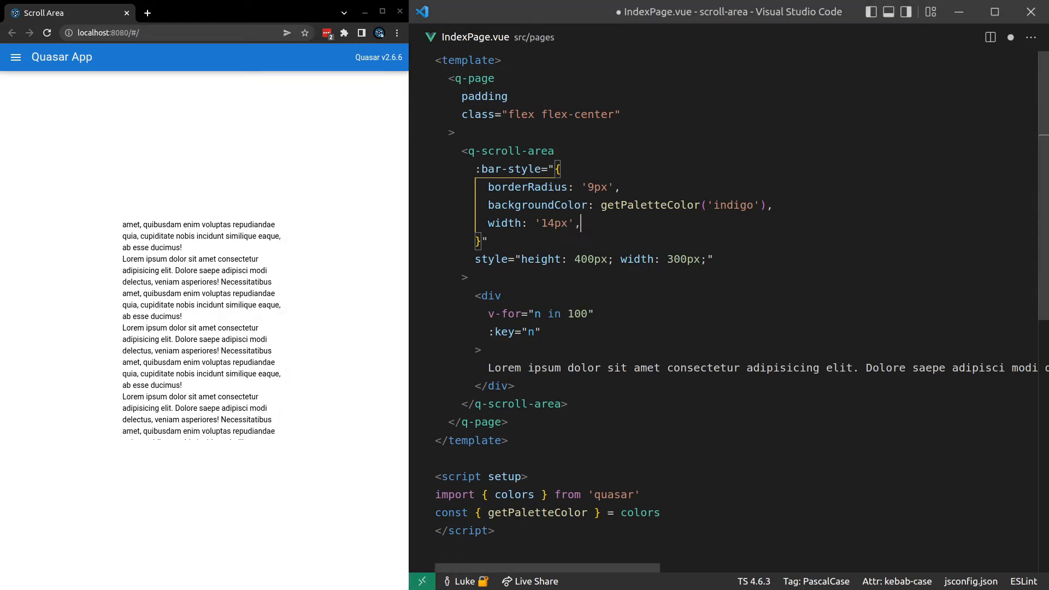
pyautogui.write('opacity: 1')
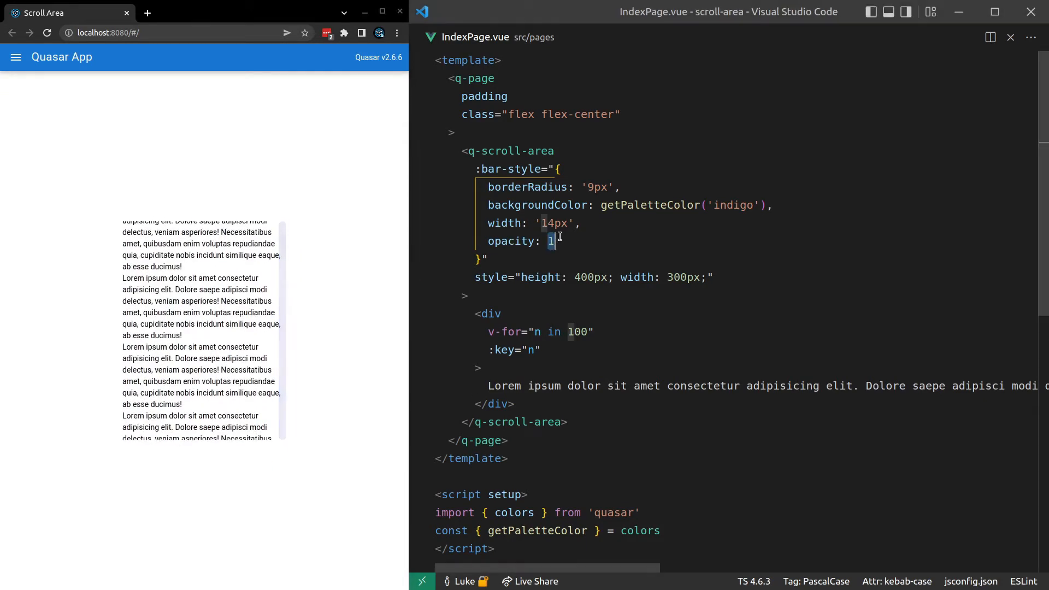
pyautogui.write('.3')
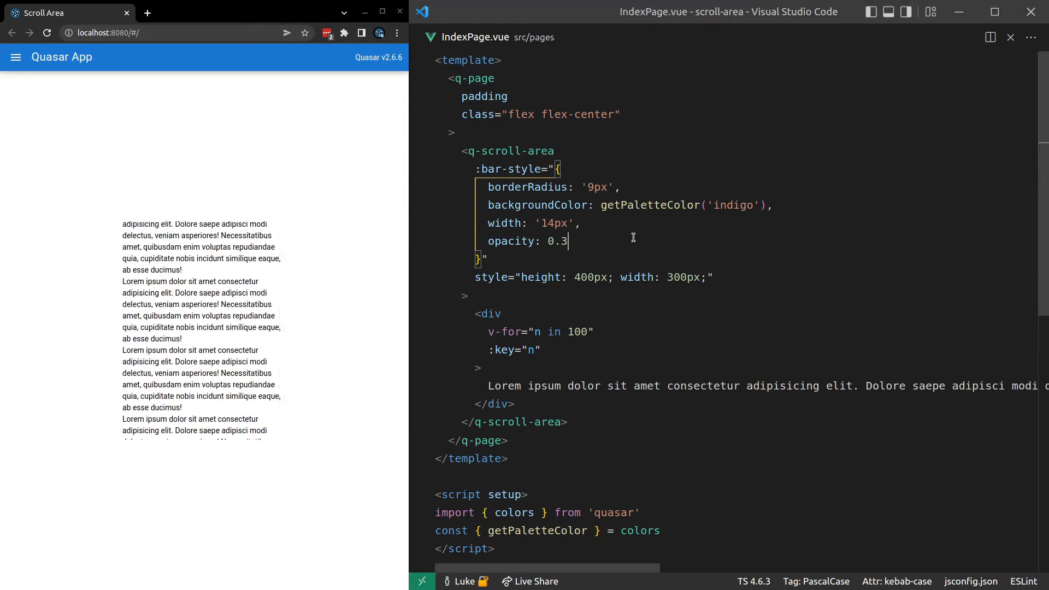
pyautogui.press('enter')
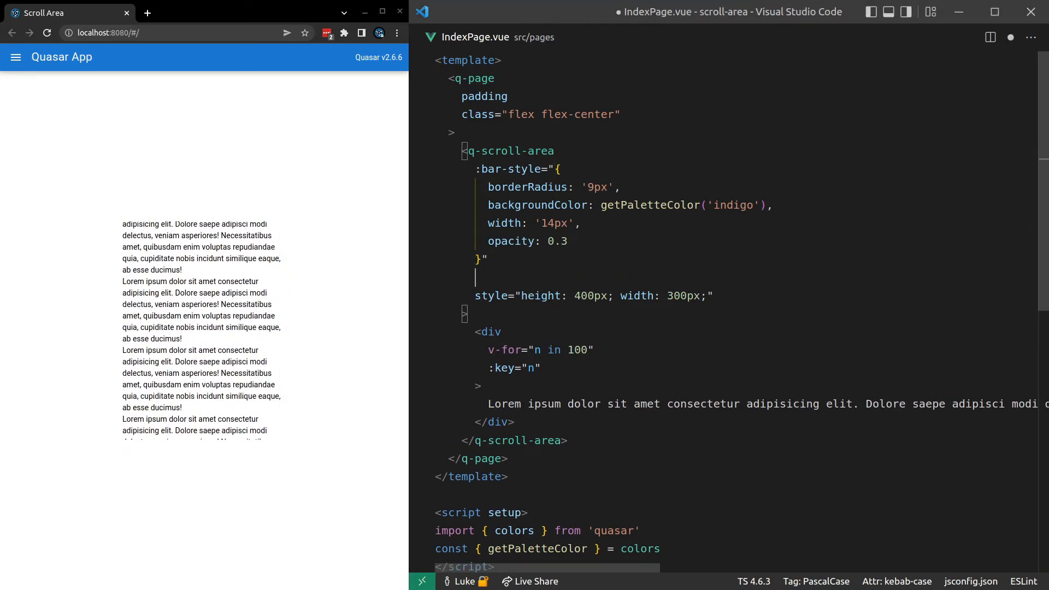
# Step: Add a :thumb-style binding with borderRadius '7px' and width '14px'
pyautogui.write(':thumb-style="{')
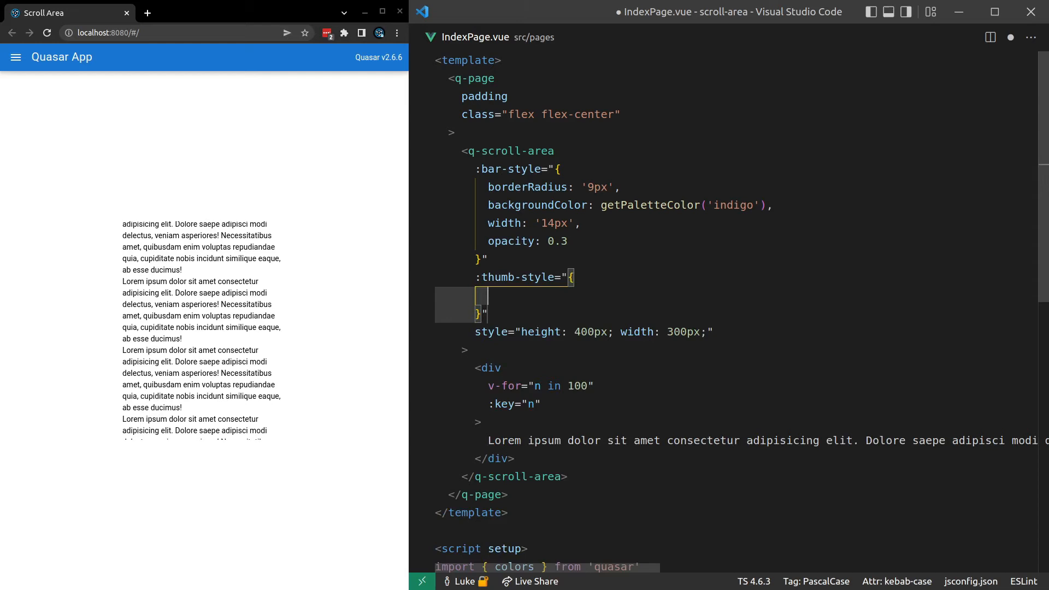
pyautogui.write('border')
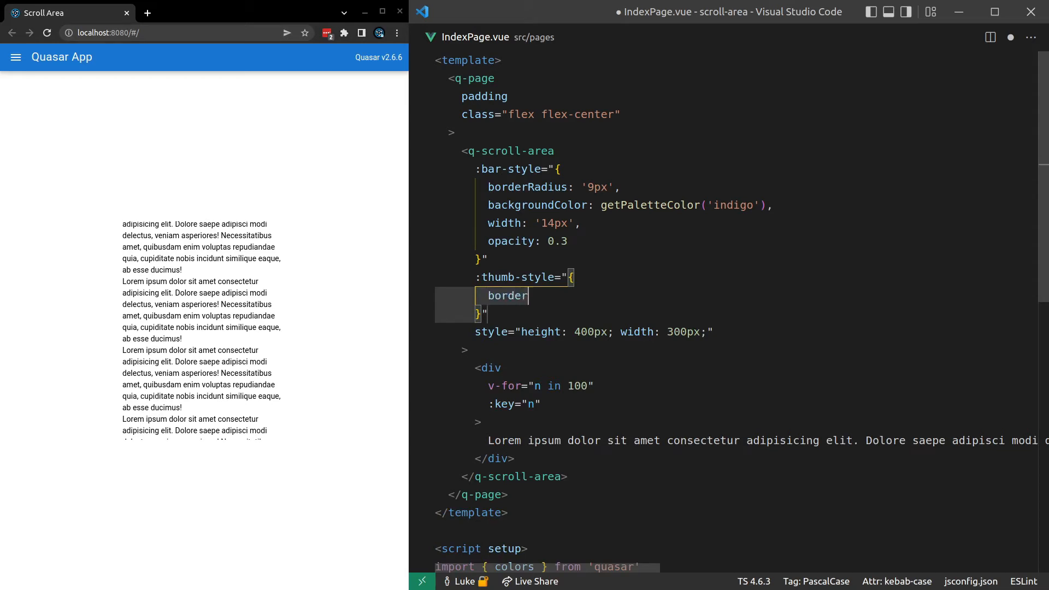
pyautogui.write("Radius: '")
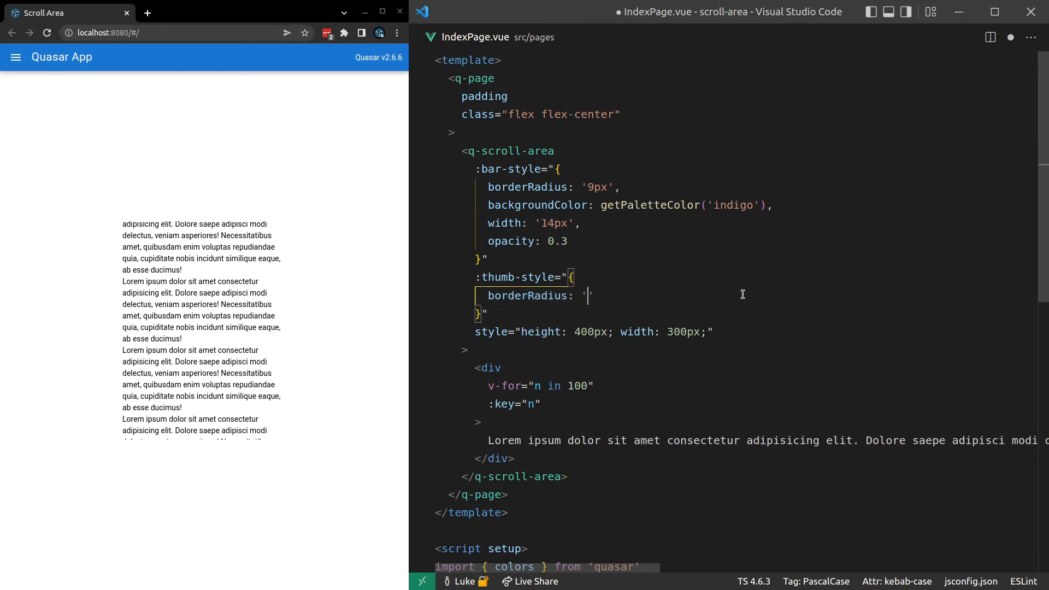
pyautogui.write('7px')
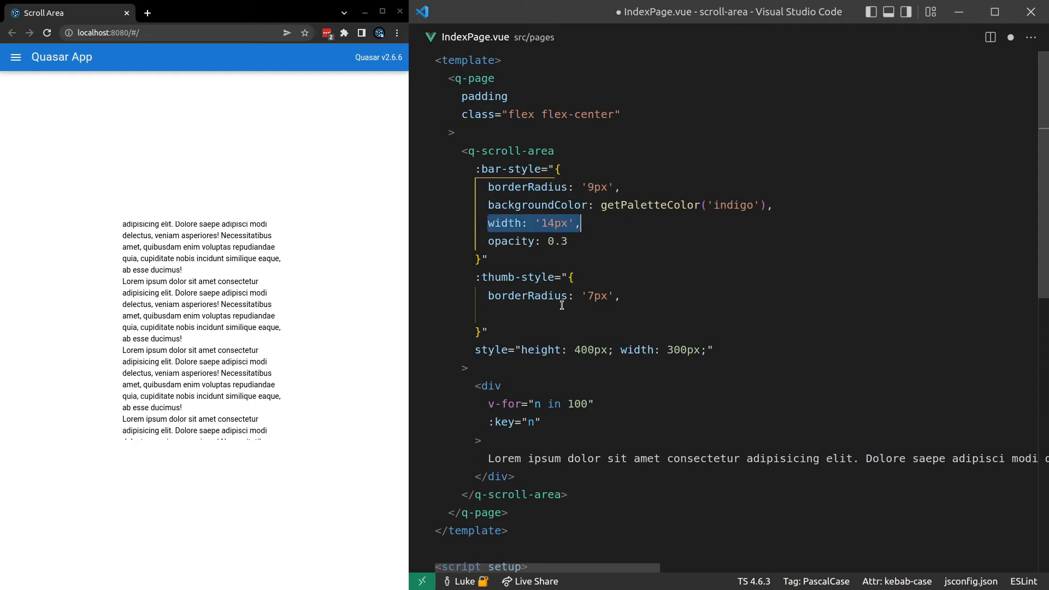
pyautogui.write('width:')
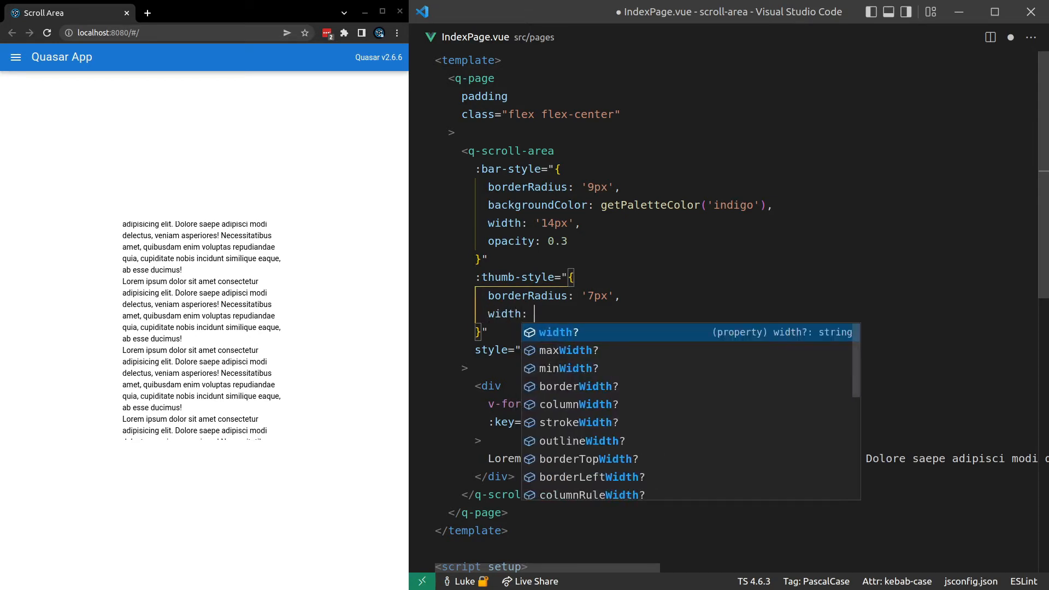
pyautogui.write("14px',")
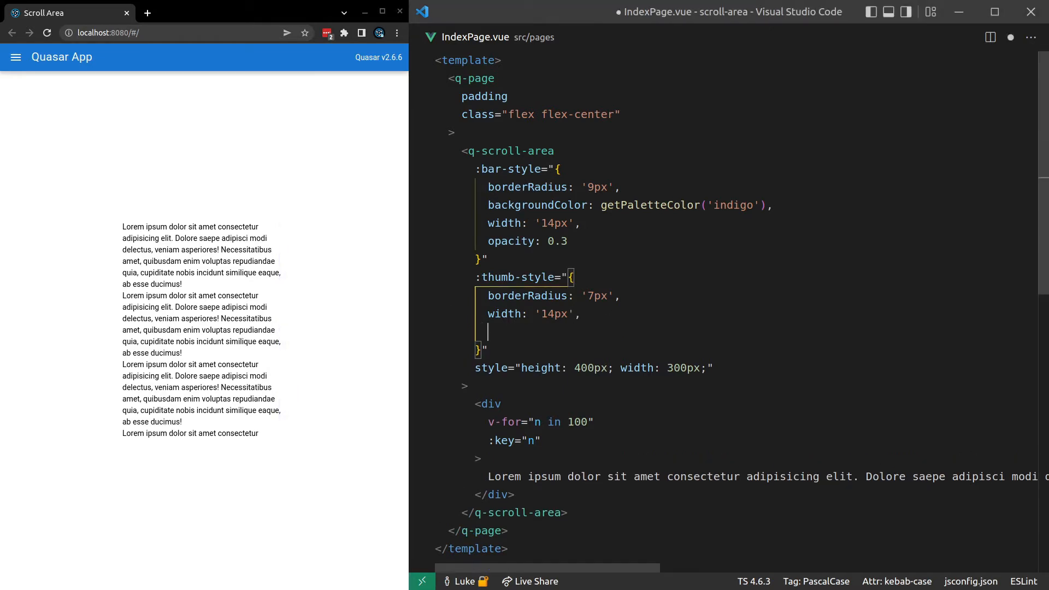
# Step: Give the thumb an indigo background and change its opacity from 1 to 0.9
pyautogui.write("backgroundColor: getPaletteColor('indigo'),")
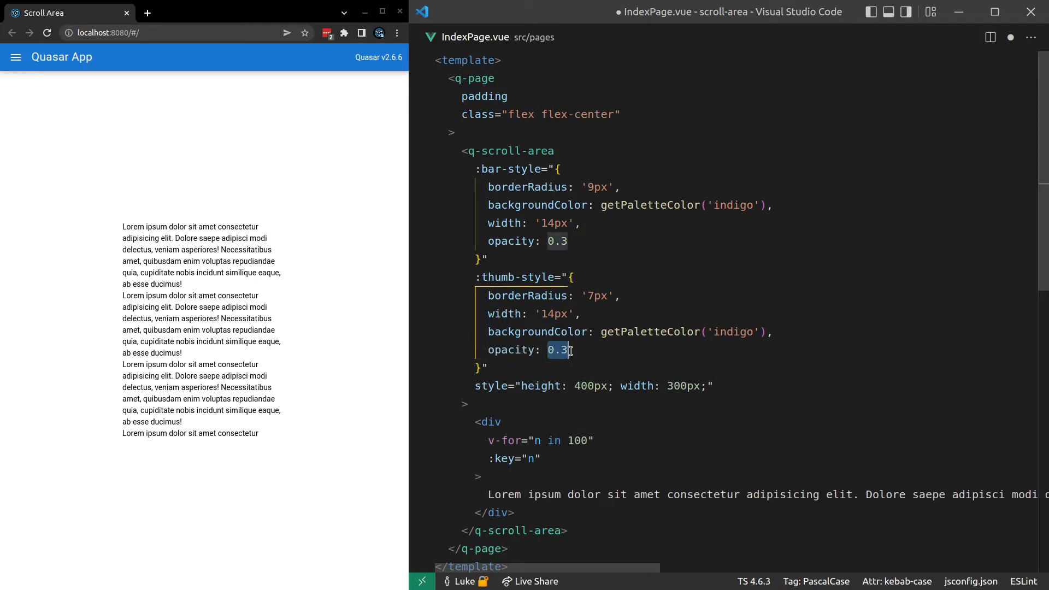
pyautogui.write('1')
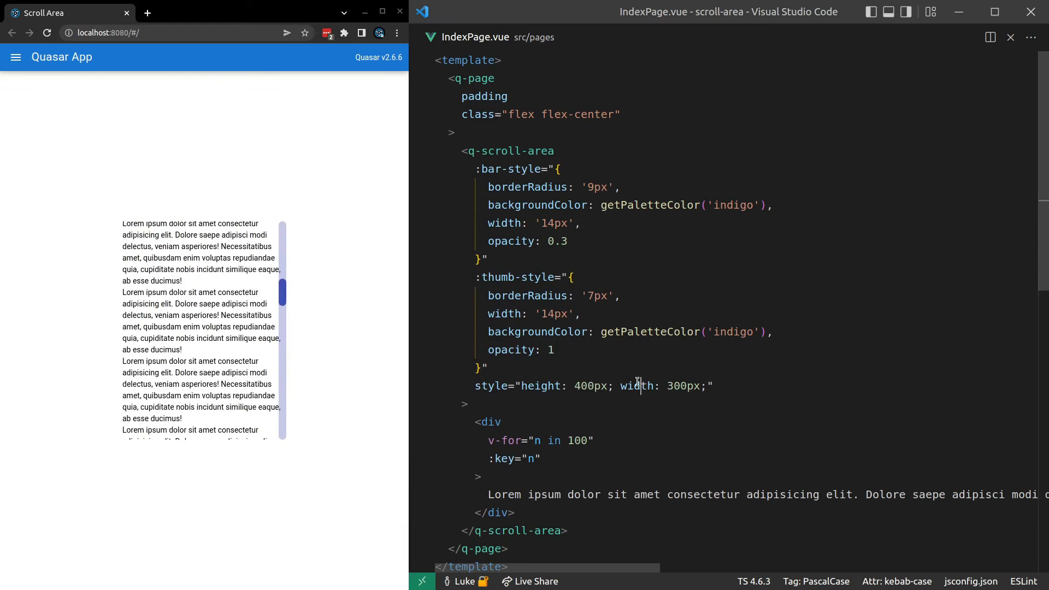
pyautogui.write('0.9')
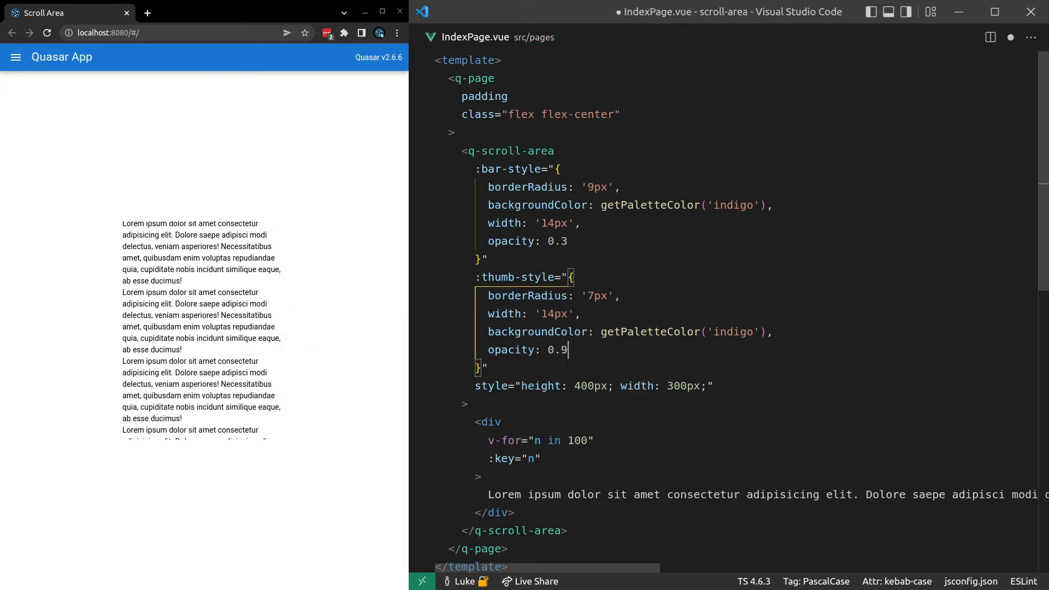
pyautogui.scroll(-3)
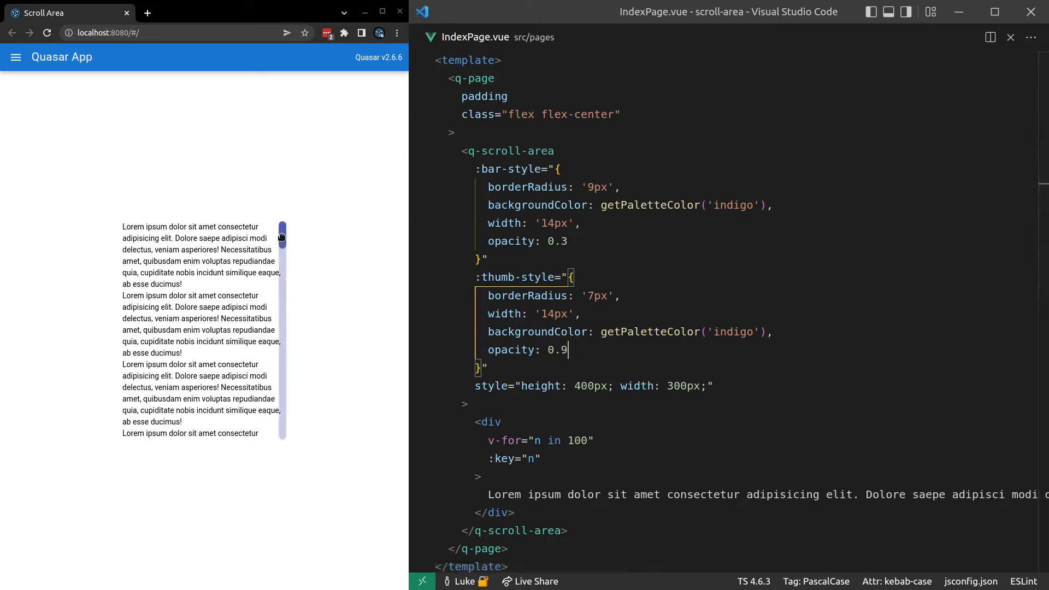
pyautogui.scroll(-3)
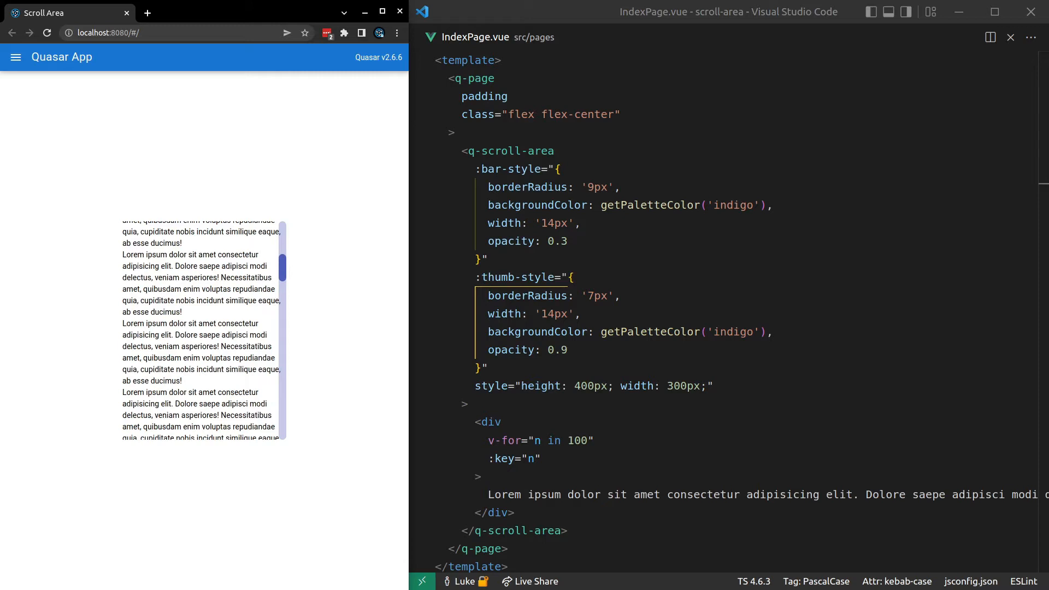
pyautogui.moveTo(280, 250)
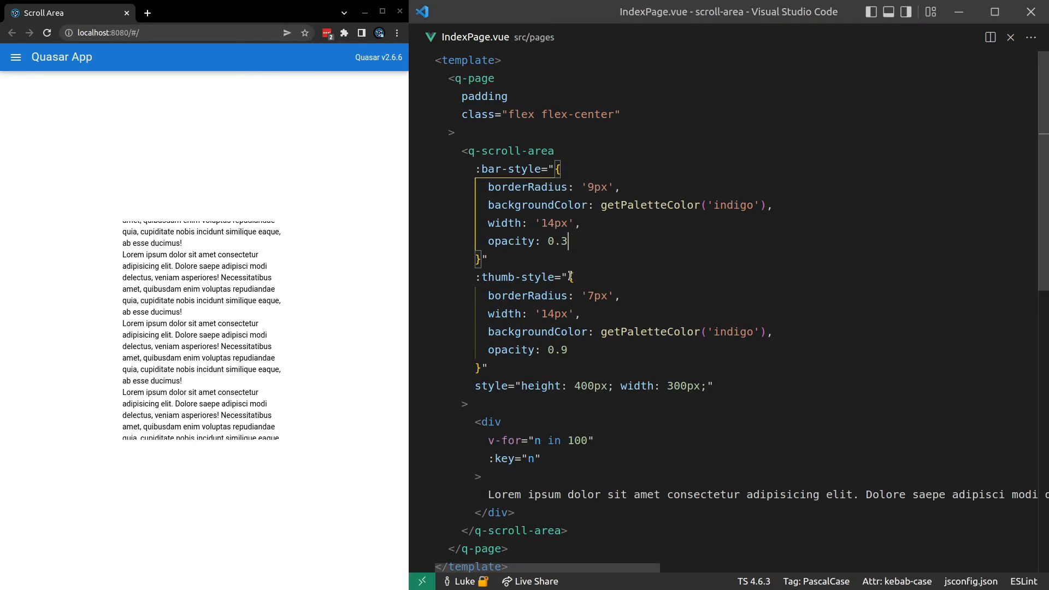
# Step: Change the thumb width from 14px to 10px and add right: '2px'
pyautogui.doubleClick(552, 314)
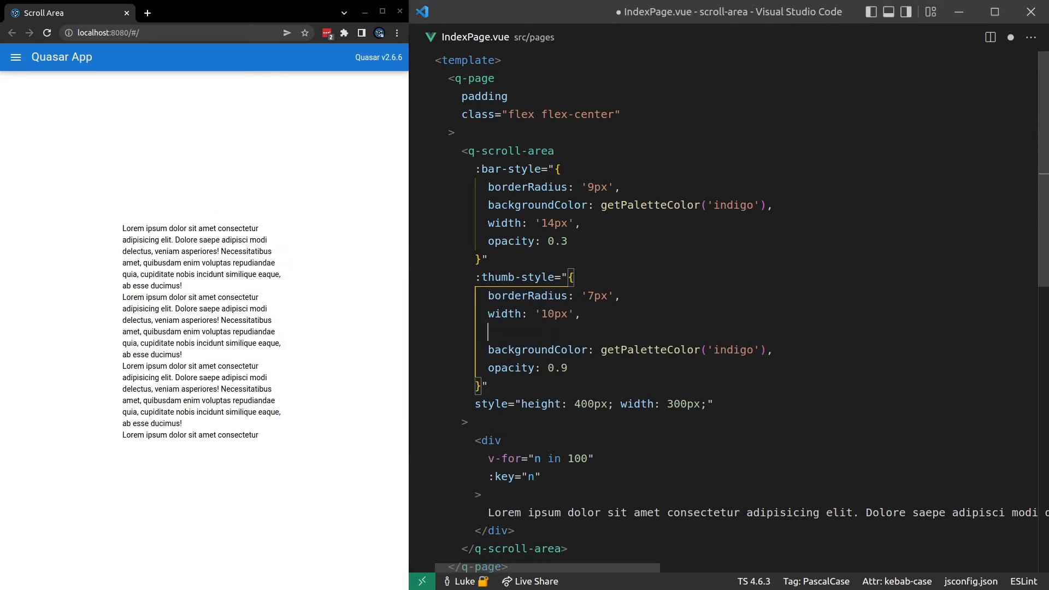
pyautogui.write('right:')
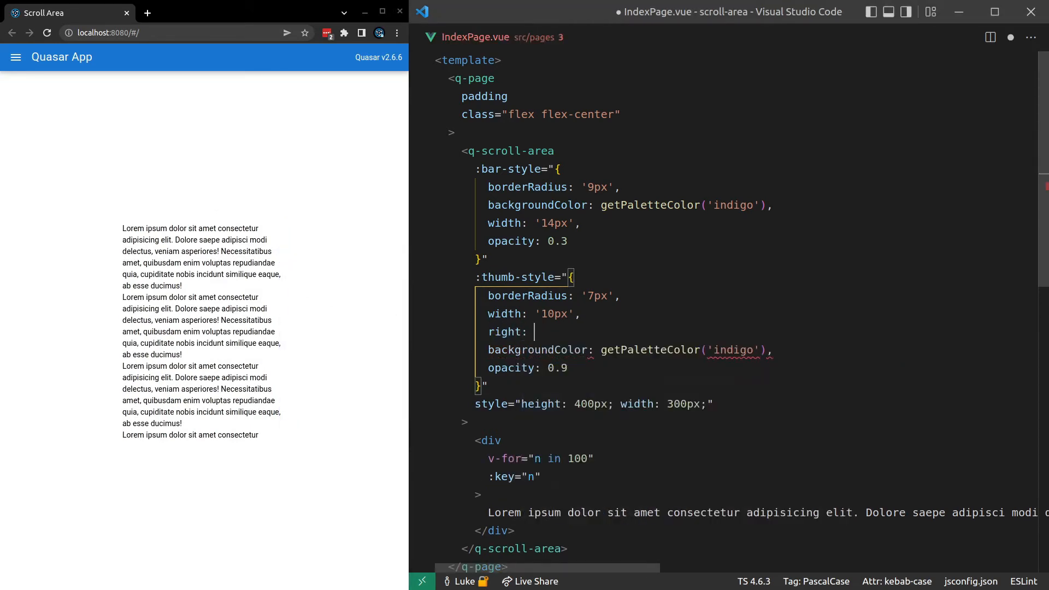
pyautogui.write("'2px',")
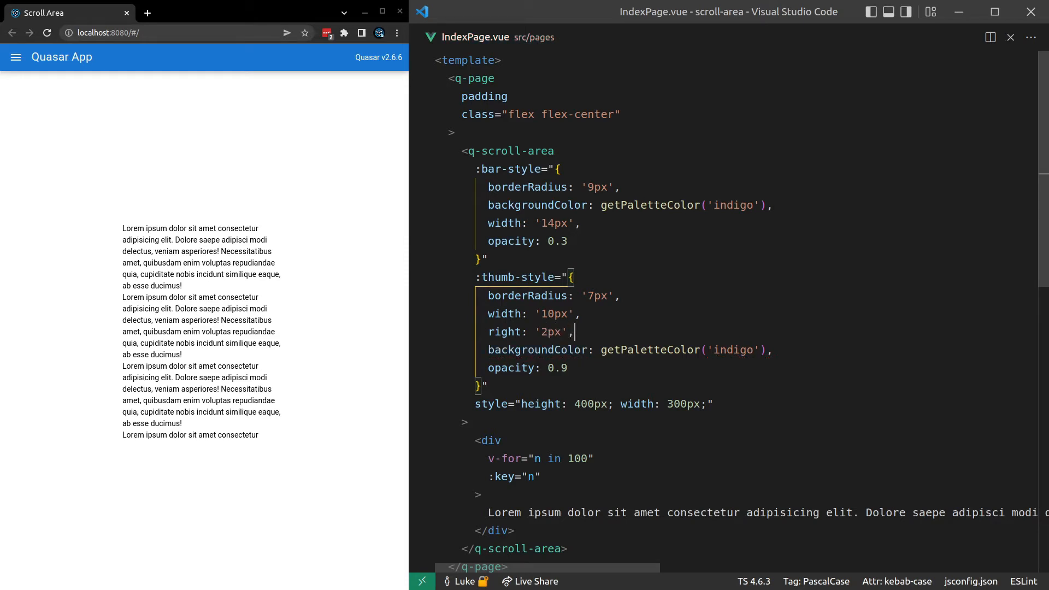
pyautogui.scroll(-3)
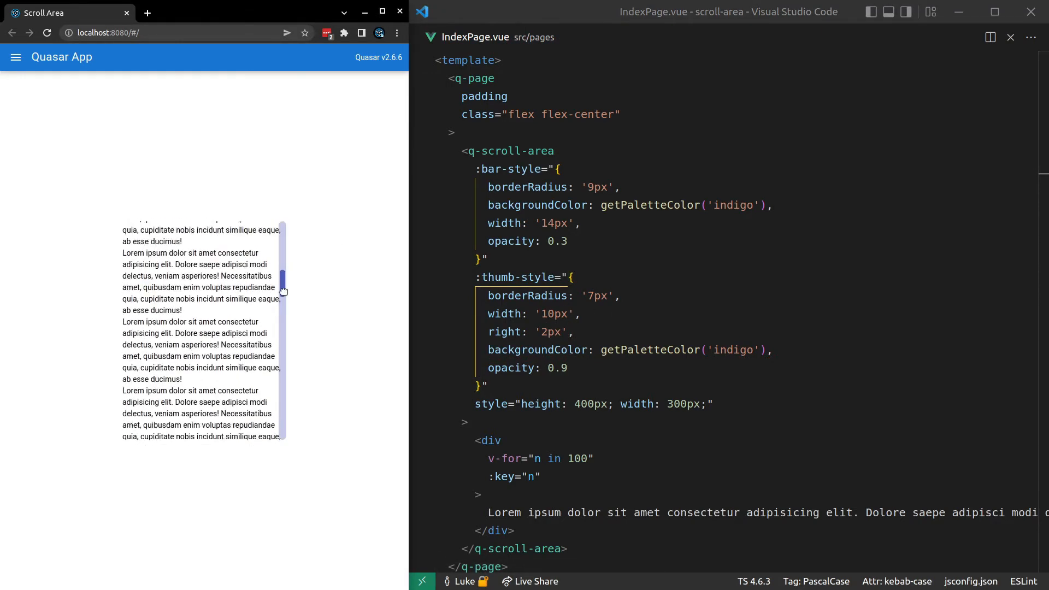
pyautogui.scroll(-3)
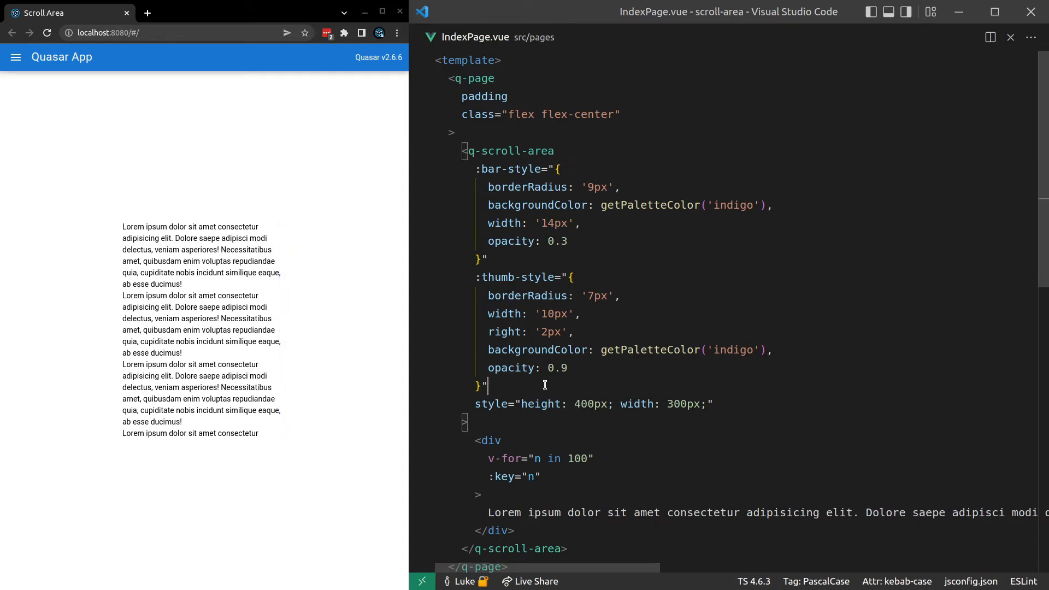
pyautogui.write('content-active-style="{')
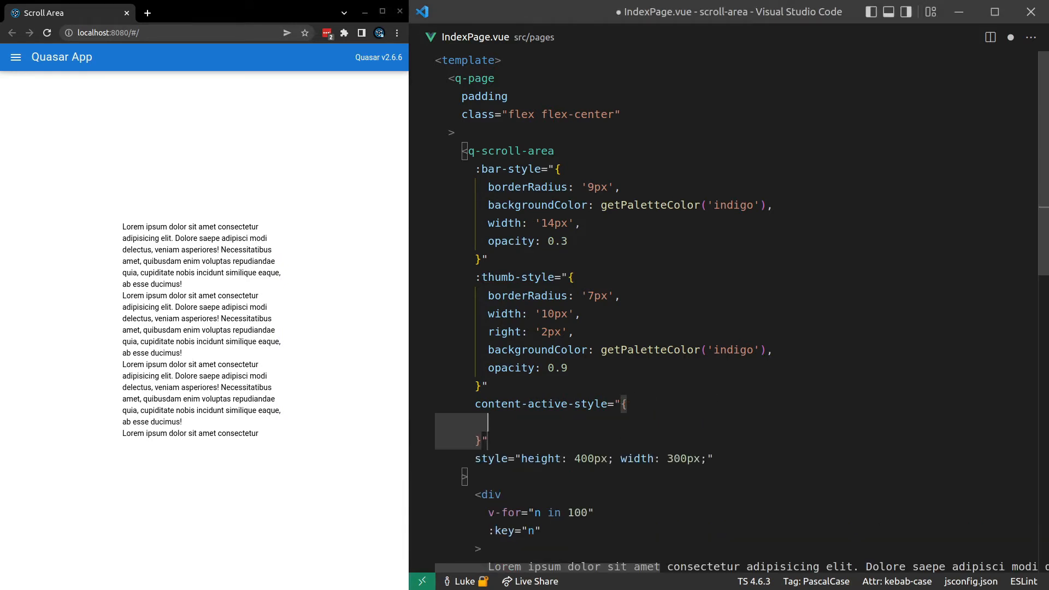
pyautogui.write(':')
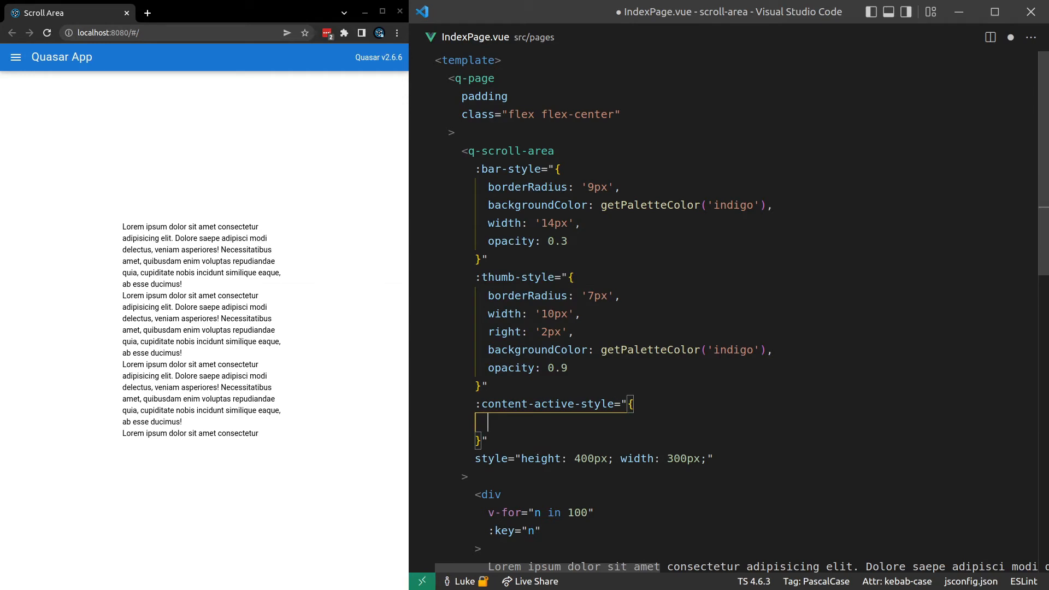
pyautogui.write('backgroundColor:')
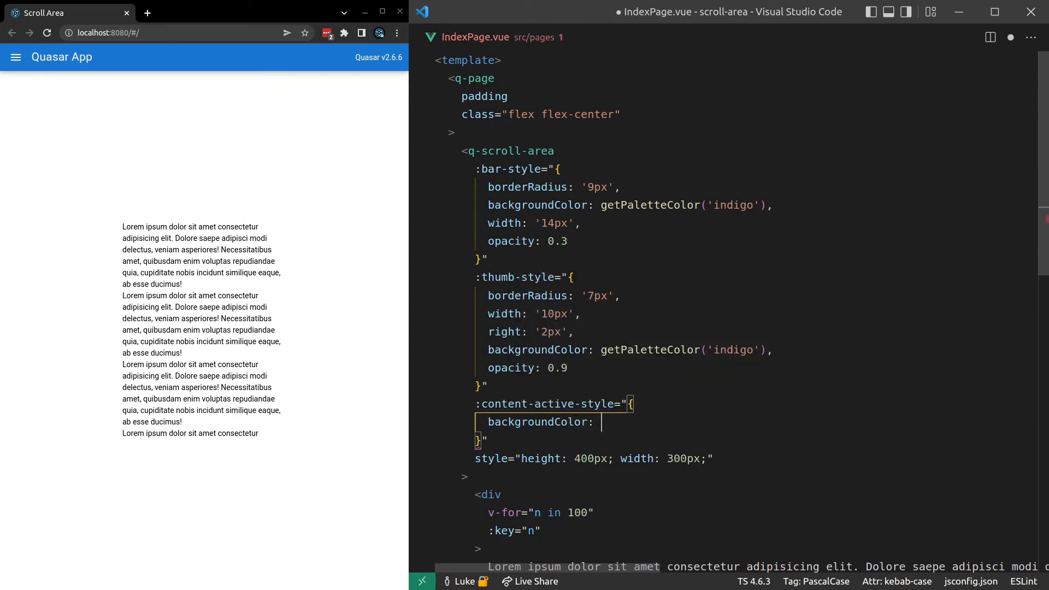
pyautogui.write('getPaletteColor')
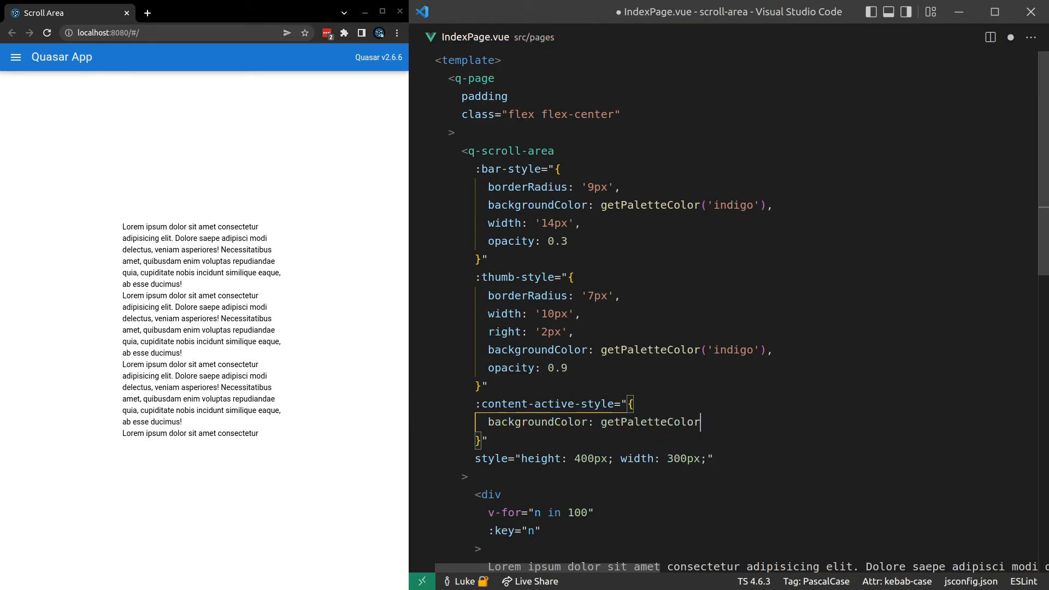
pyautogui.write("('grey')")
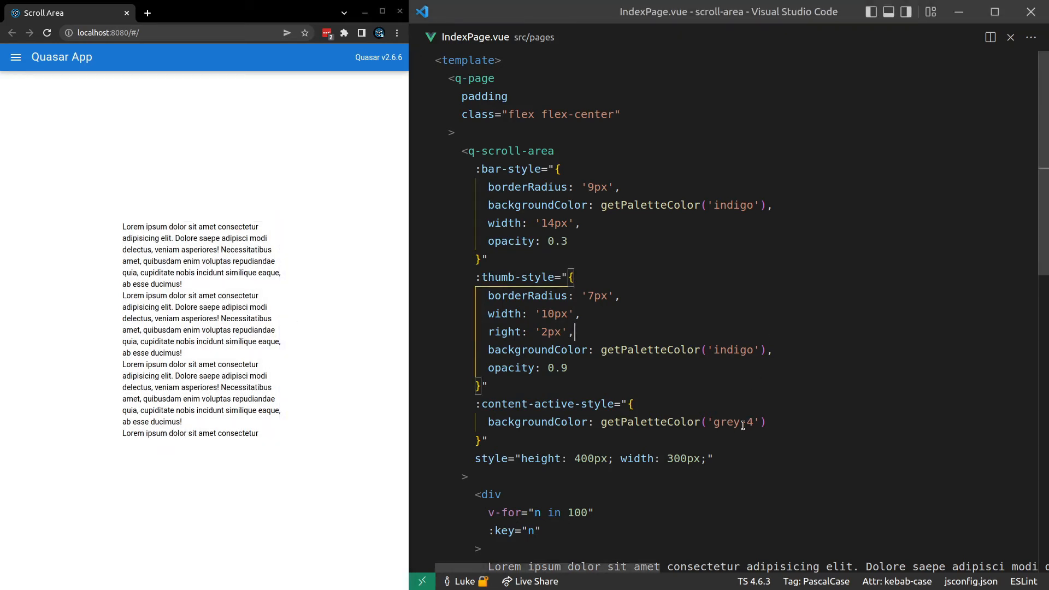
pyautogui.write('b')
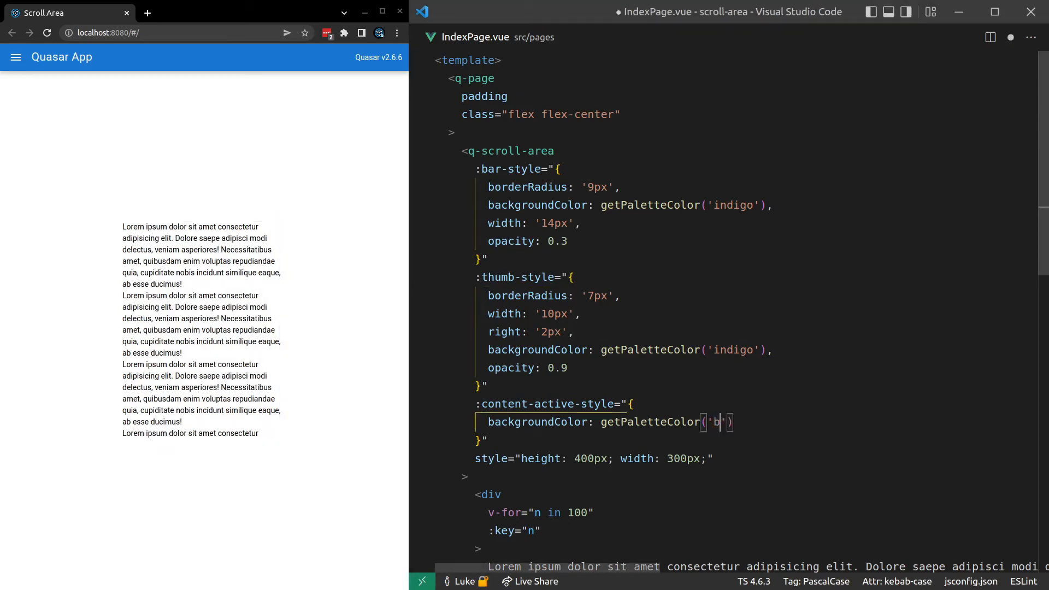
pyautogui.write('lack')
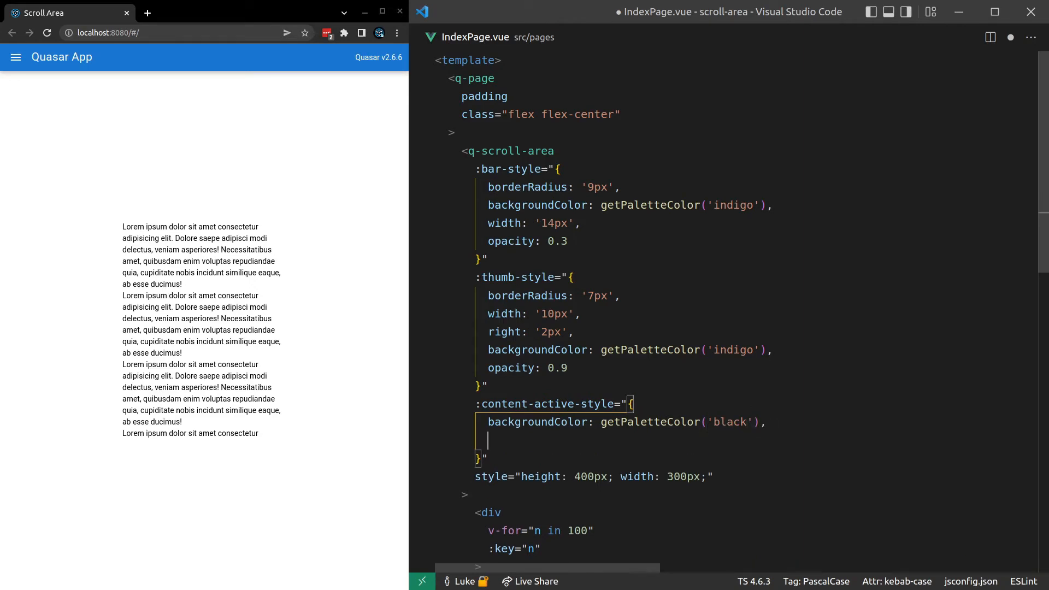
pyautogui.write("color: '")
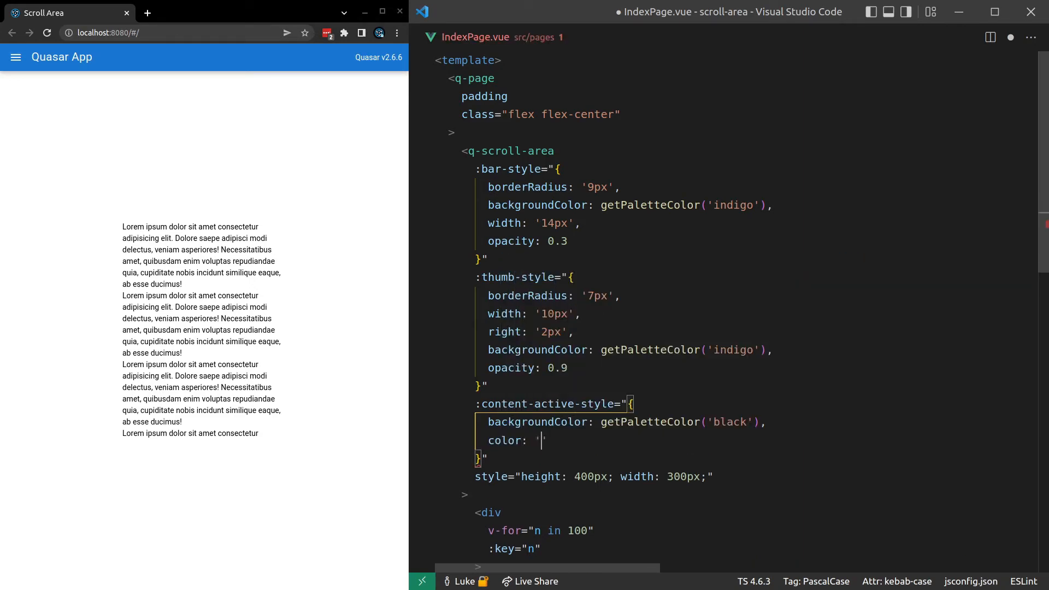
pyautogui.write('white')
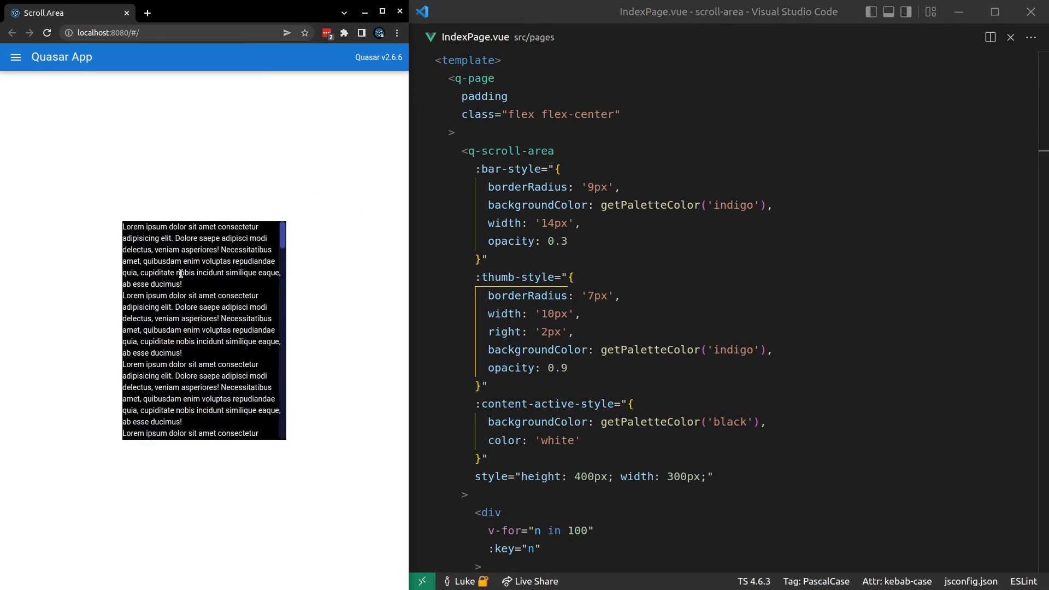
pyautogui.click(581, 314)
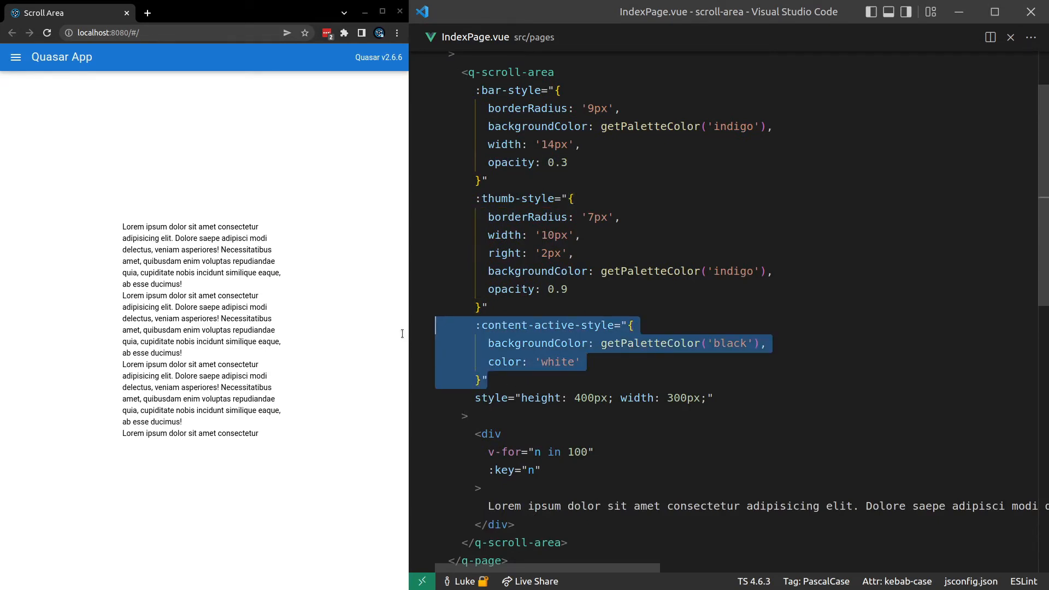
pyautogui.press('Delete')
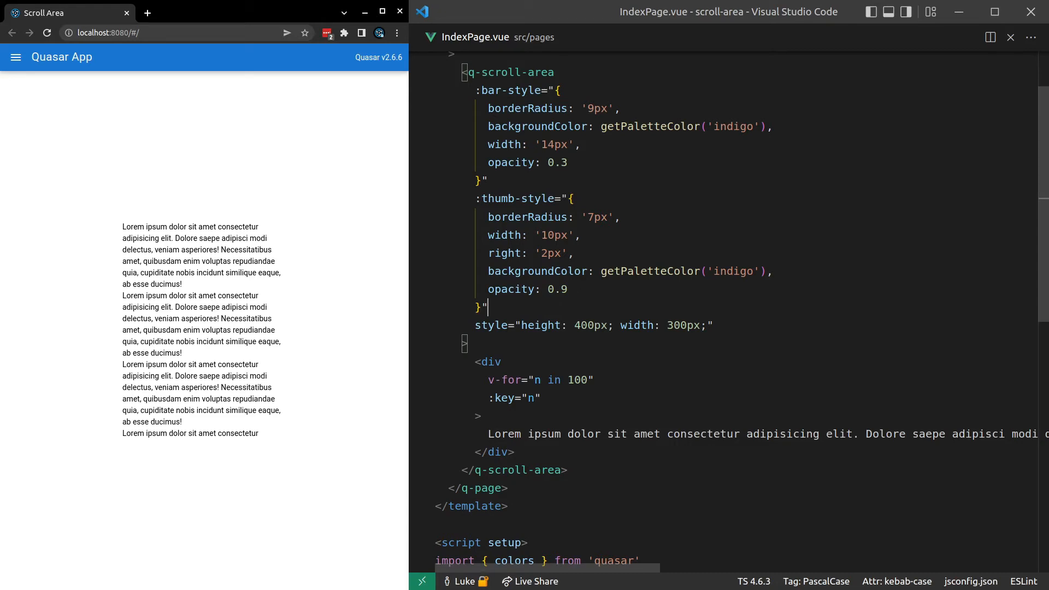
# Step: Add the visible attribute to q-scroll-area so the indigo scrollbar stays shown
pyautogui.write('vi')
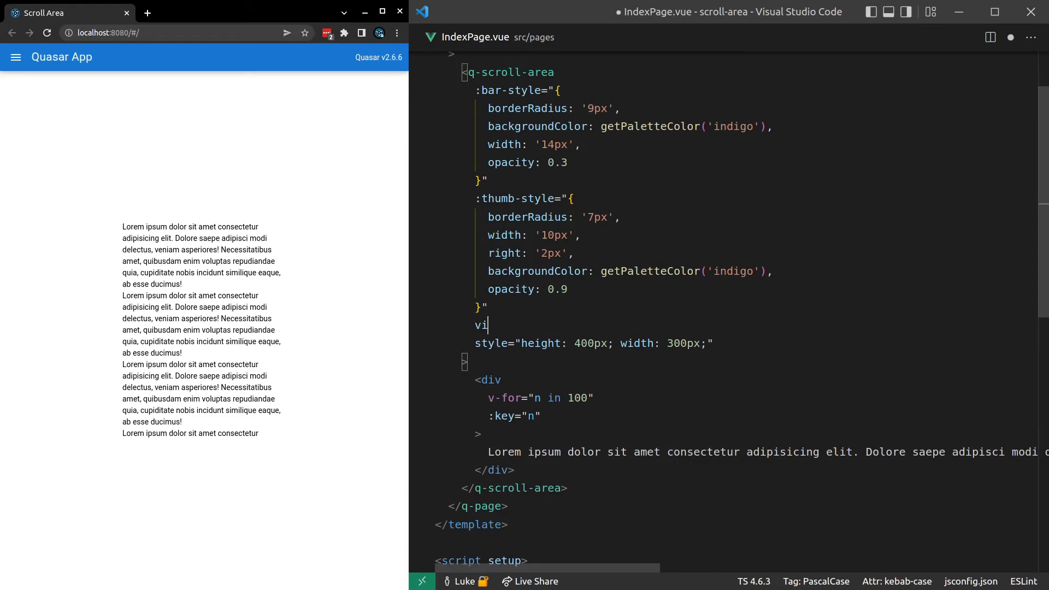
pyautogui.write('sible')
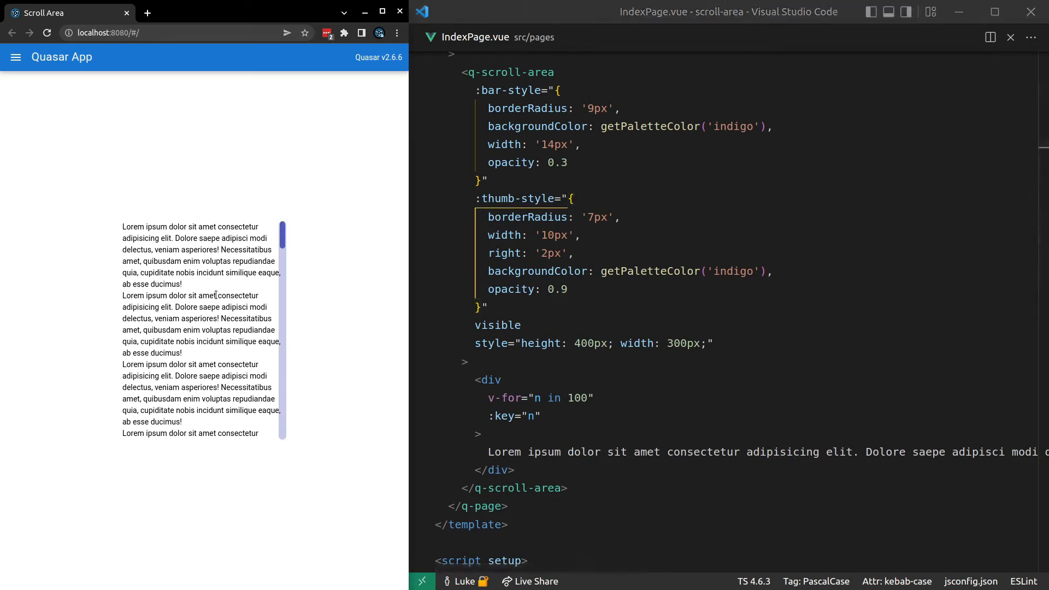
pyautogui.moveTo(278, 229)
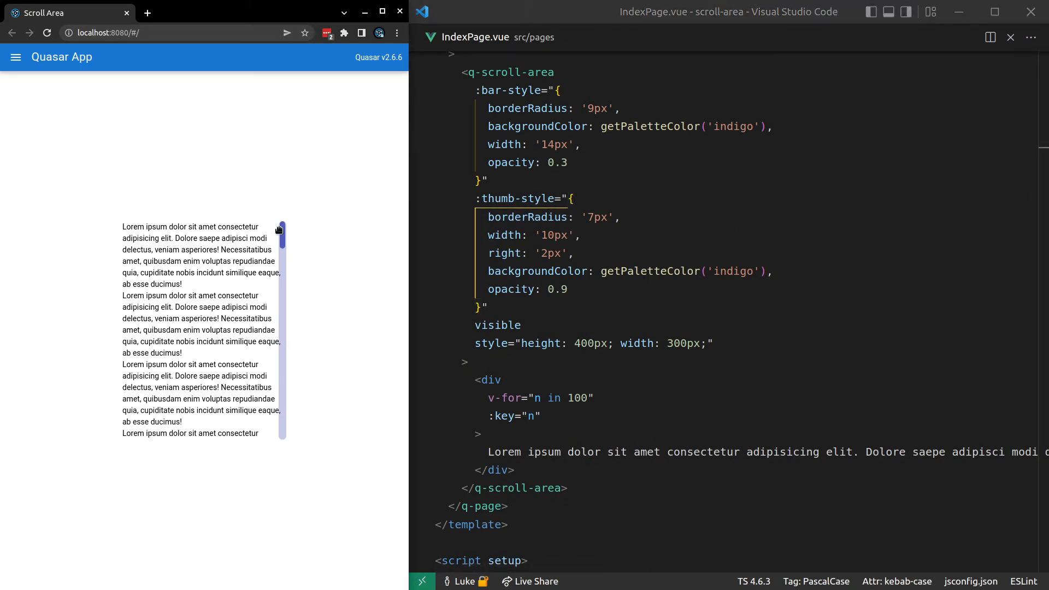
pyautogui.moveTo(374, 298)
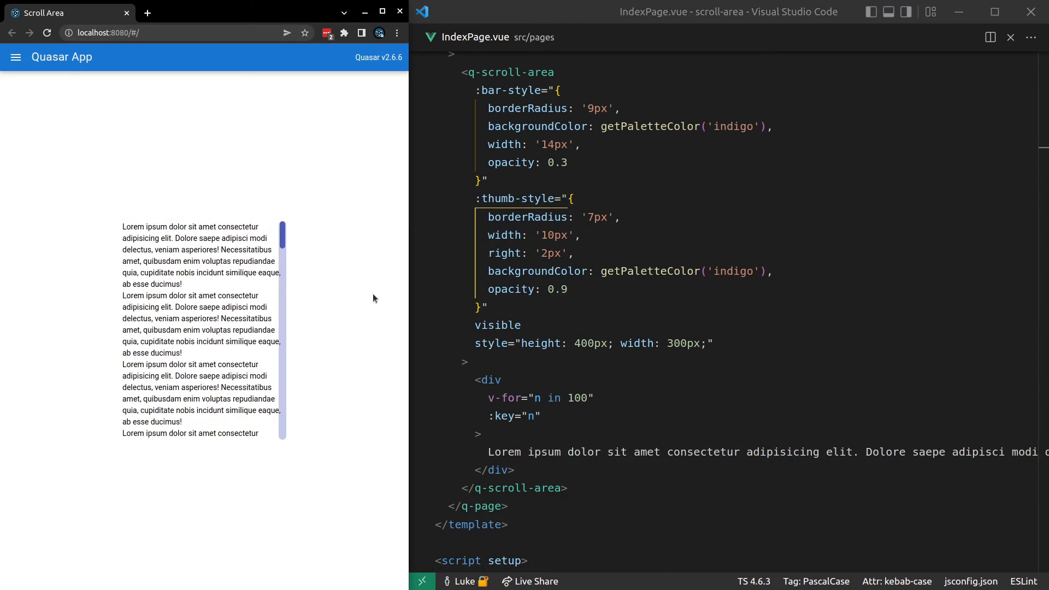
pyautogui.doubleClick(498, 325)
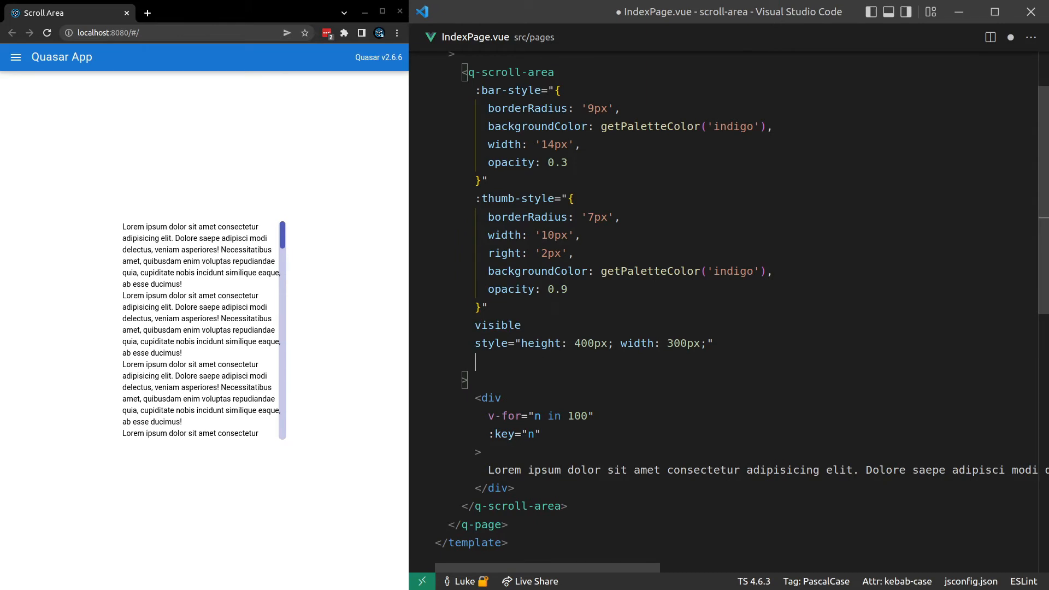
# Step: Add ref="scrollAreaComponent" to the q-scroll-area and declare scrollAreaComponent in the script
pyautogui.write('ref=""')
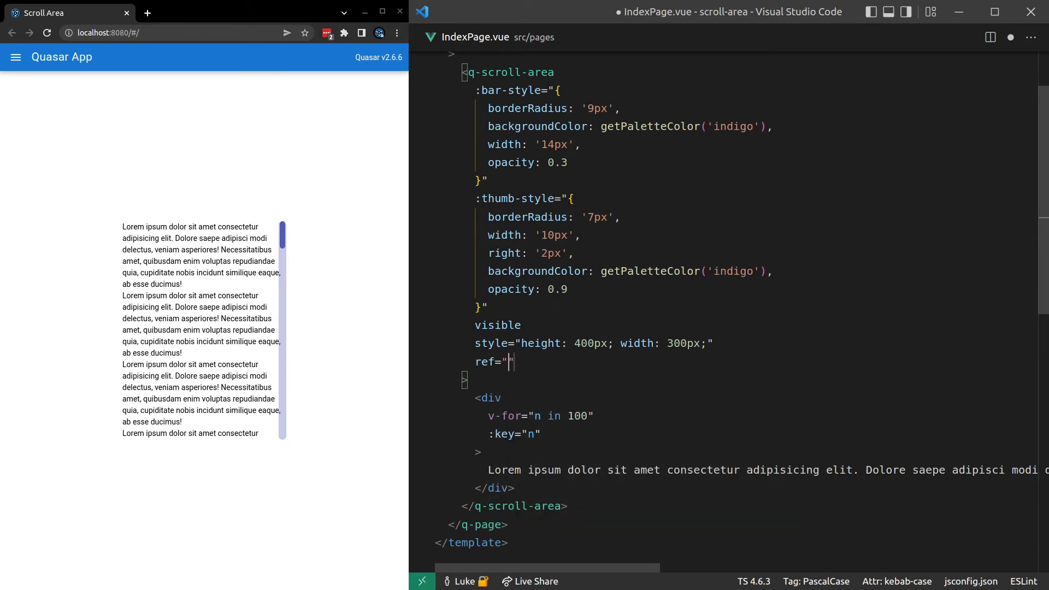
pyautogui.write('scrollArea')
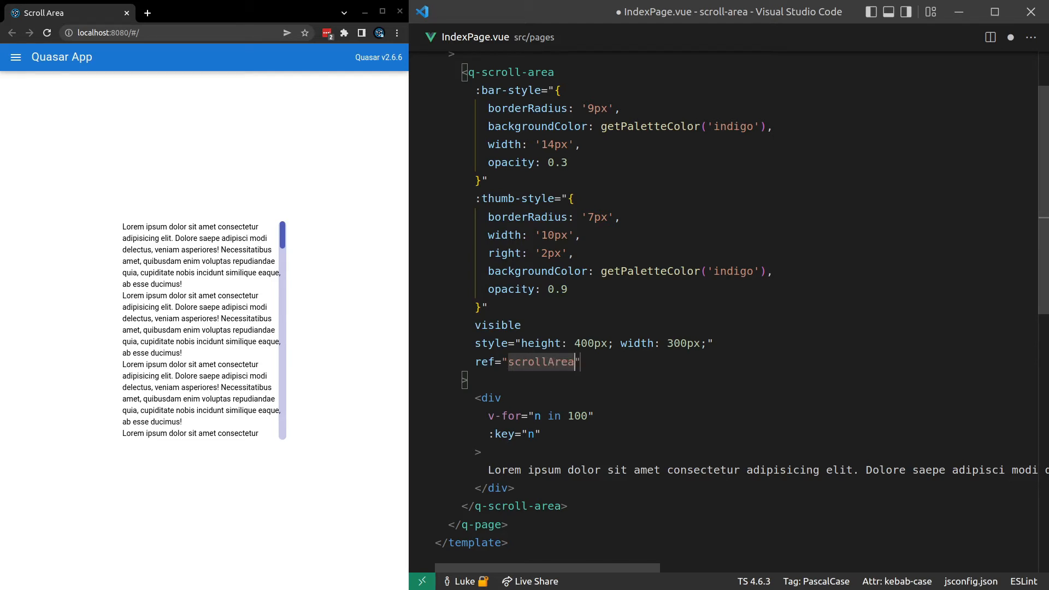
pyautogui.write('Component')
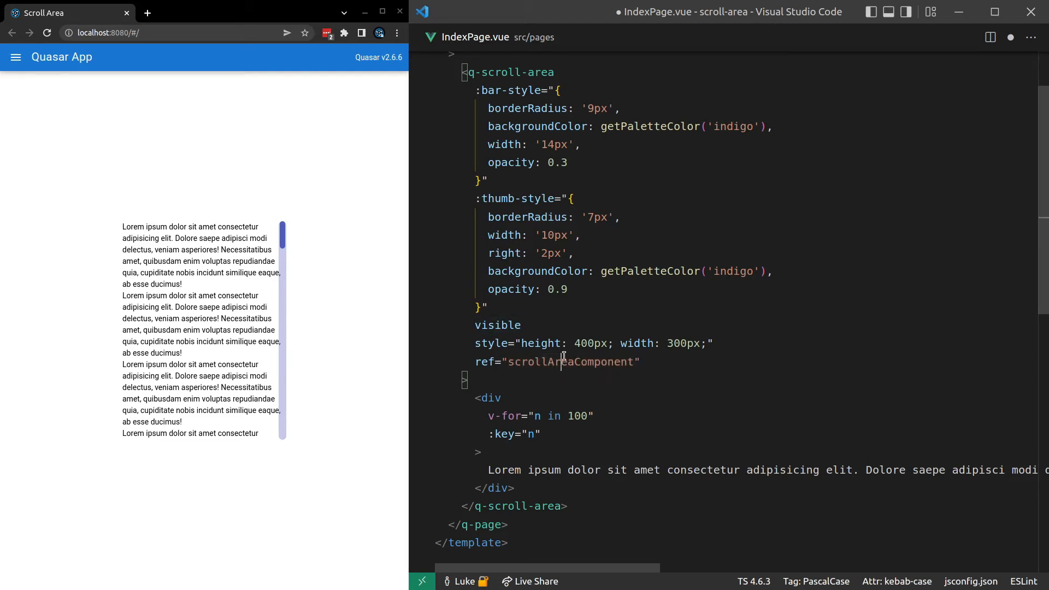
pyautogui.scroll(-3)
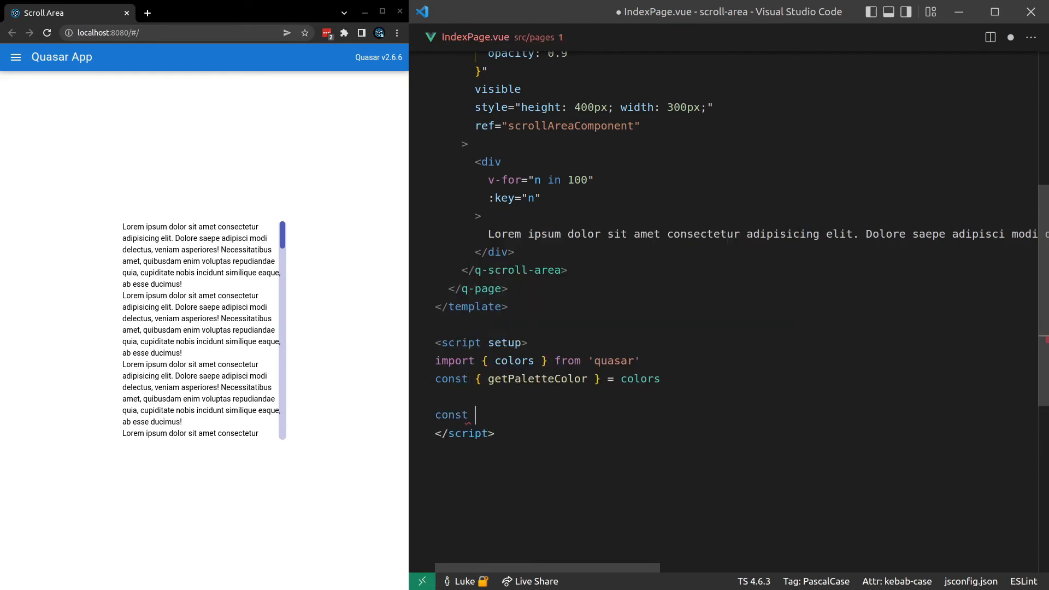
pyautogui.write('scrollAreaComponent = ref')
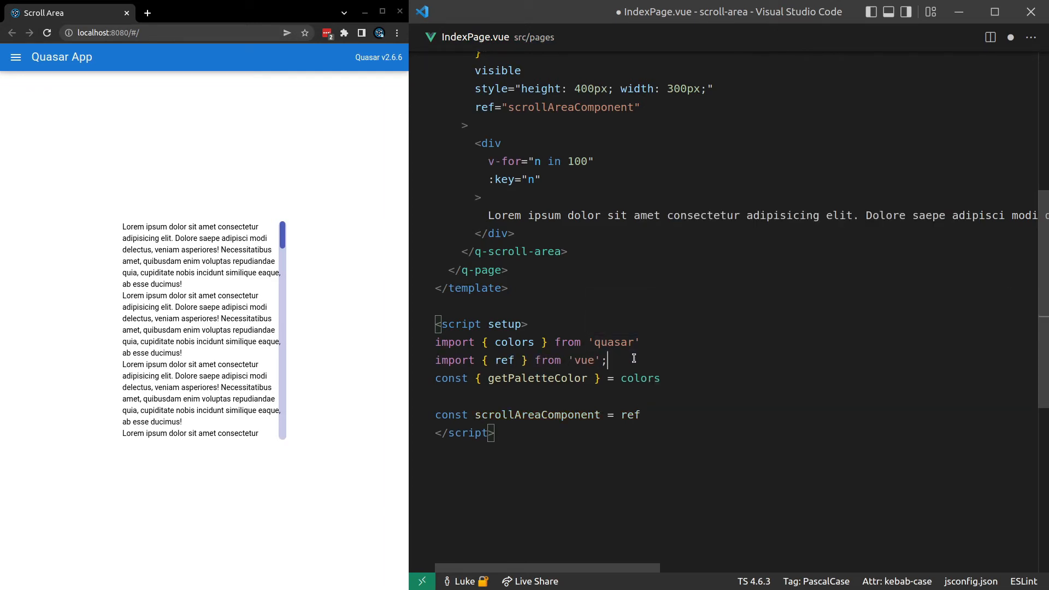
pyautogui.press('Enter')
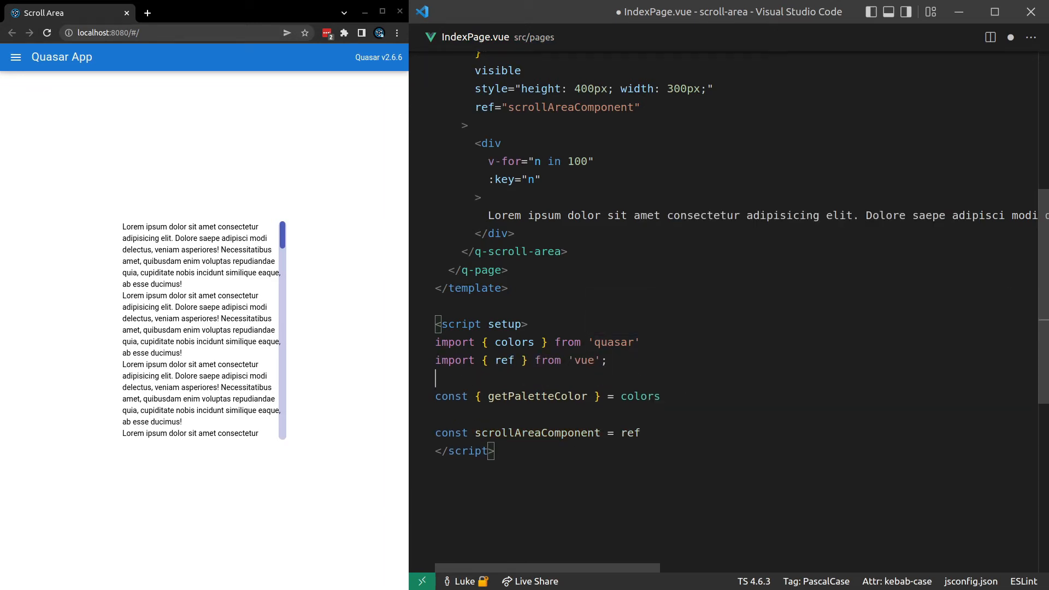
# Step: Make the declaration ref() and open a blank line above the q-scroll-area
pyautogui.write('()')
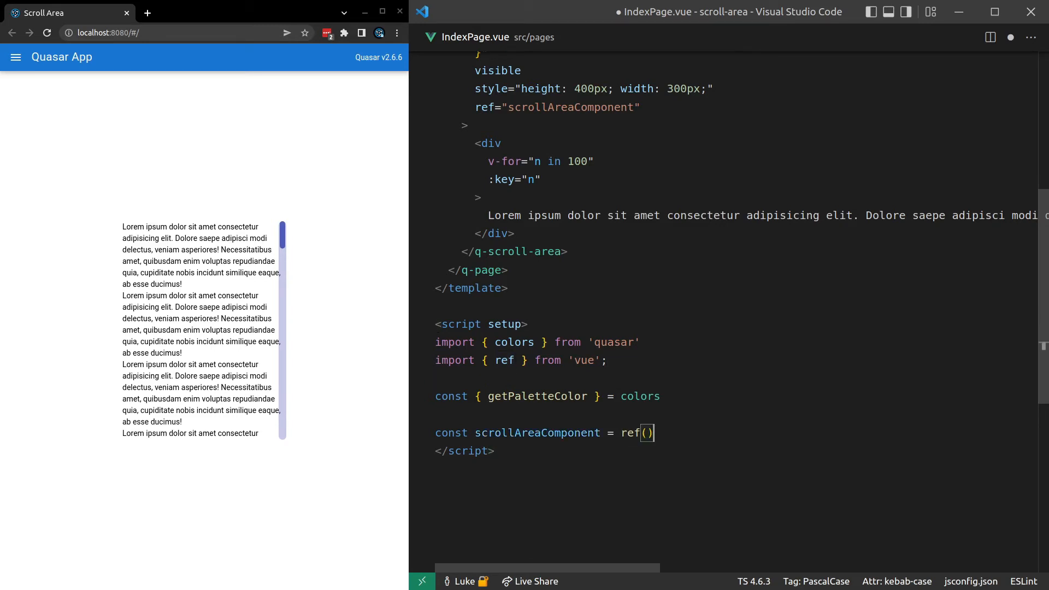
pyautogui.doubleClick(536, 511)
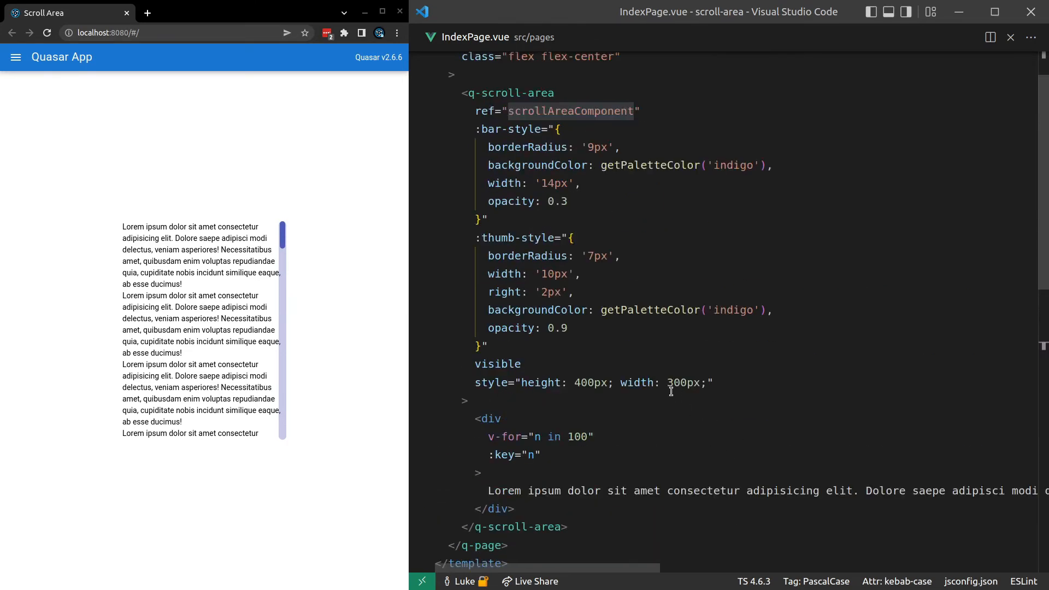
pyautogui.tripleClick(555, 111)
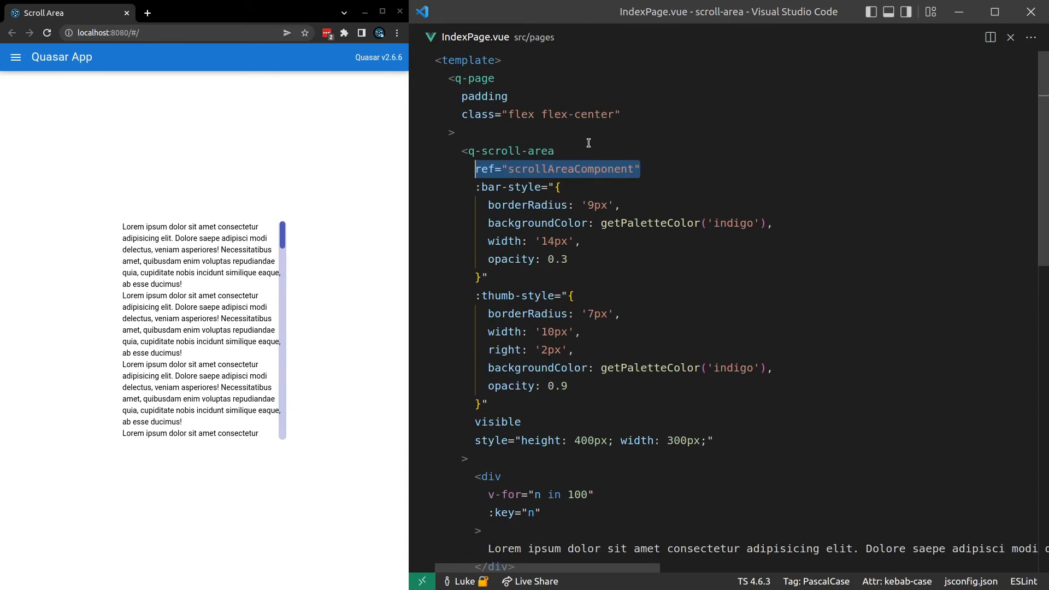
pyautogui.press('Enter')
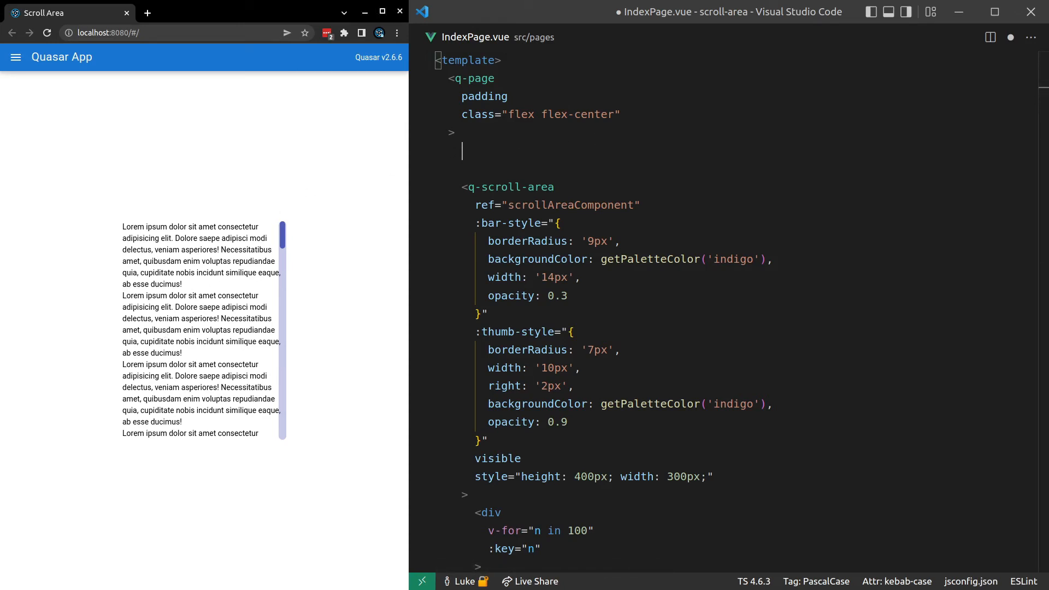
pyautogui.write('q')
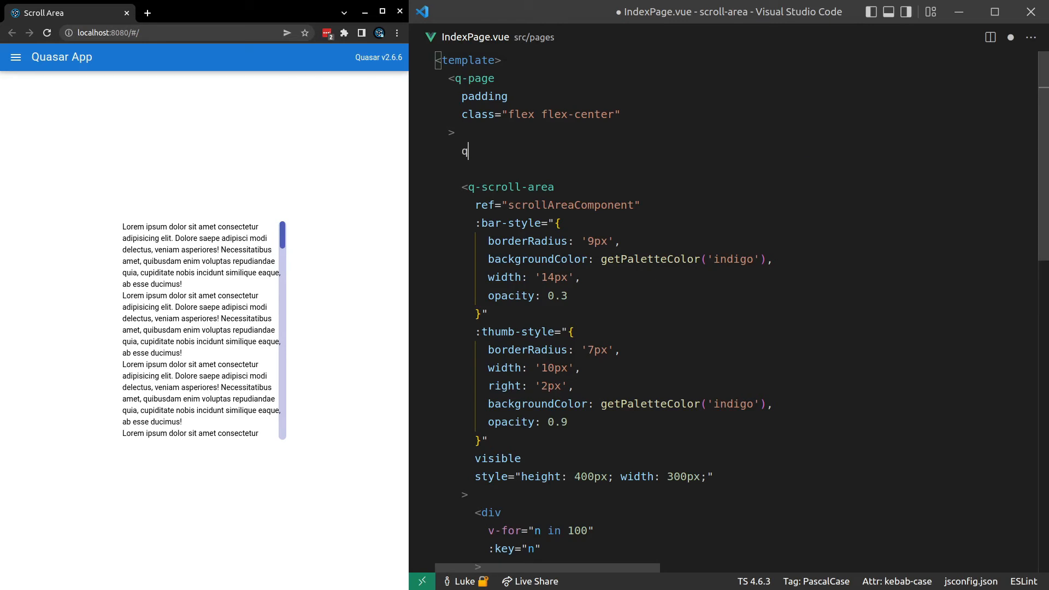
pyautogui.write('-btn @click=""></q-btn>')
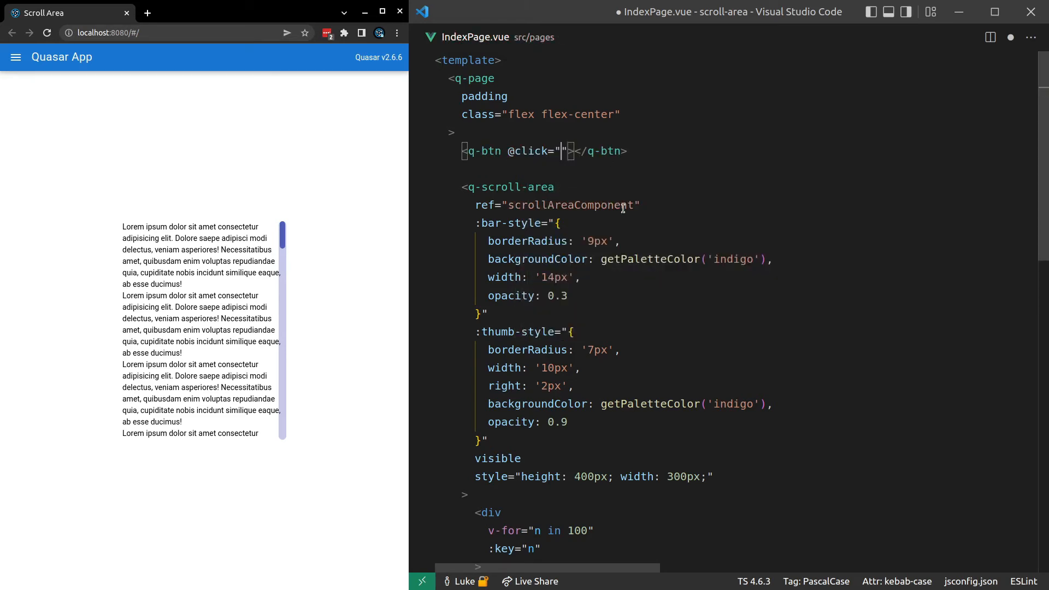
pyautogui.write('scrollAreaComponent')
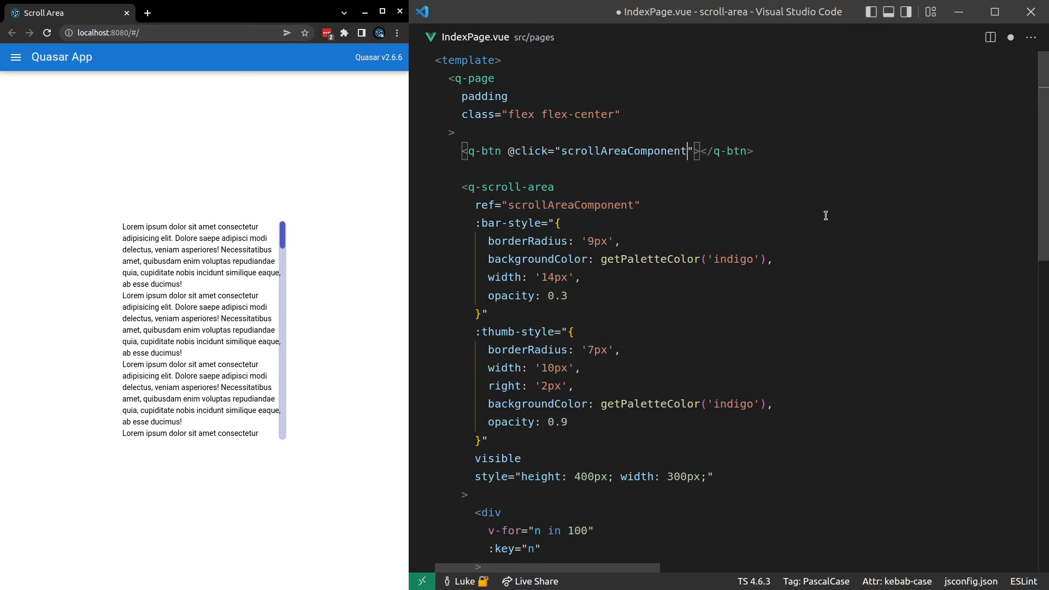
pyautogui.write('.')
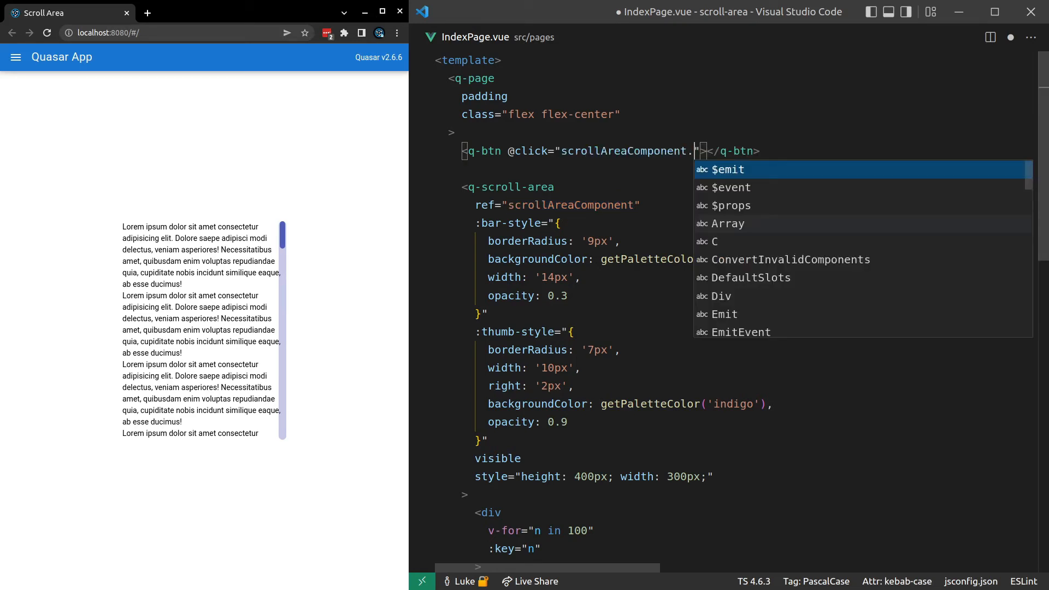
pyautogui.write('setScroll')
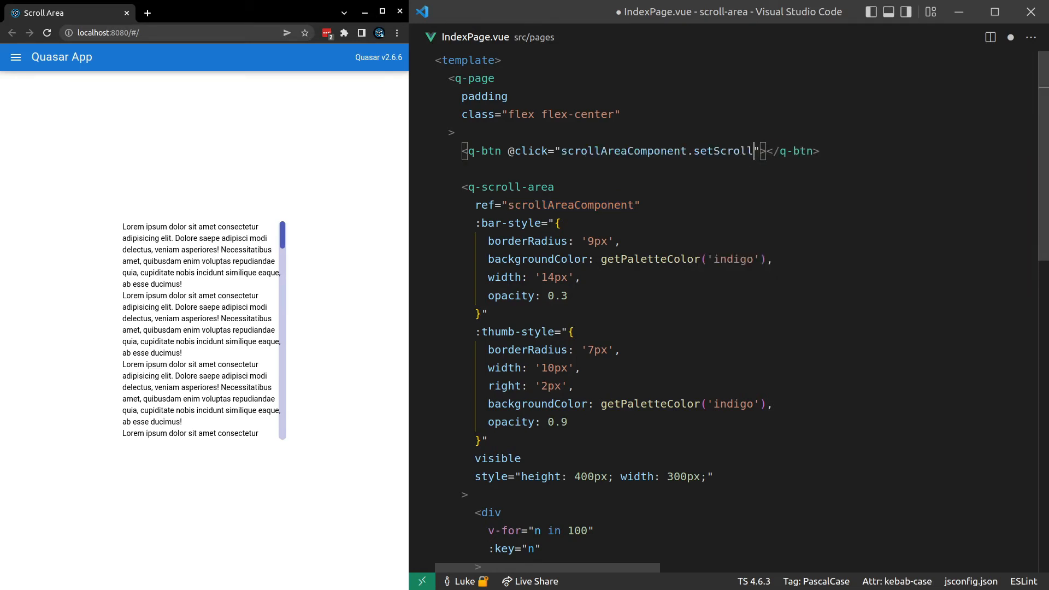
pyautogui.write('Position()')
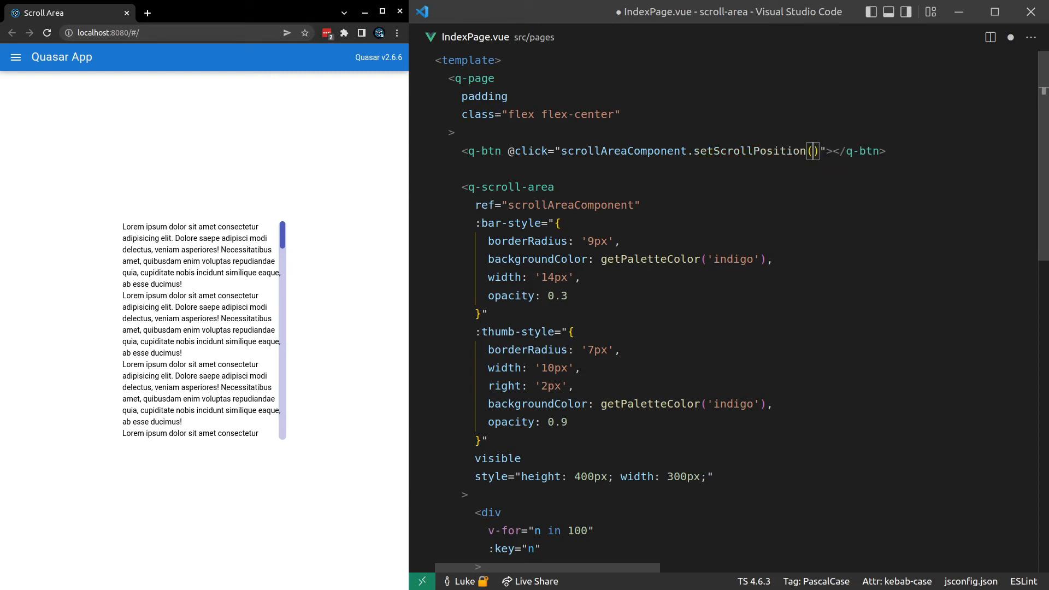
pyautogui.write("'vertical',")
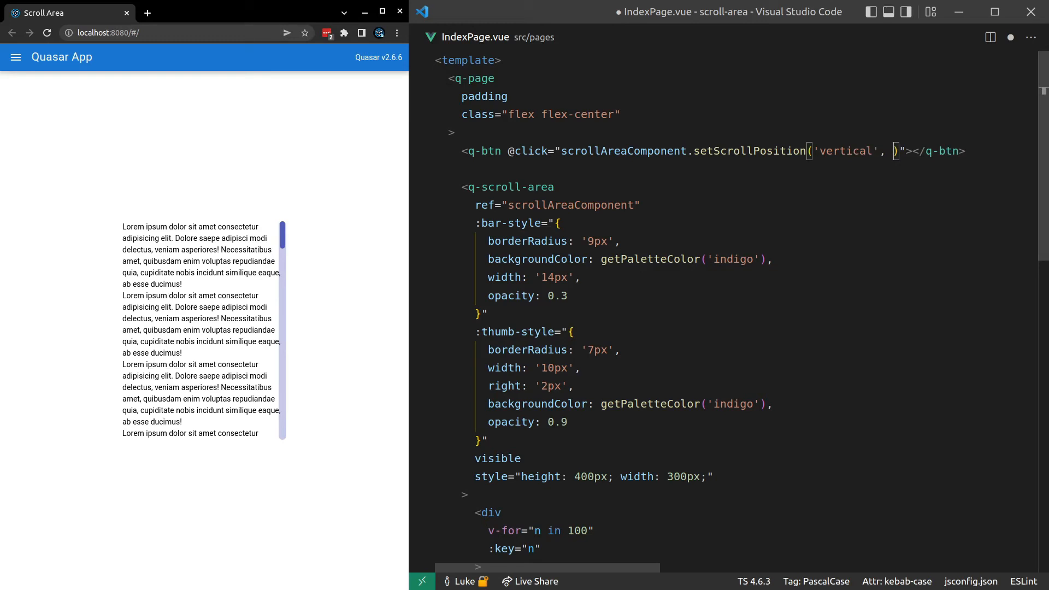
# Step: Finish the call with 4000, 200 and label the button 'scroll to 4,000'
pyautogui.write('1000')
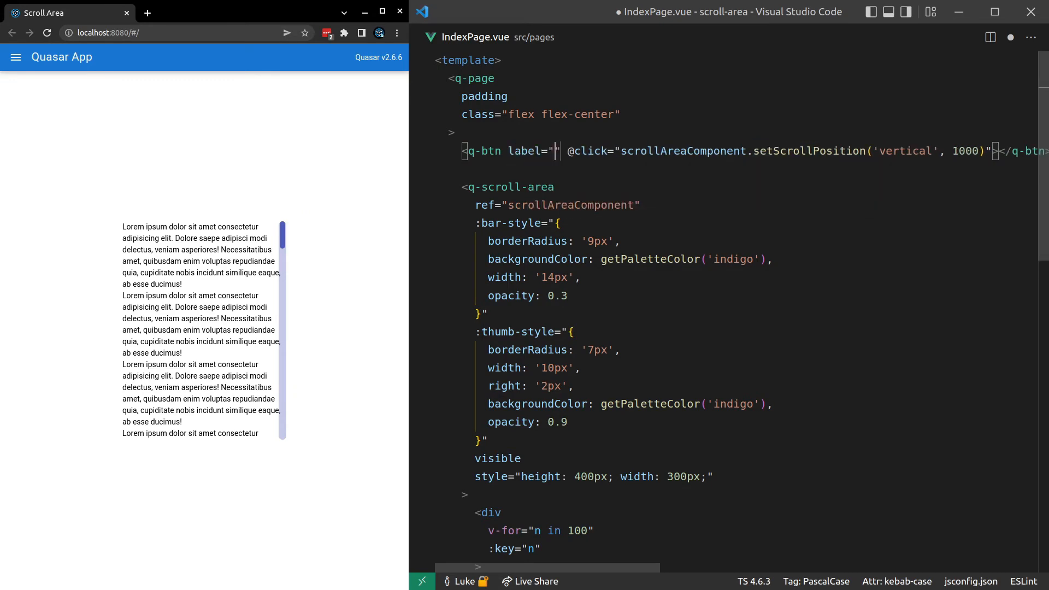
pyautogui.write('scroll to 100')
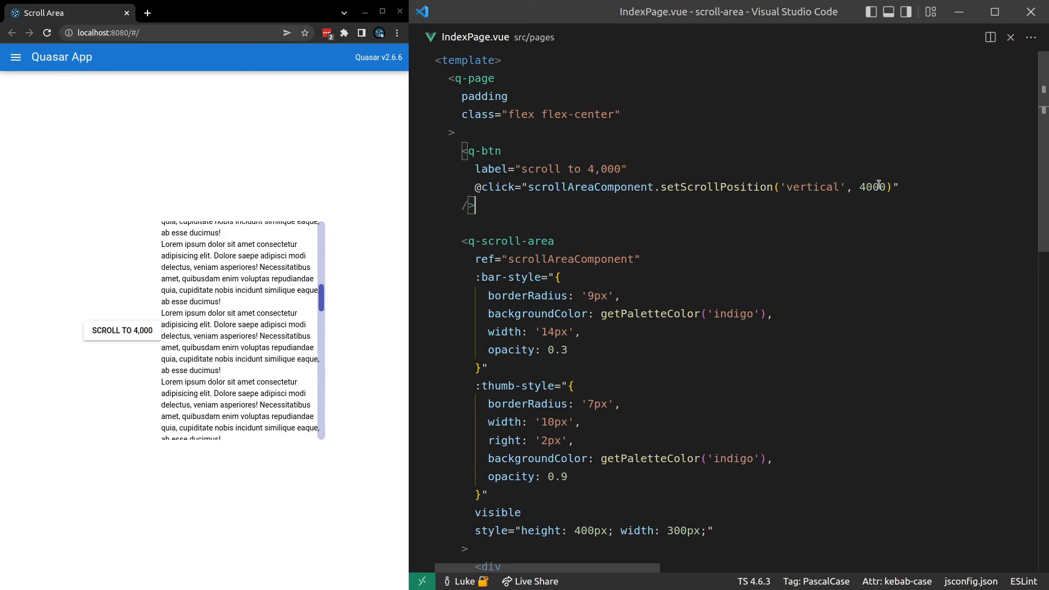
pyautogui.write(',')
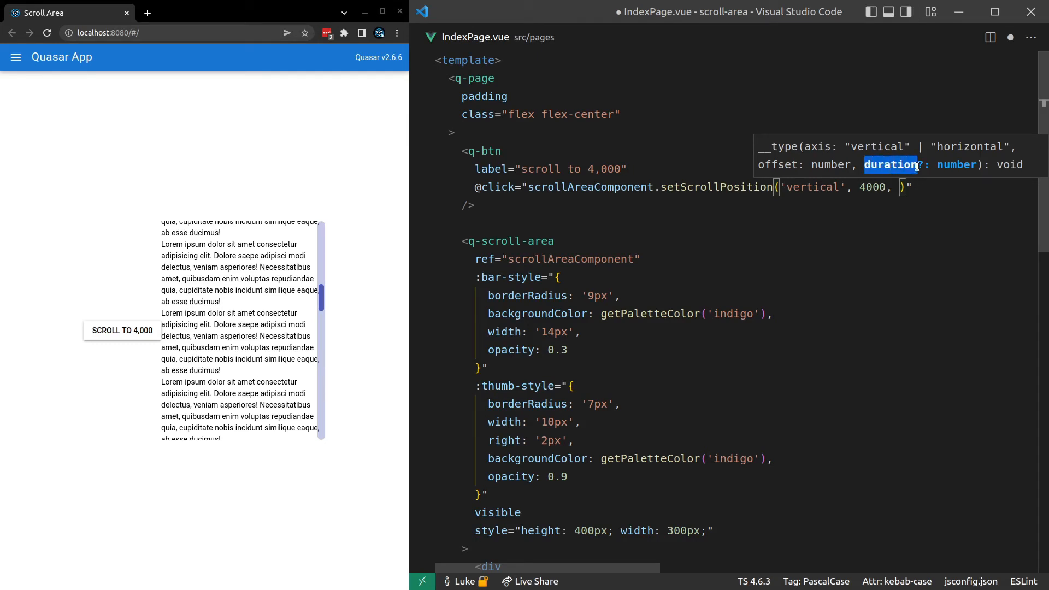
pyautogui.write('200')
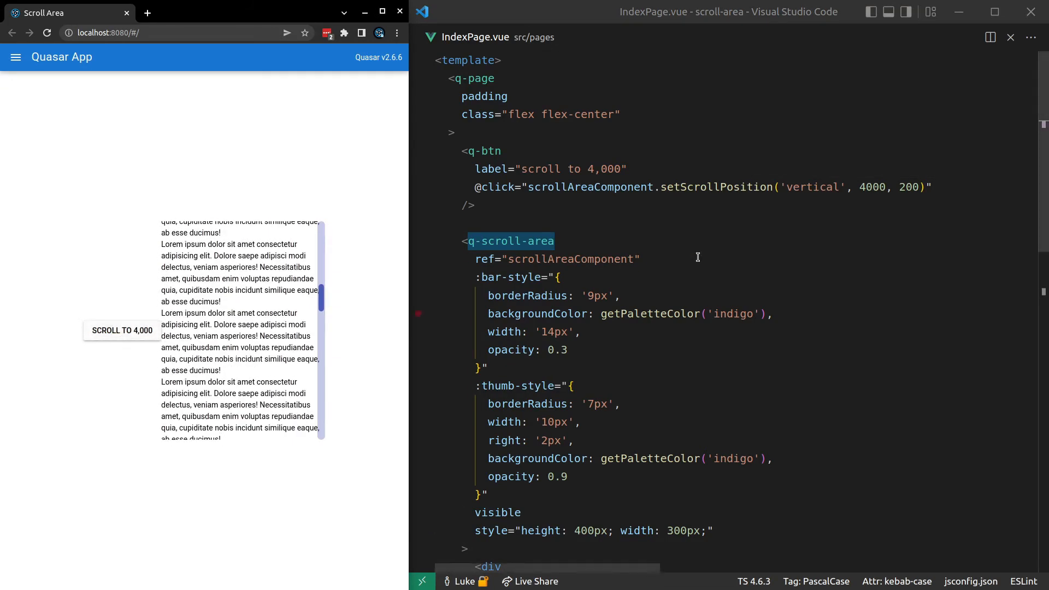
pyautogui.click(930, 187)
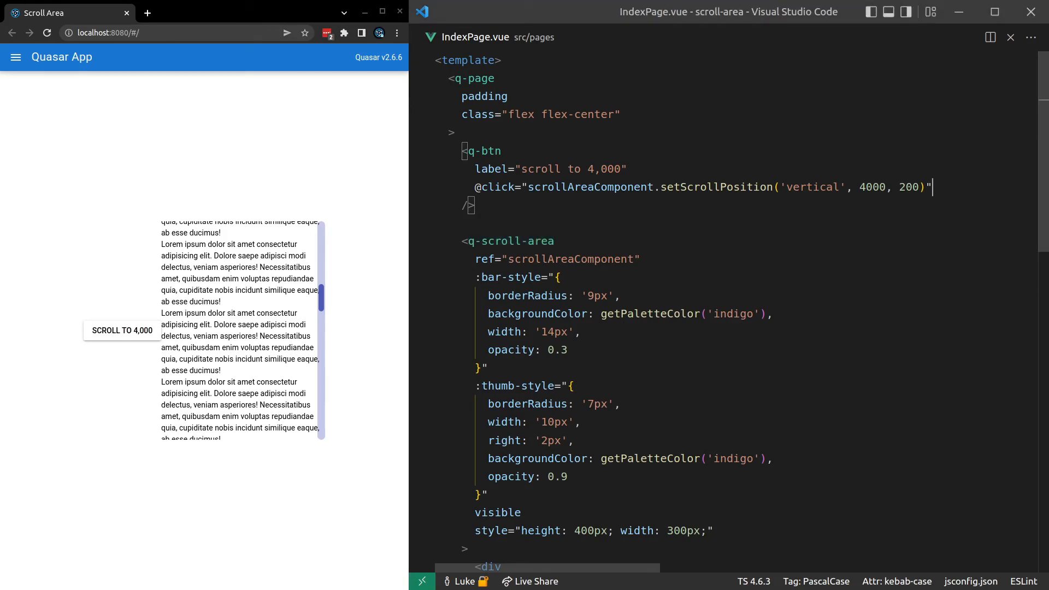
pyautogui.moveTo(750, 247)
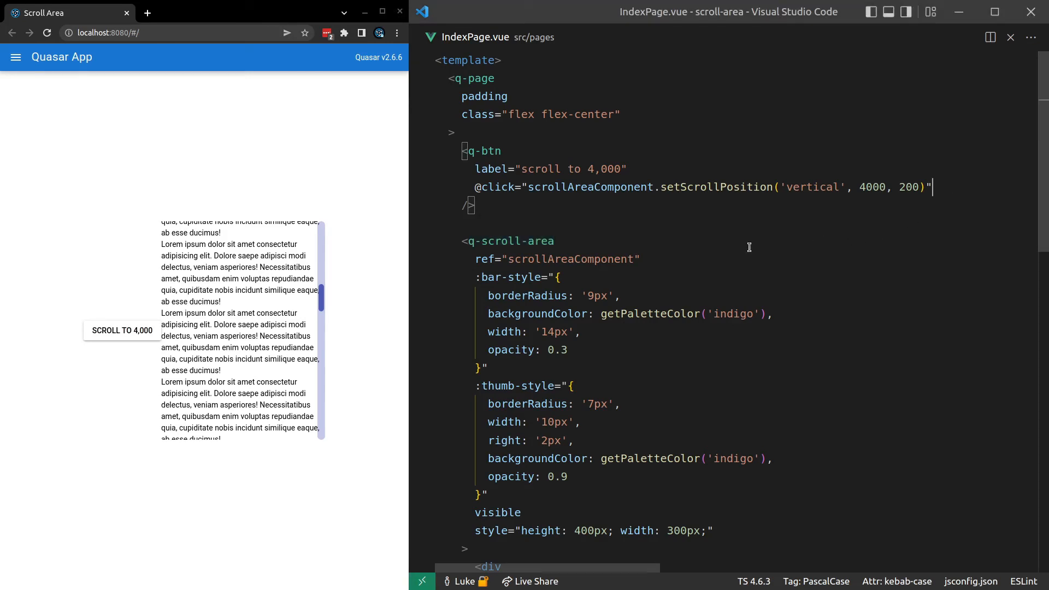
pyautogui.scroll(-3)
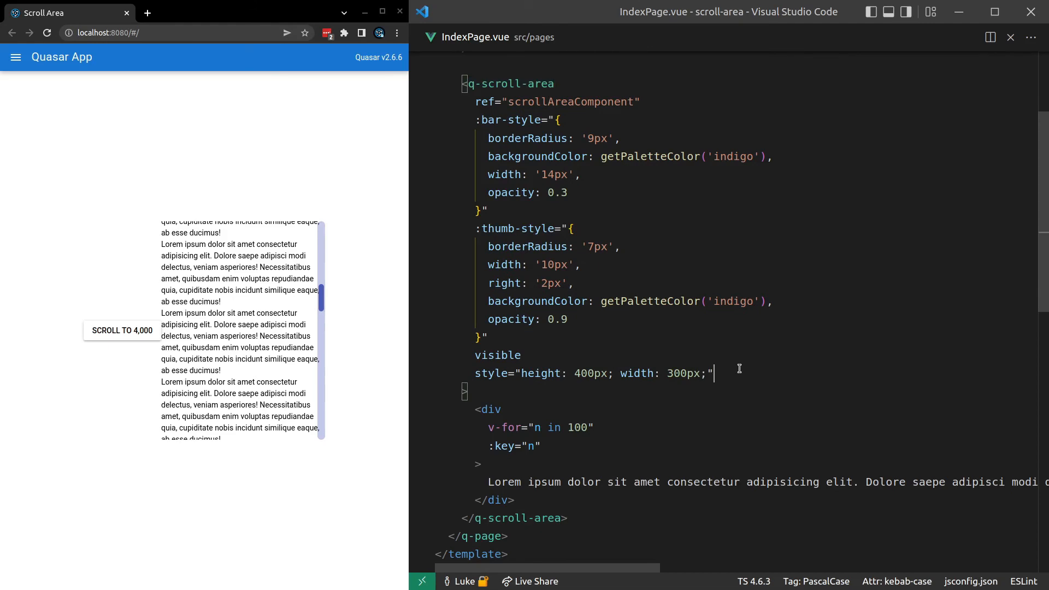
pyautogui.write('@scroll="on')
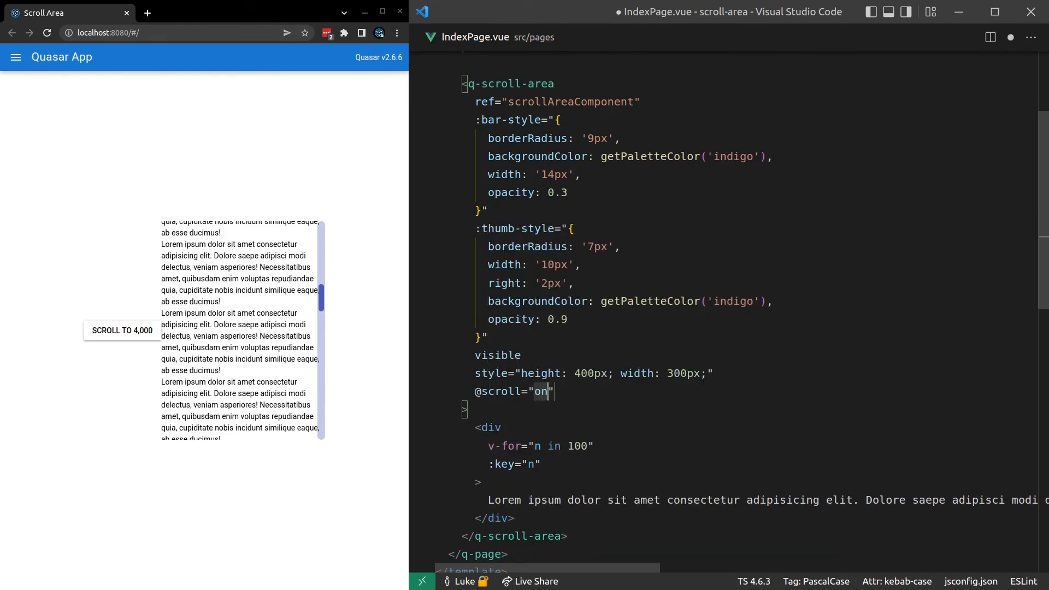
pyautogui.write('Scroll')
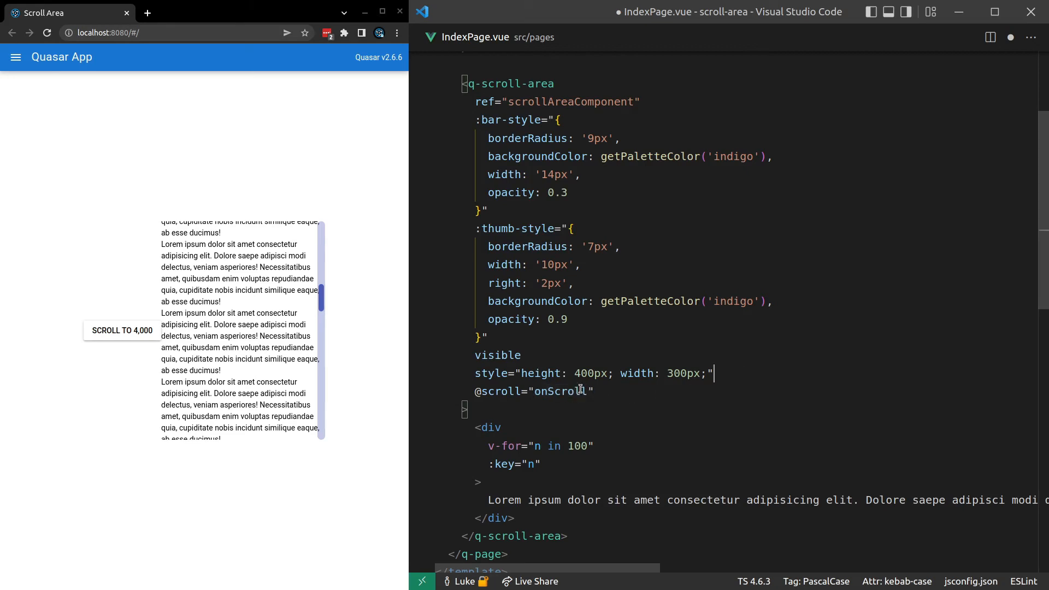
pyautogui.doubleClick(496, 391)
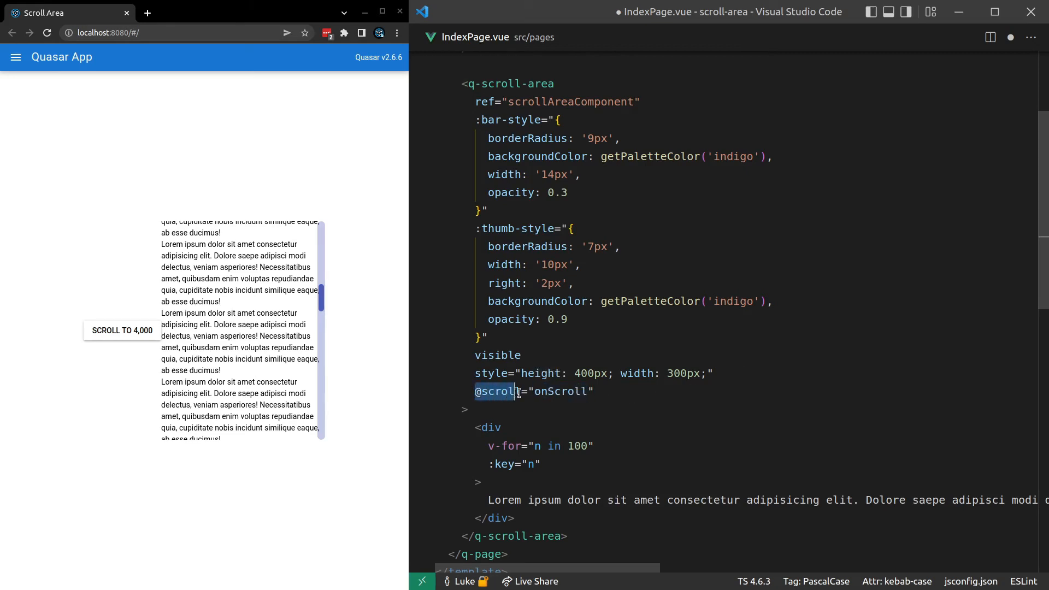
# Step: Start a function onScroll(details) in the script with a console.log
pyautogui.scroll(-3)
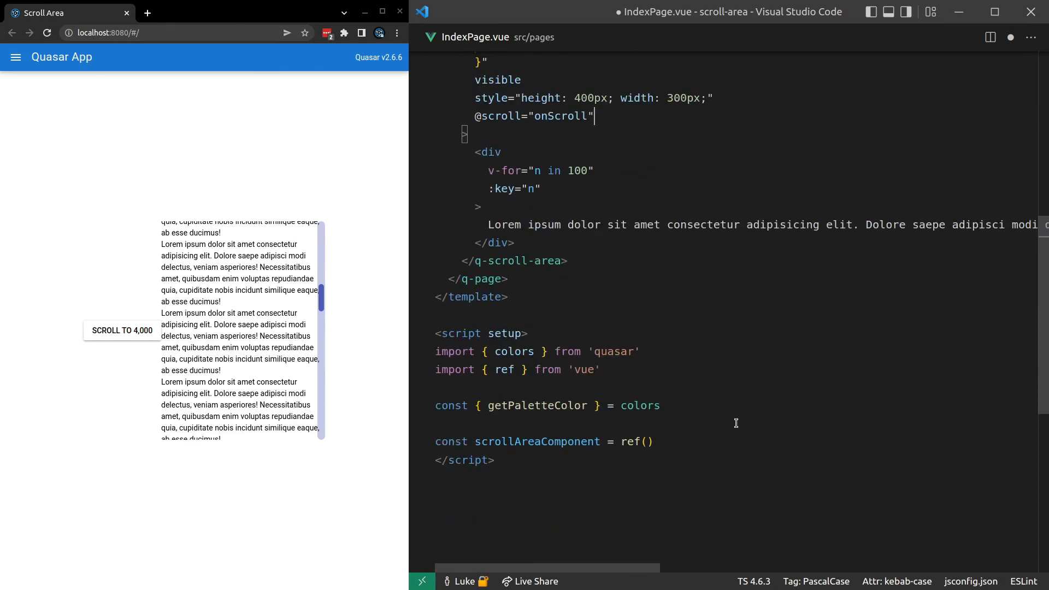
pyautogui.write('function onScroll(')
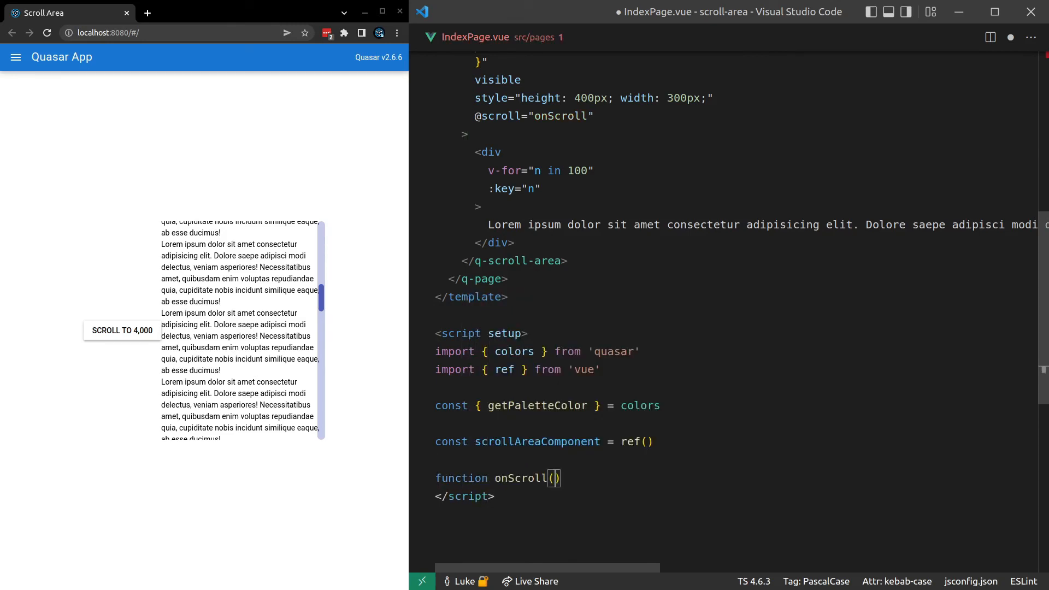
pyautogui.write('details) {')
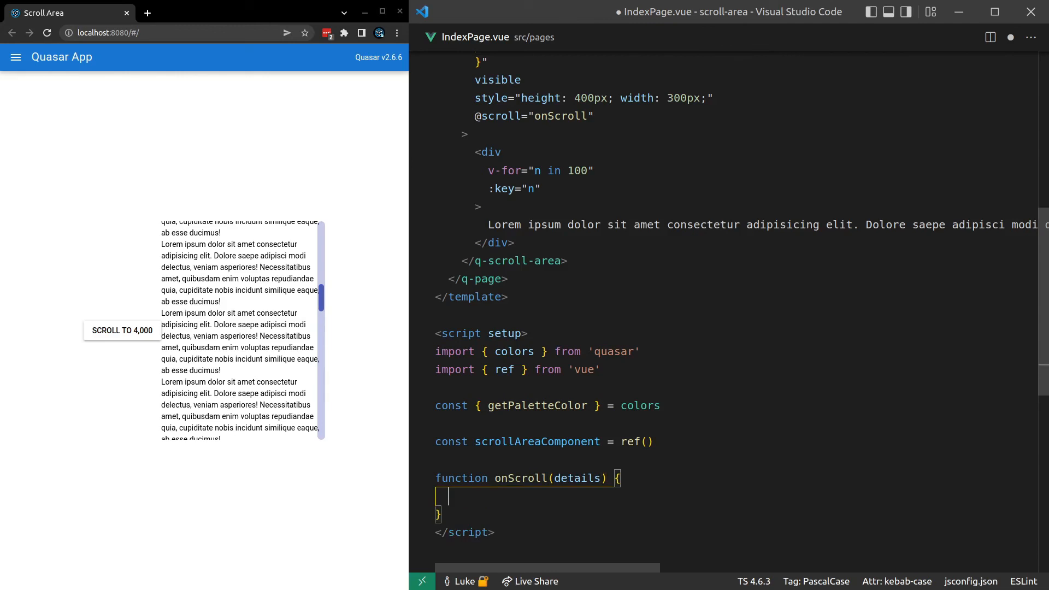
pyautogui.write('console.lg')
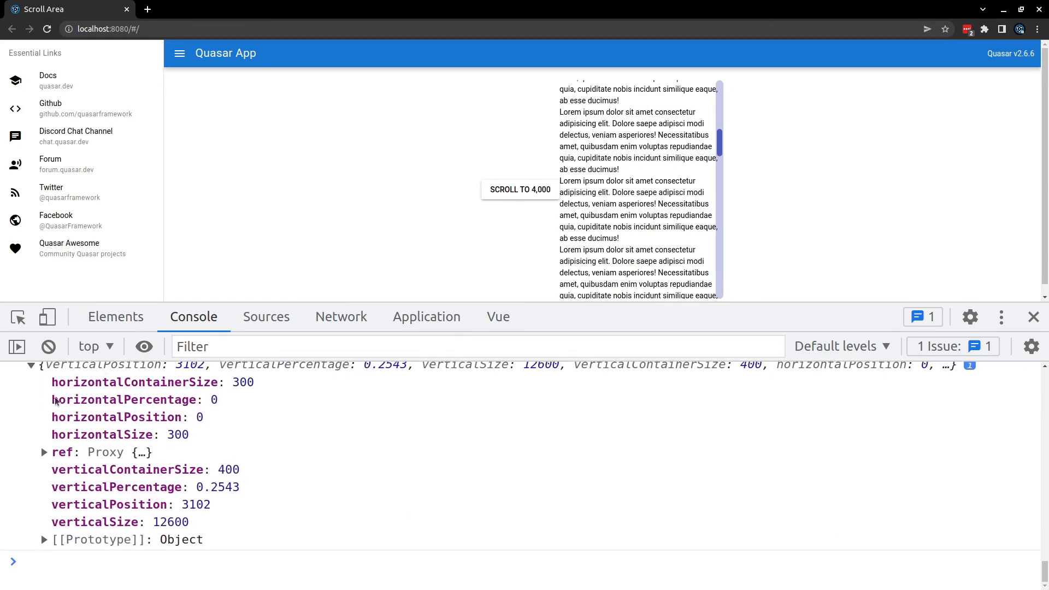
pyautogui.moveTo(346, 436)
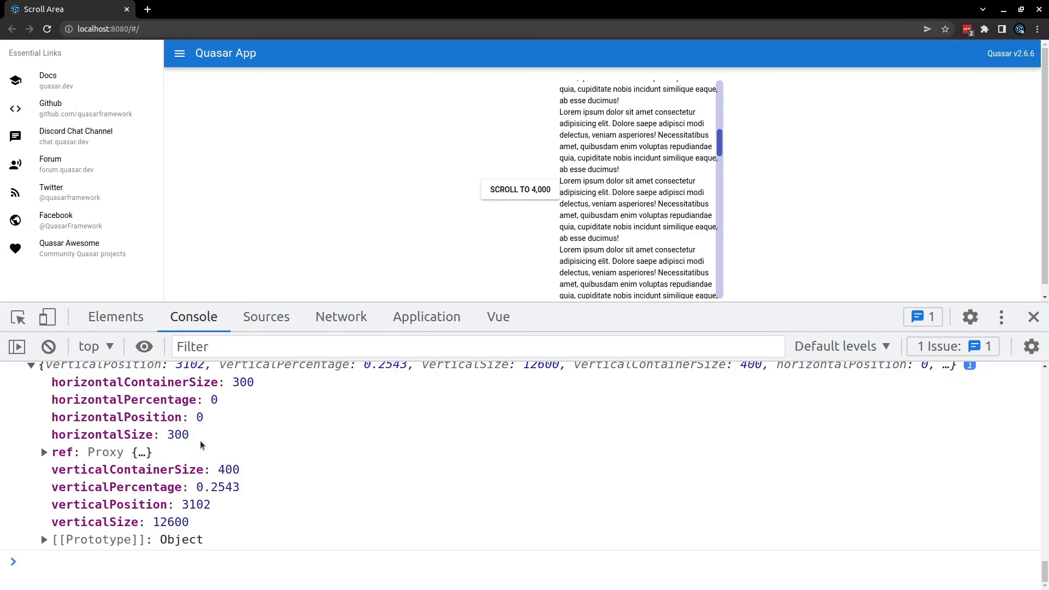
# Step: Expand the ref Proxy entry in the logged scroll details object
pyautogui.click(43, 452)
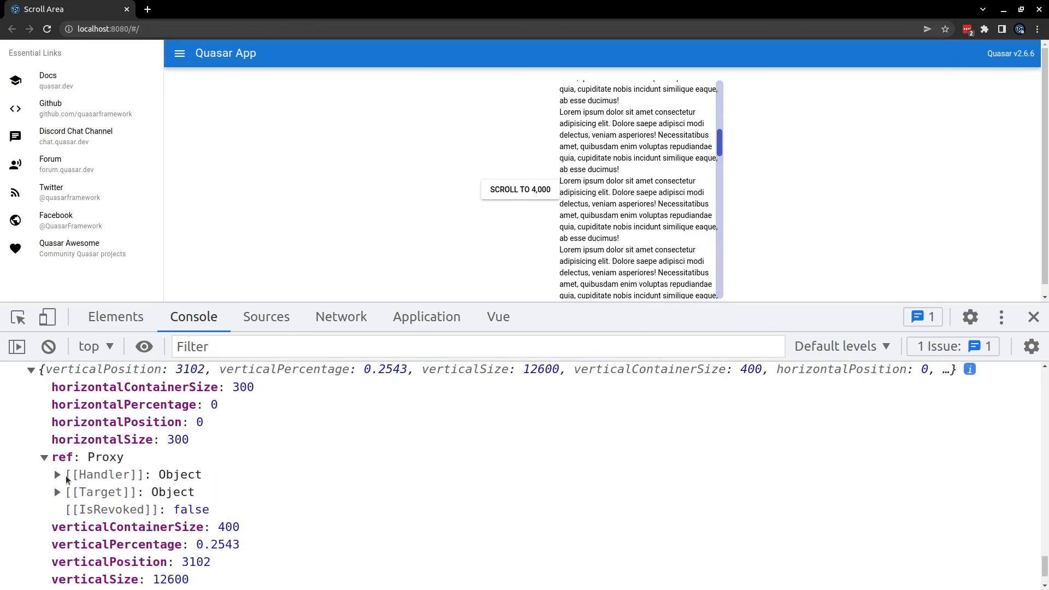
pyautogui.moveTo(666, 275)
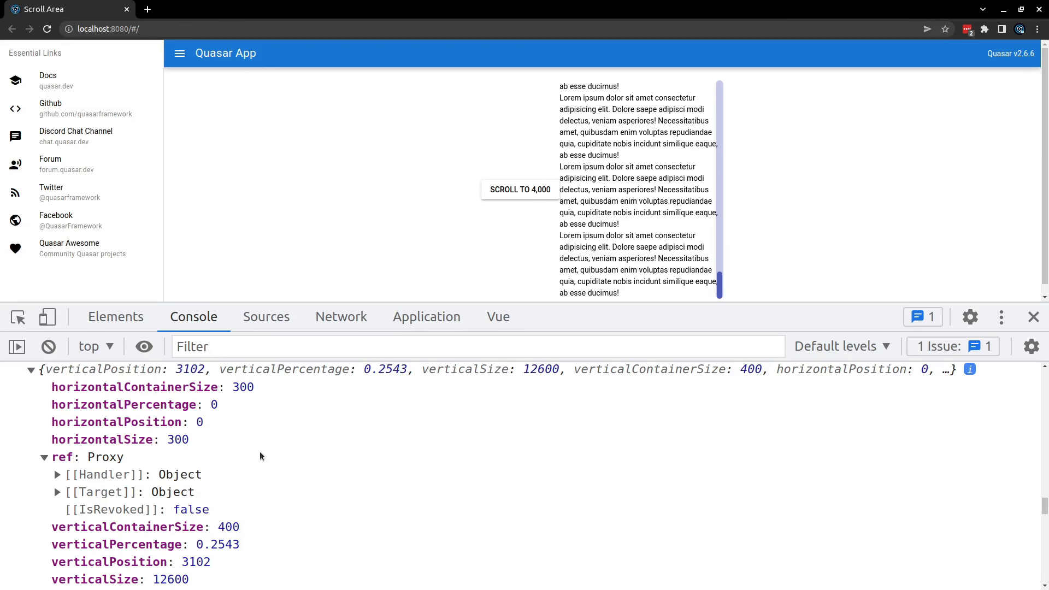
pyautogui.moveTo(638, 96)
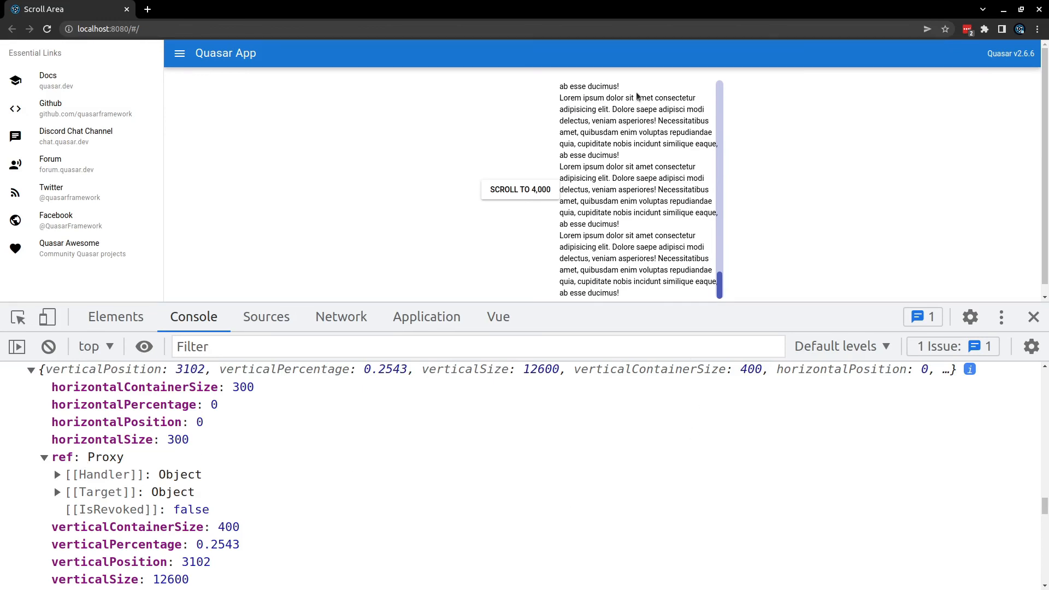